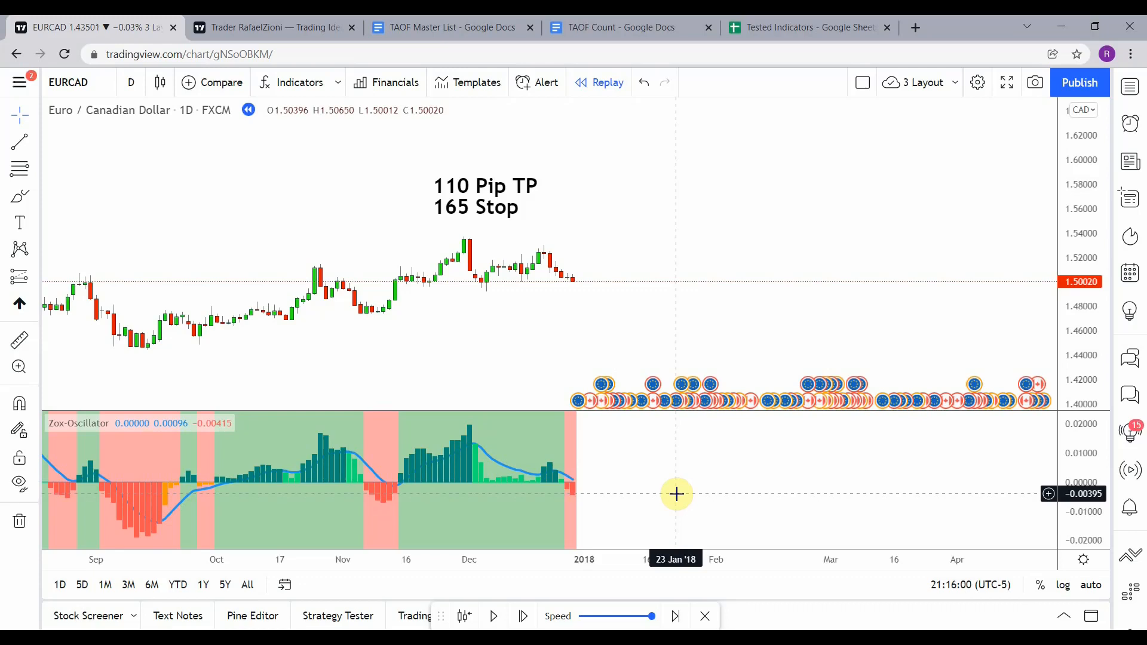
Switch to the TAOF Count Google Docs tab to view the tallies.
left_click(625, 26)
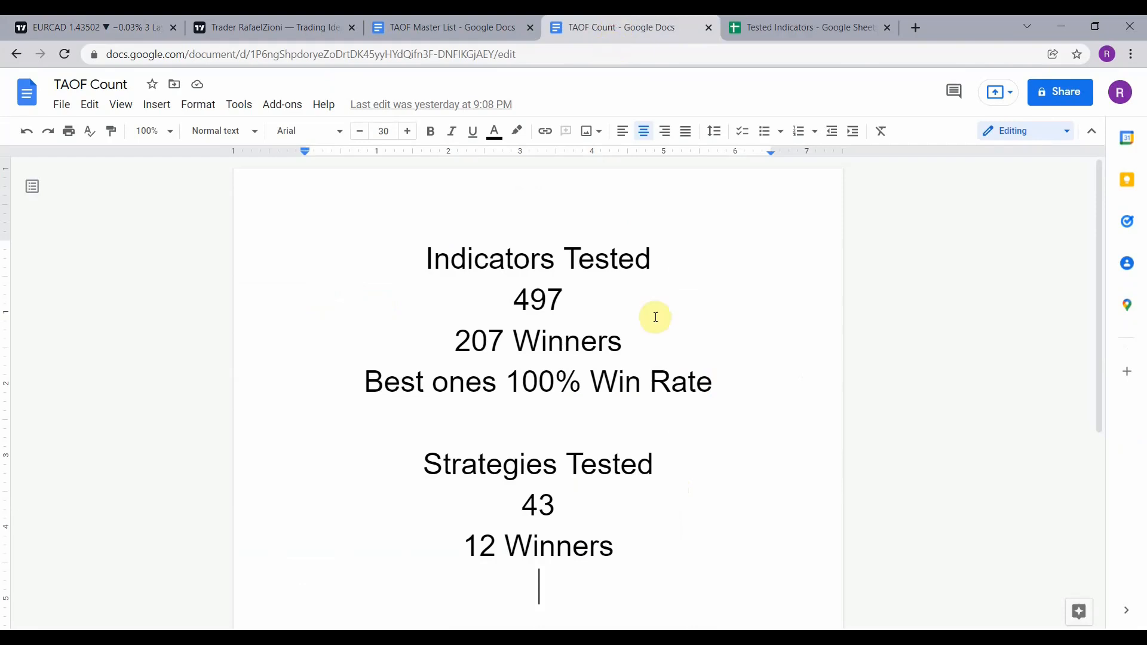
mouse_move(693, 481)
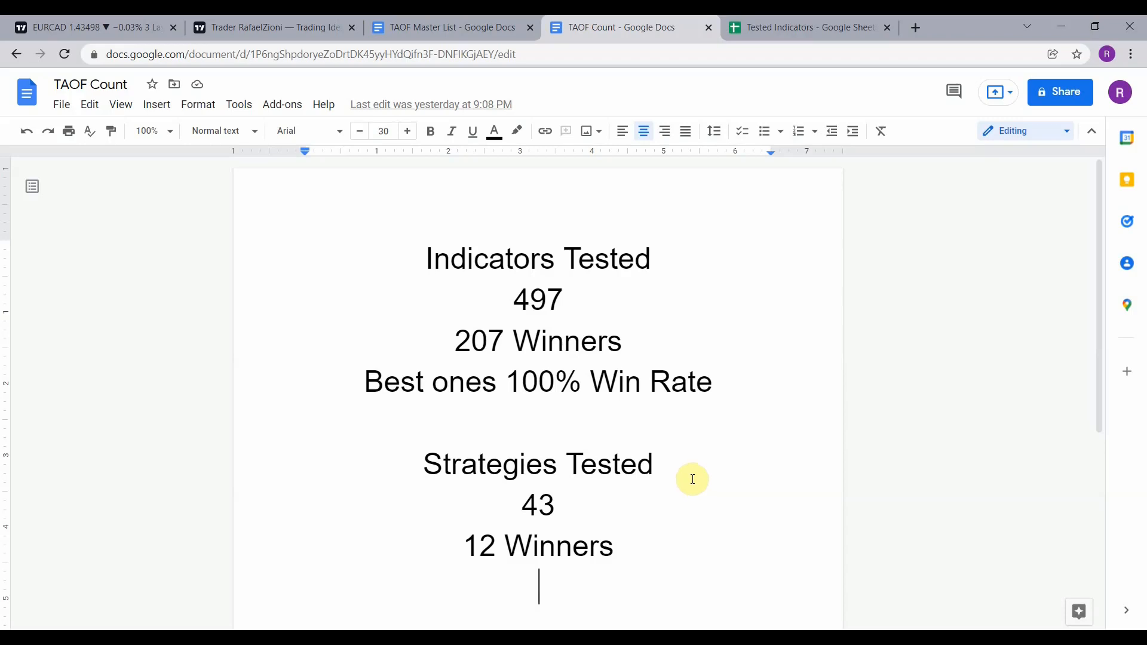
Return to the EURCAD TradingView tab.
left_click(87, 27)
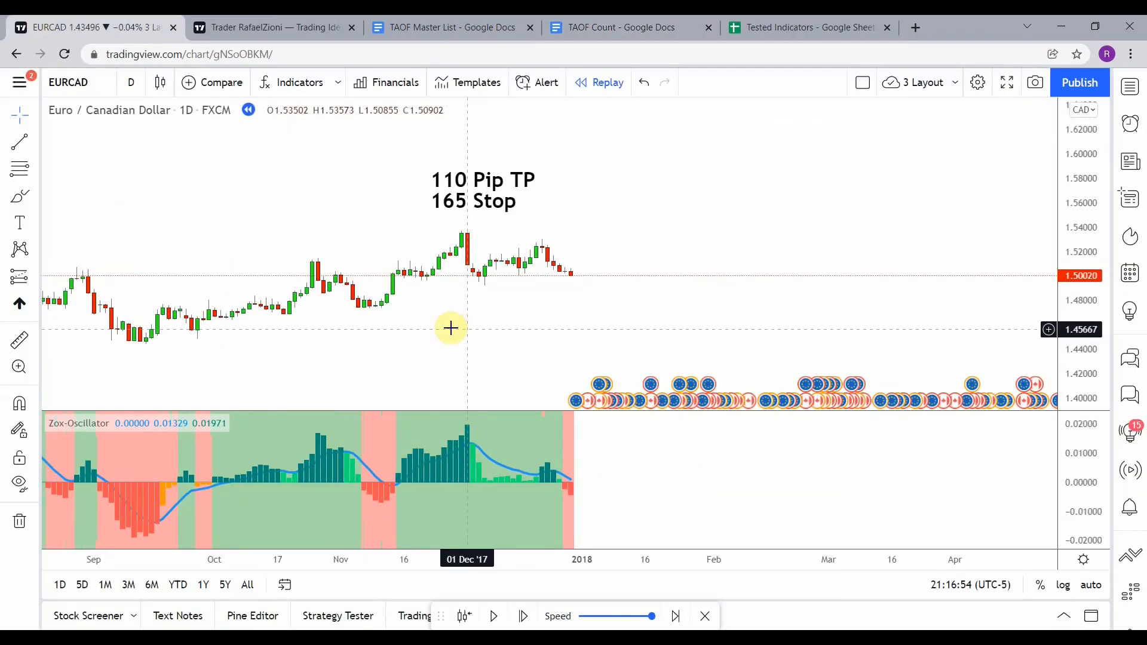
mouse_move(439, 327)
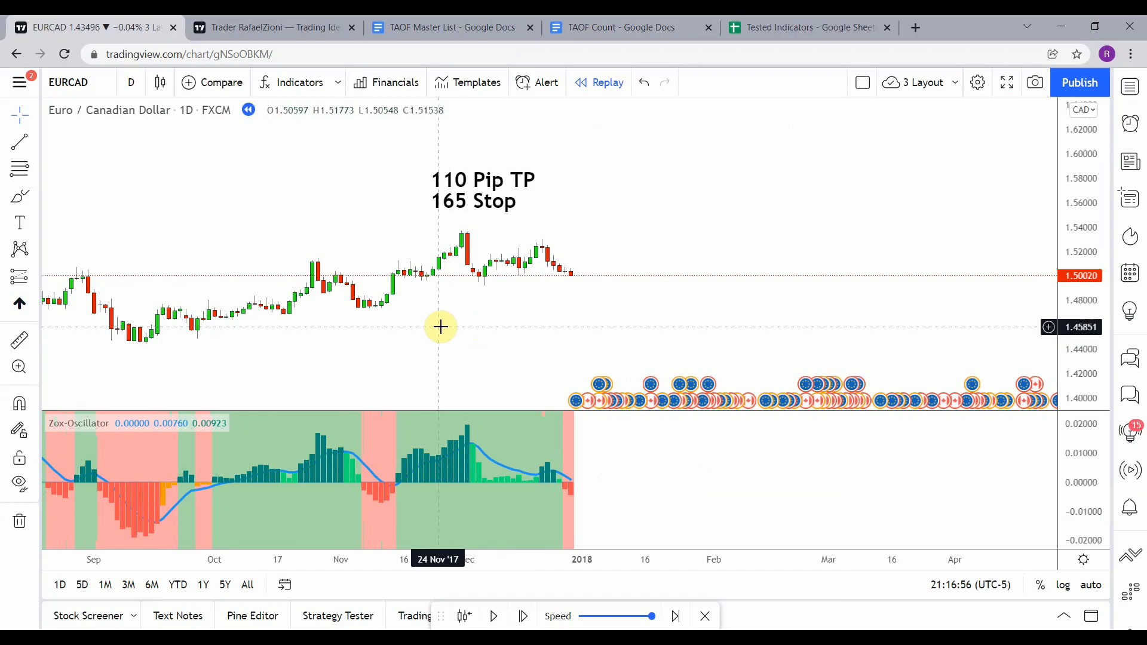
mouse_move(333, 509)
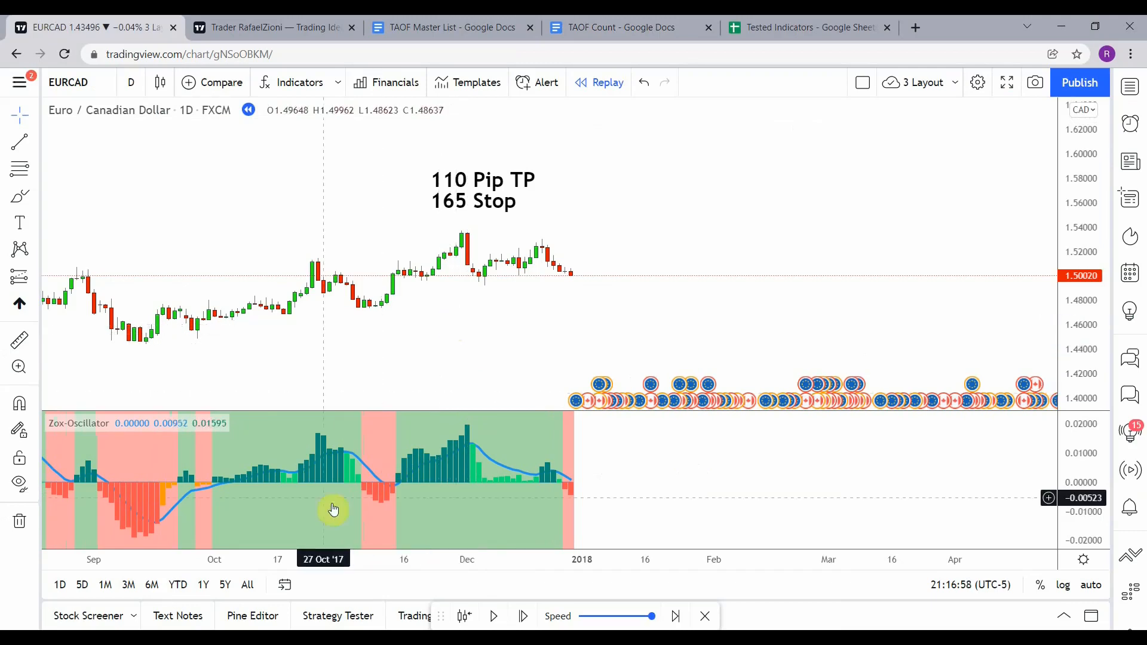
mouse_move(130, 436)
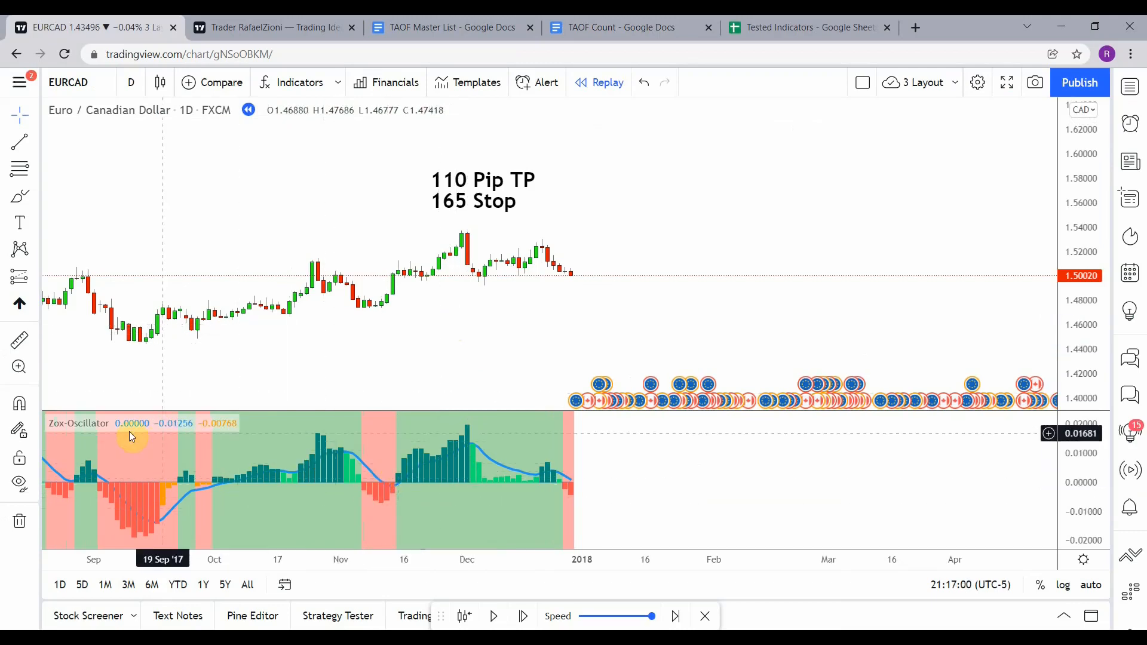
mouse_move(452, 490)
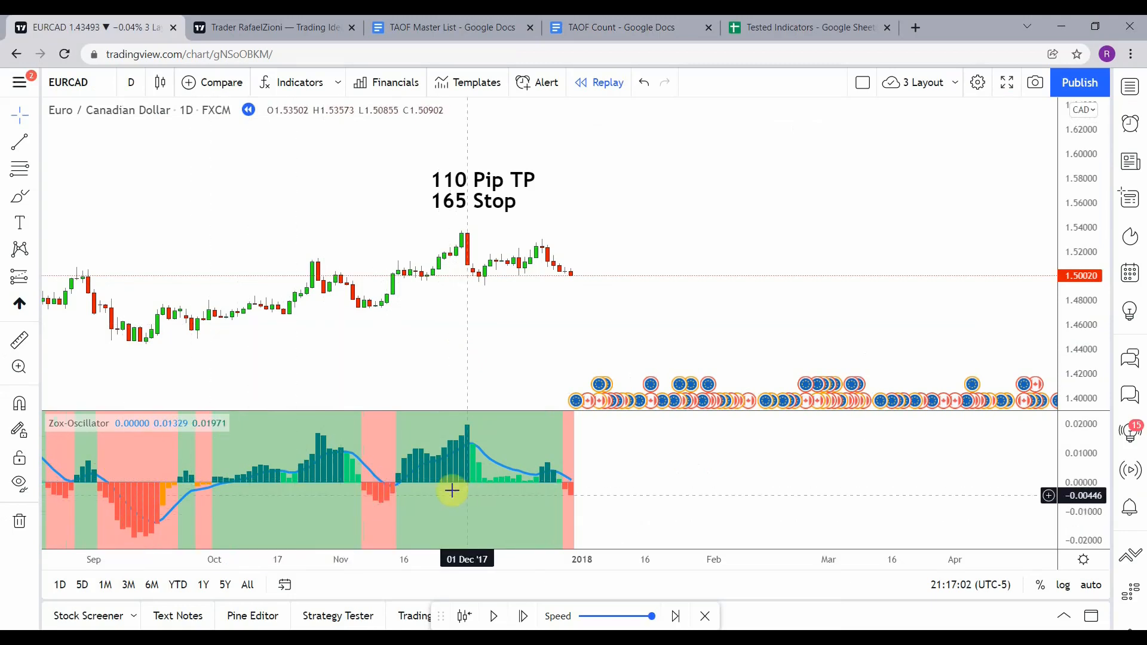
mouse_move(175, 490)
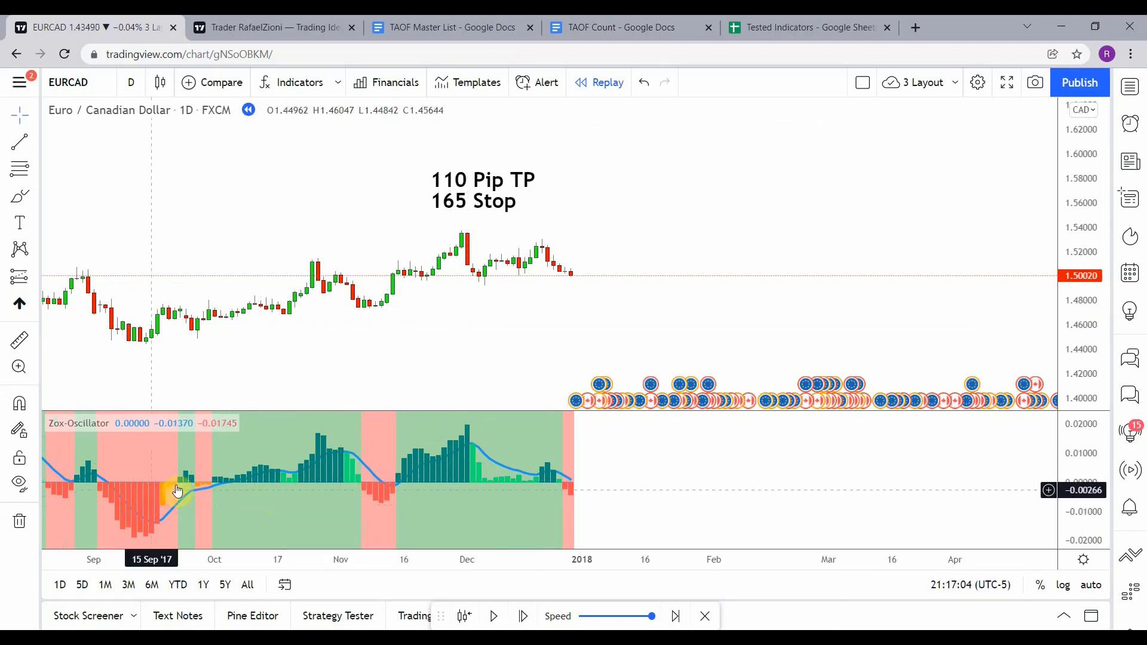
mouse_move(160, 463)
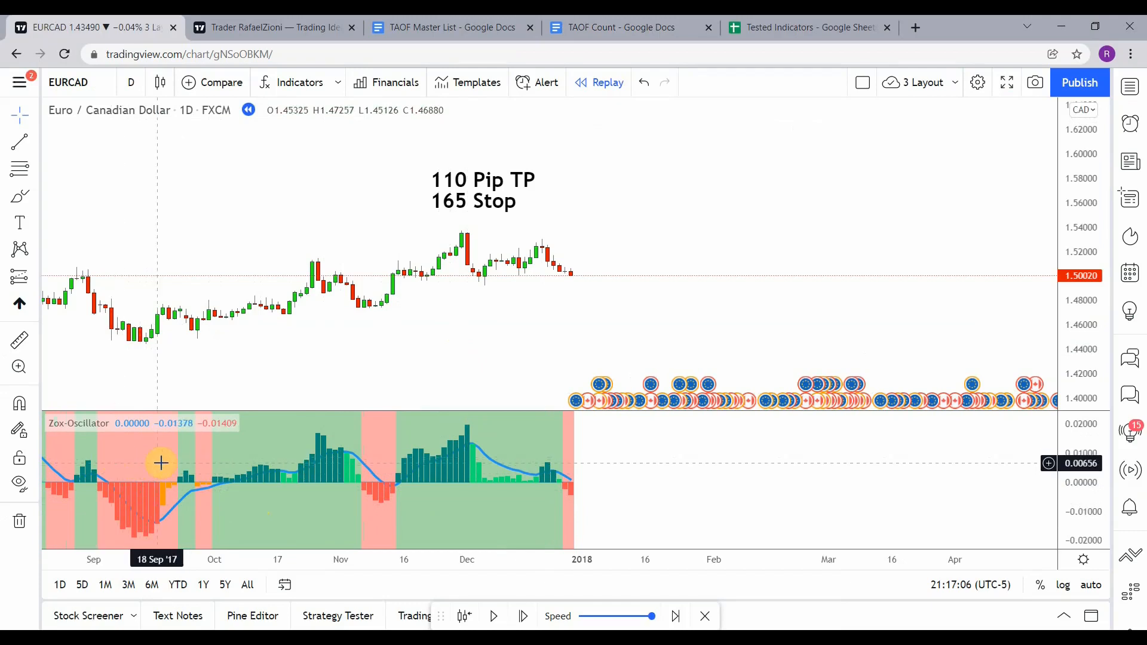
mouse_move(391, 503)
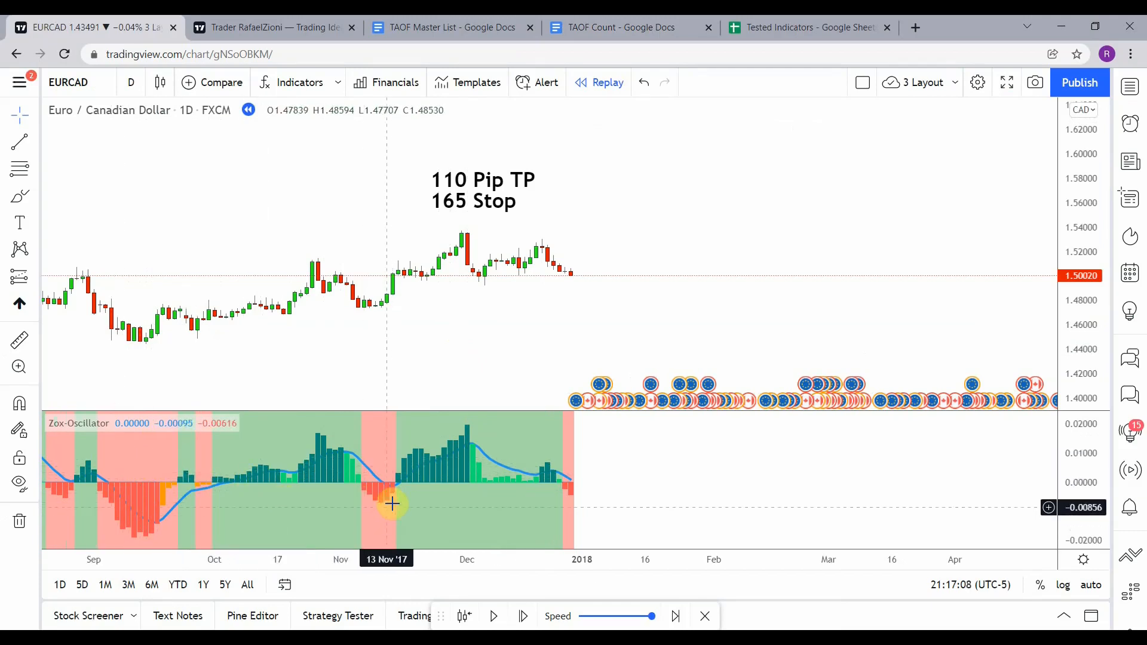
mouse_move(239, 516)
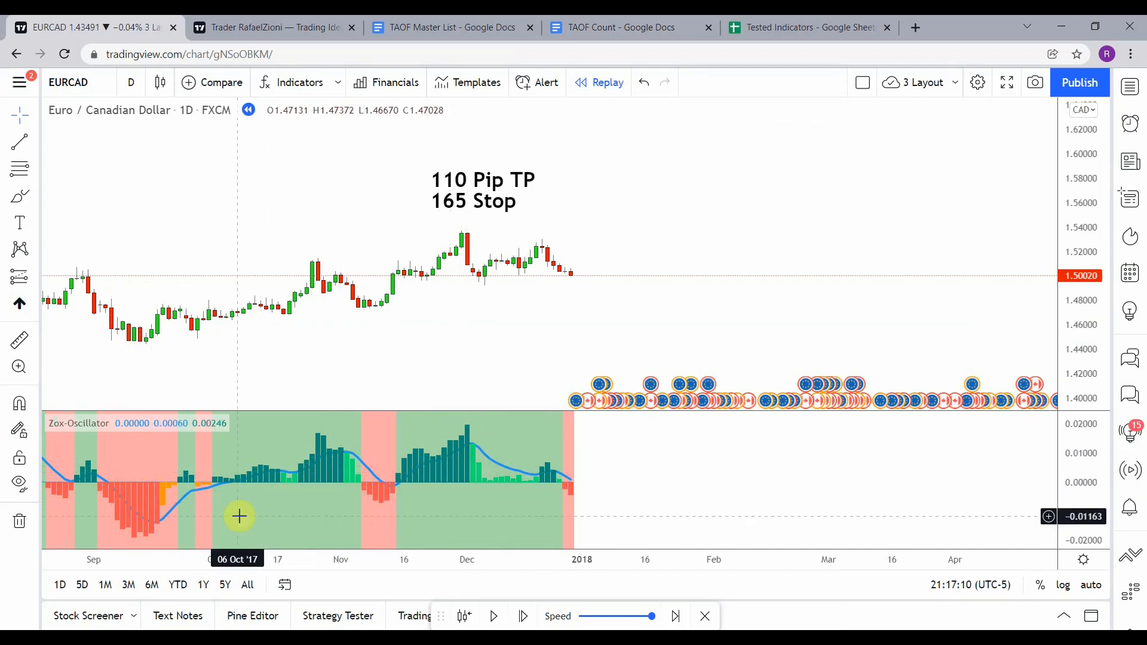
mouse_move(490, 456)
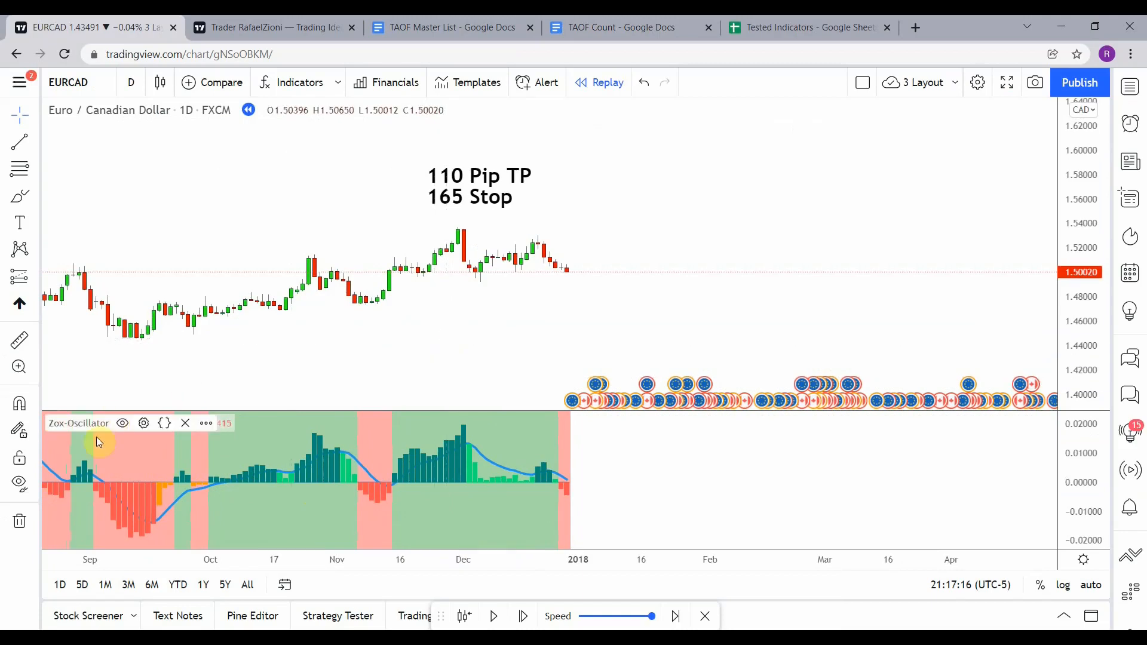
mouse_move(465, 486)
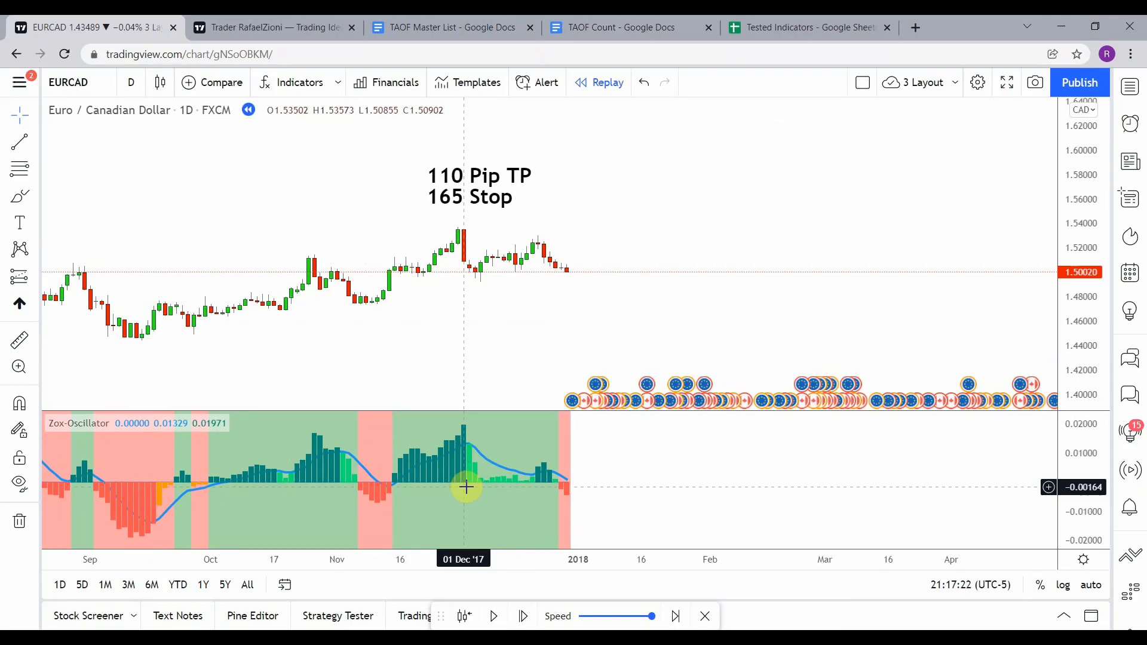
mouse_move(397, 367)
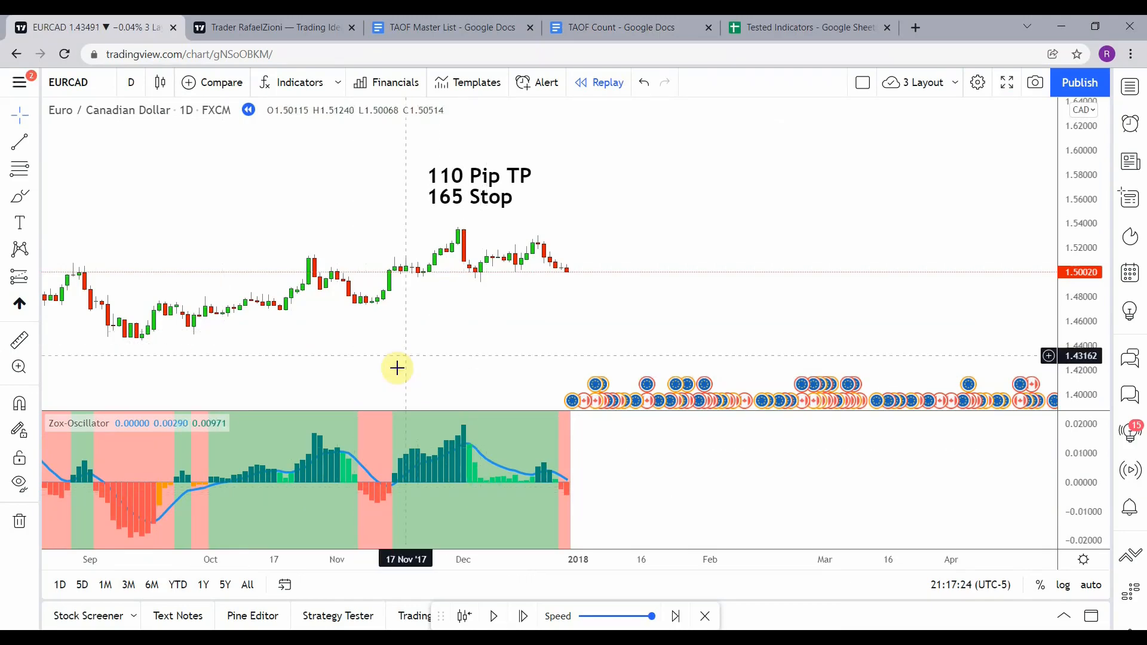
mouse_move(364, 495)
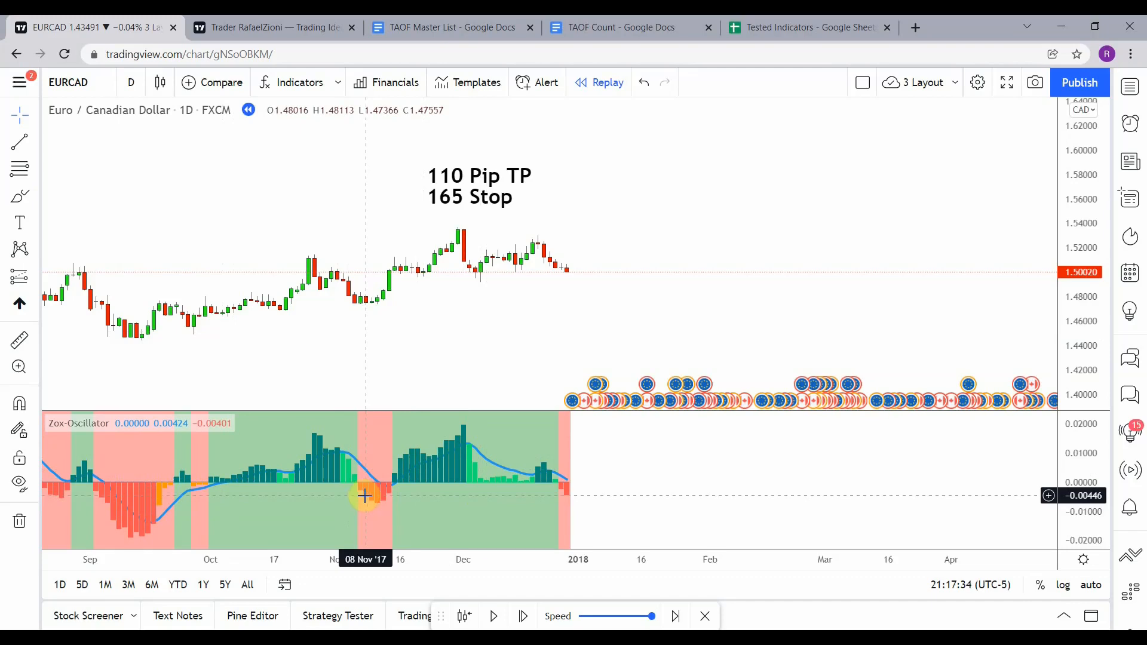
mouse_move(148, 528)
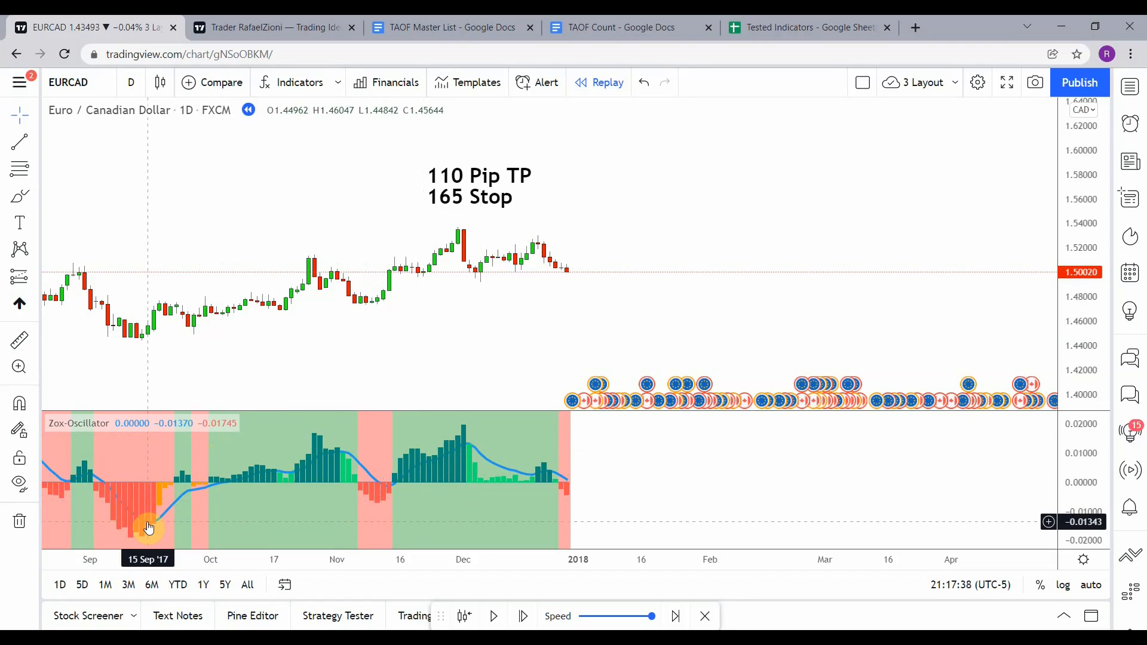
mouse_move(151, 525)
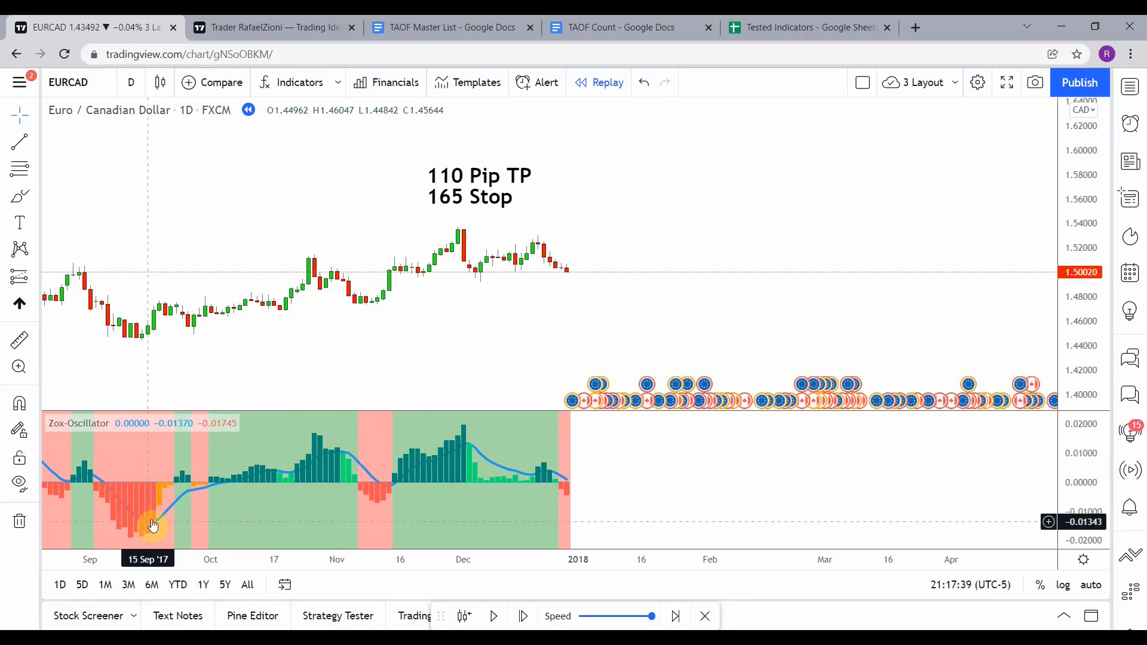
mouse_move(281, 344)
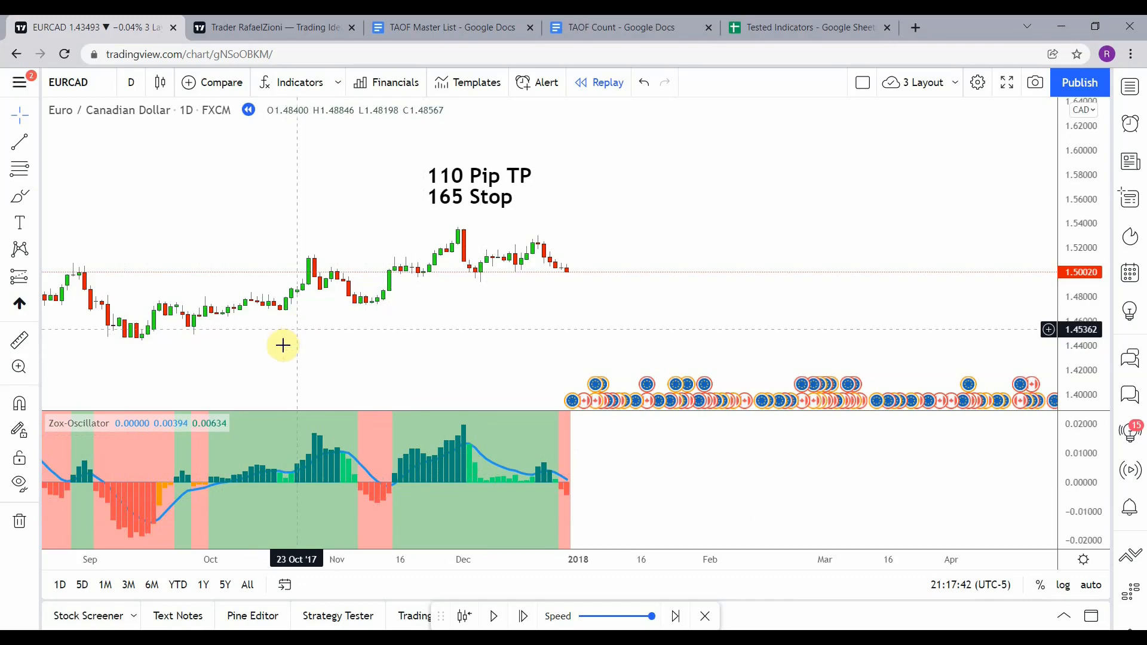
mouse_move(359, 349)
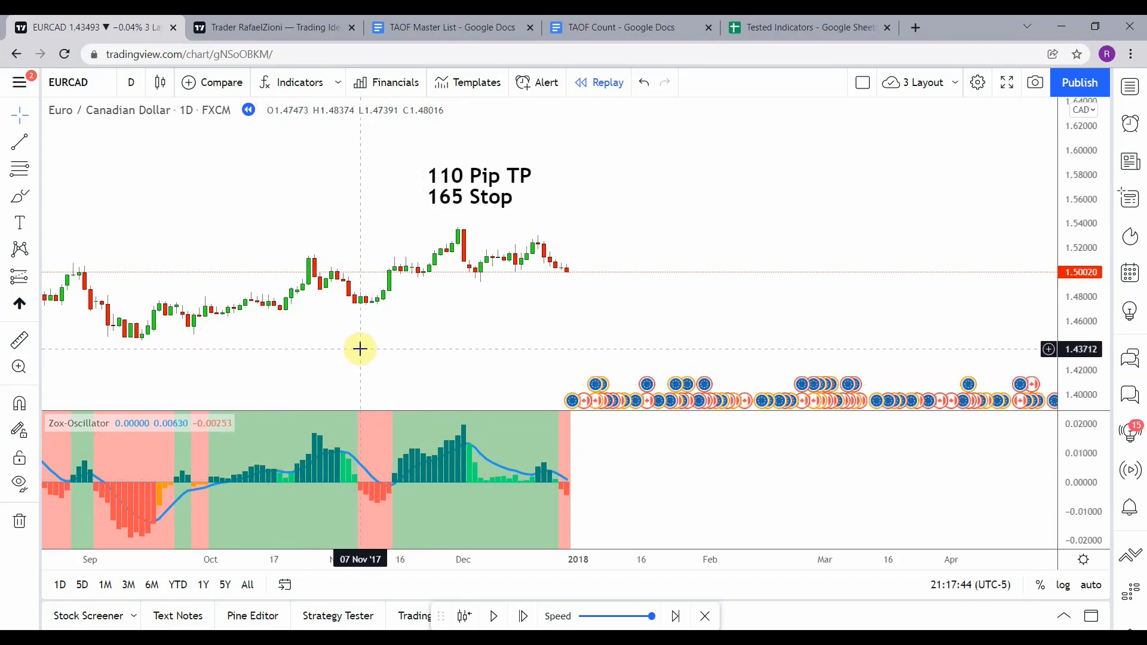
mouse_move(436, 316)
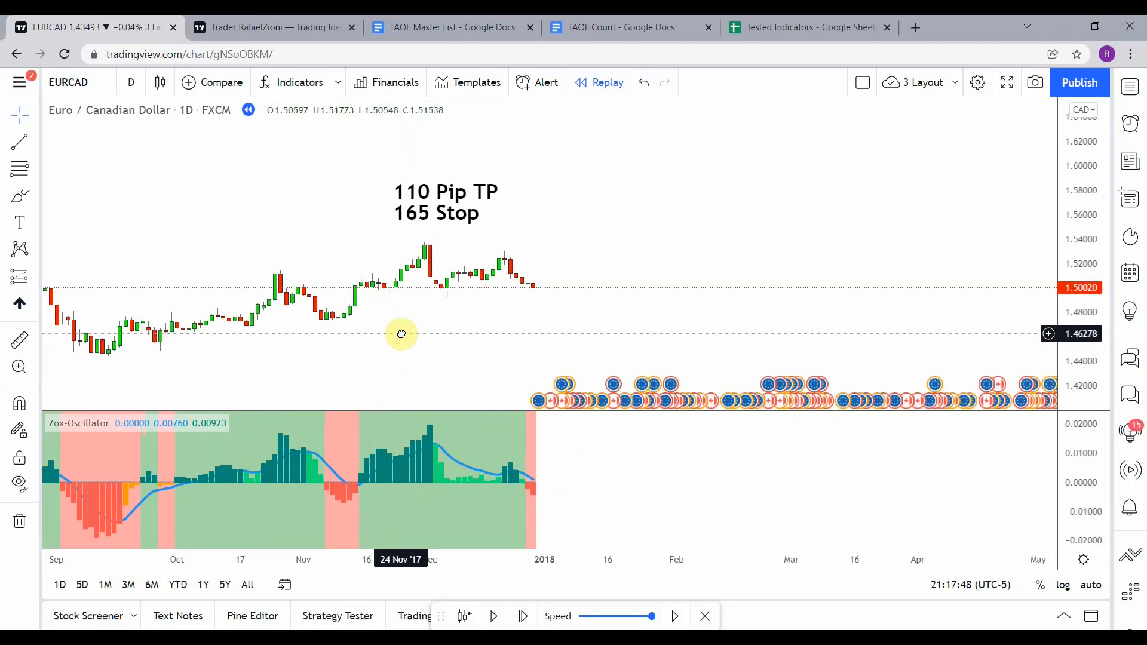
Replay EURCAD to mid-January and mark that signal with a vertical line.
left_click(523, 615)
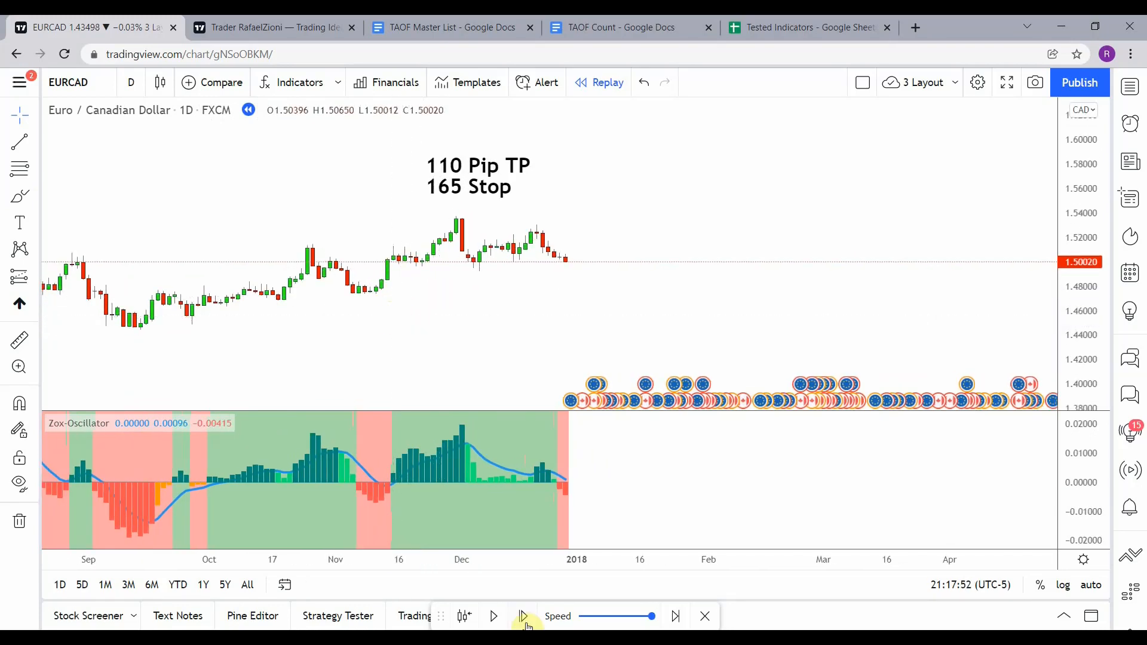
left_click(494, 616)
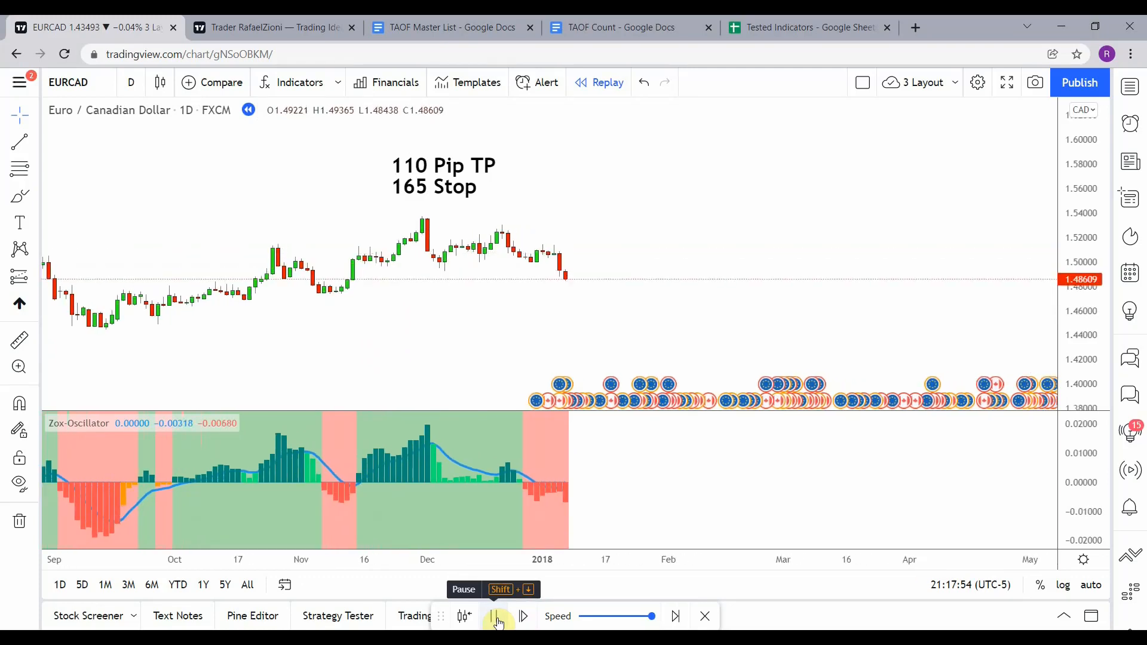
left_click(494, 616)
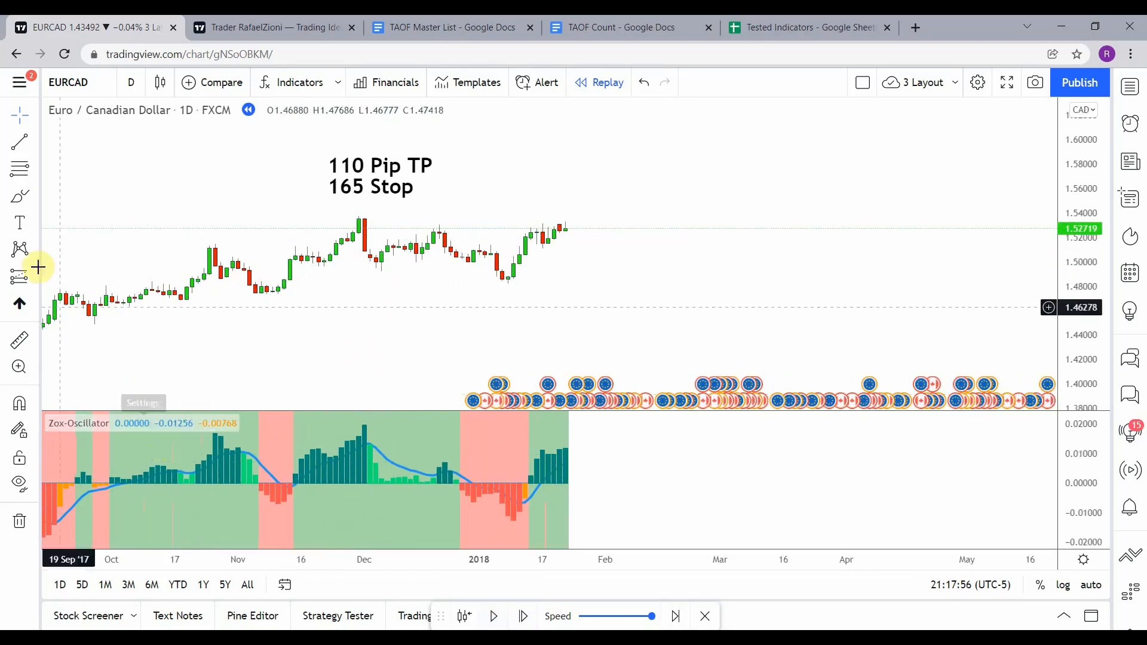
left_click(19, 142)
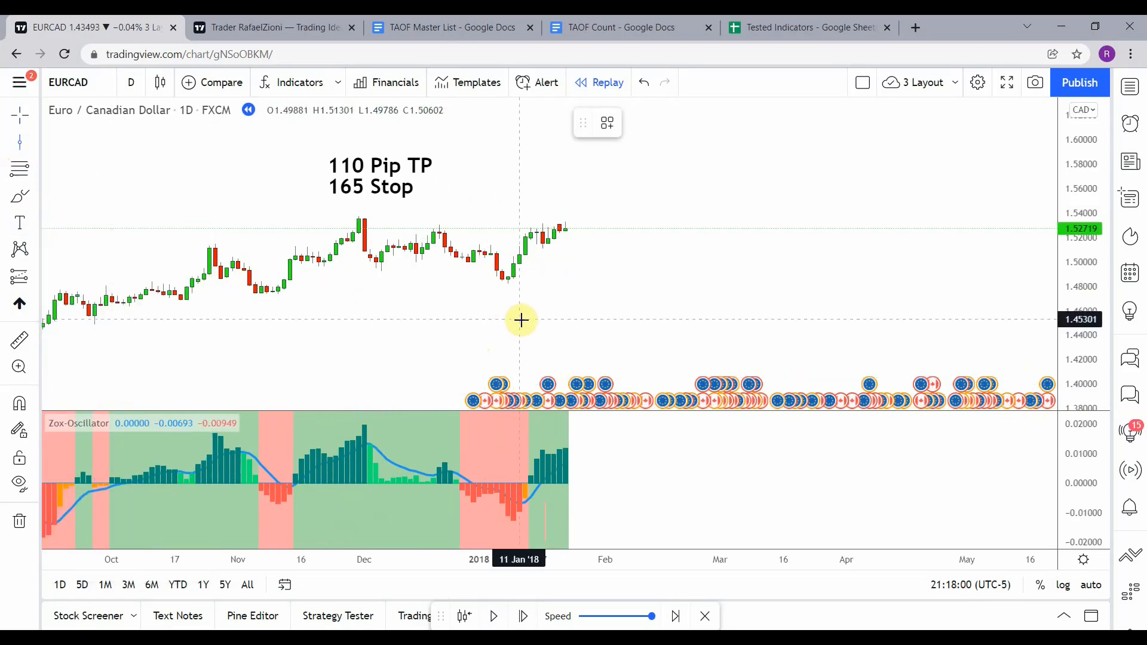
left_click(521, 320)
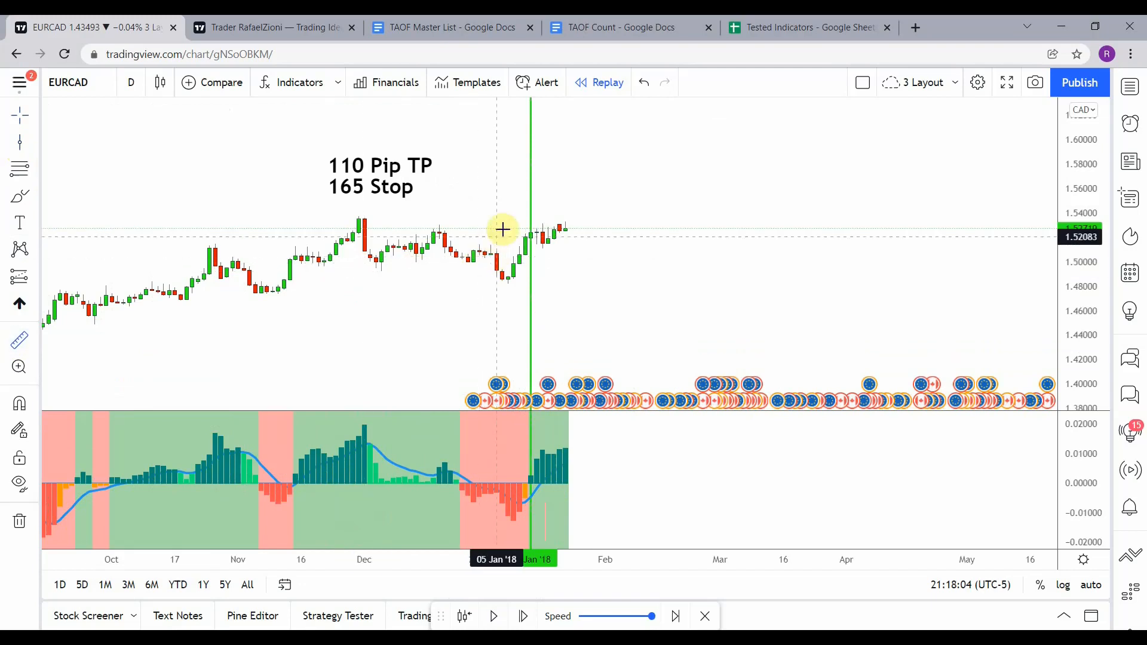
mouse_move(512, 247)
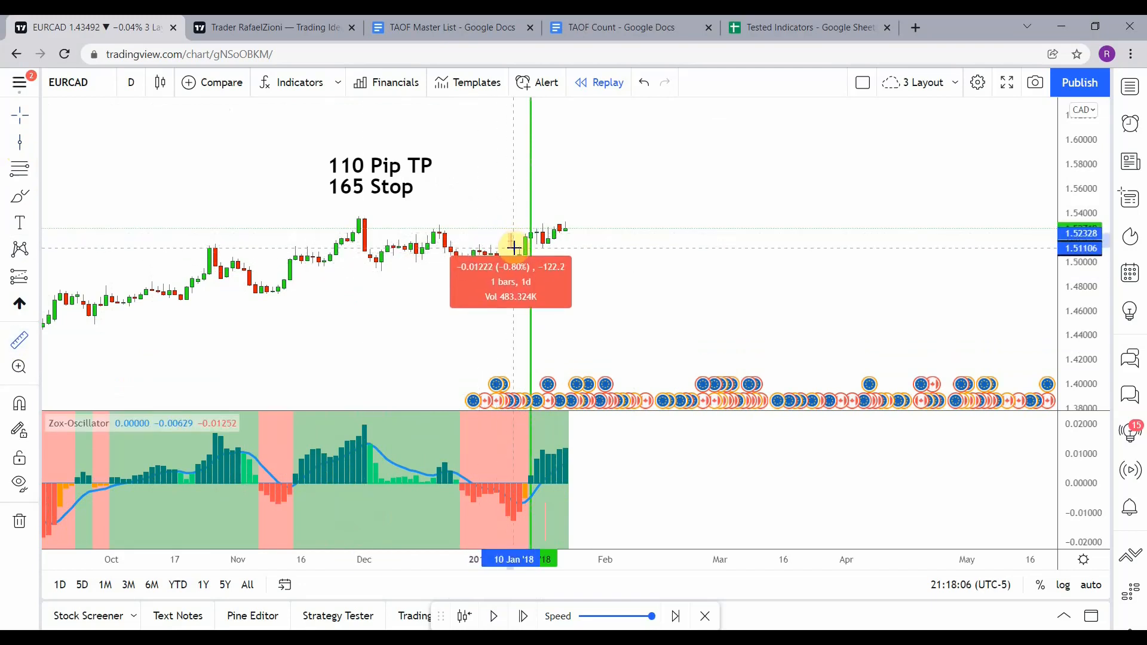
mouse_move(520, 221)
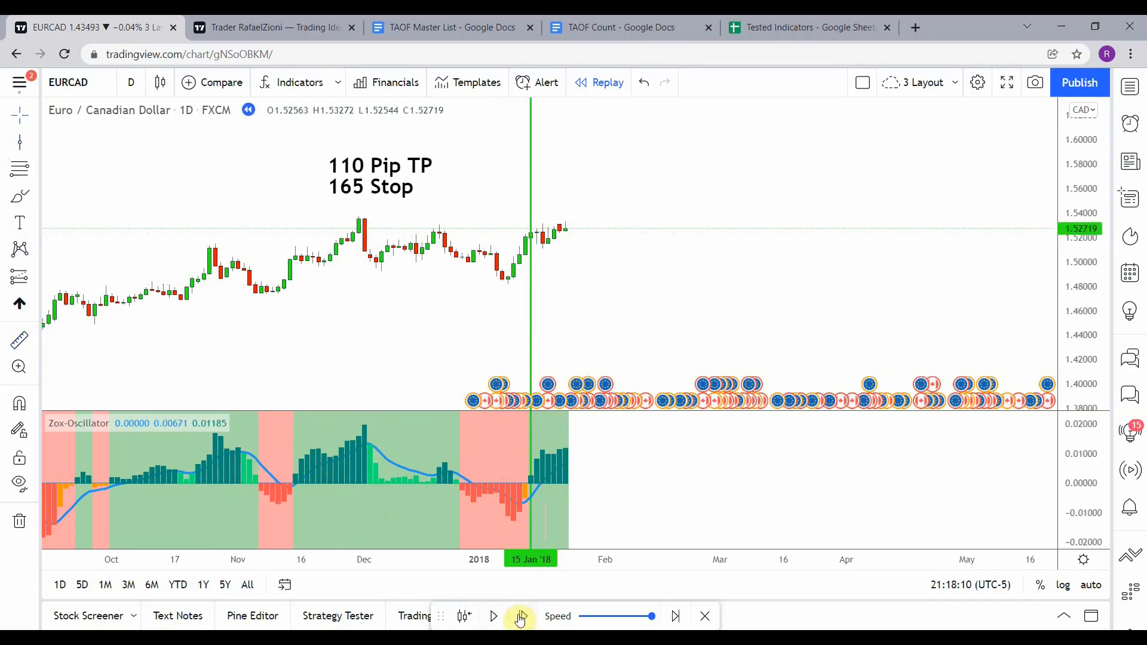
Continue the replay through March and pause in late April 2018.
left_click(493, 615)
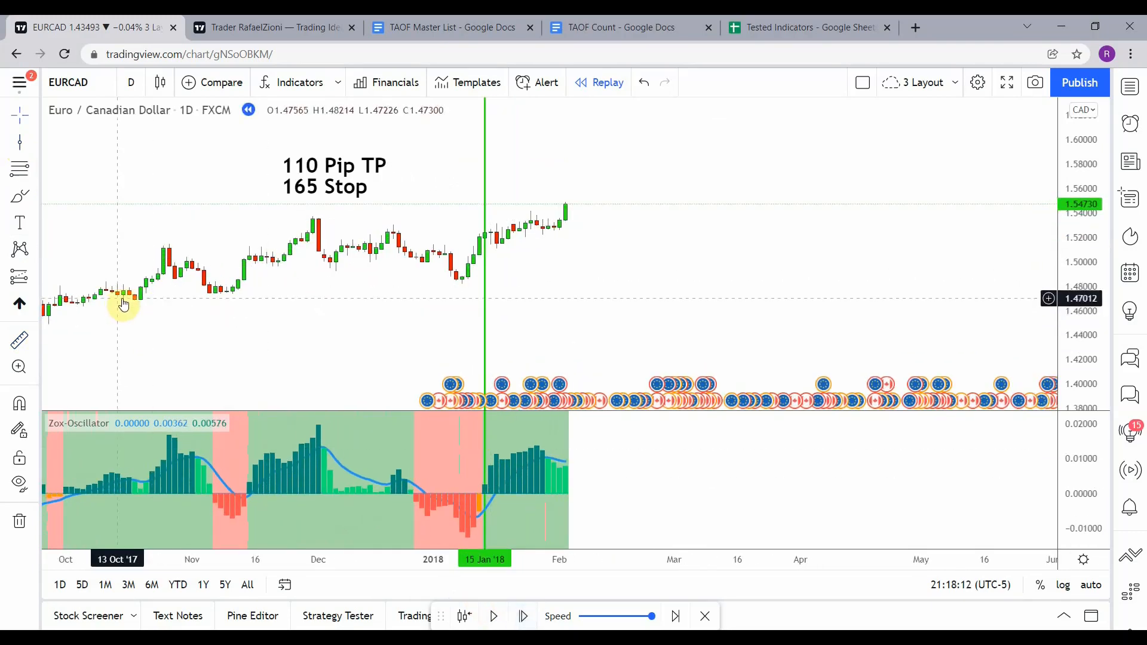
left_click(493, 616)
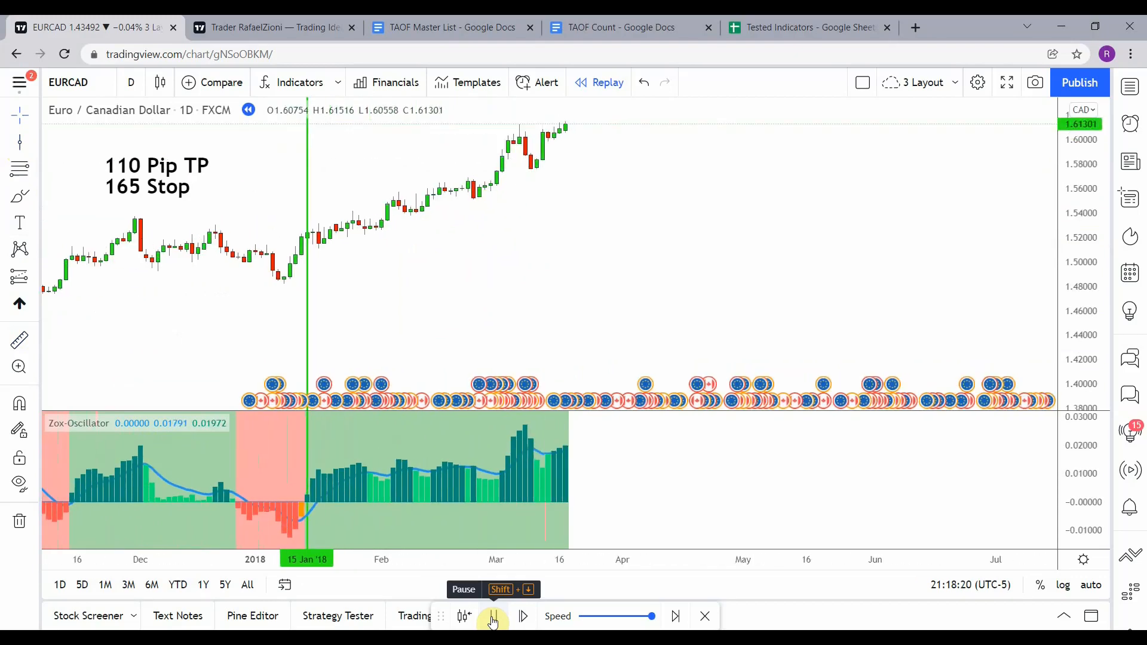
left_click(522, 616)
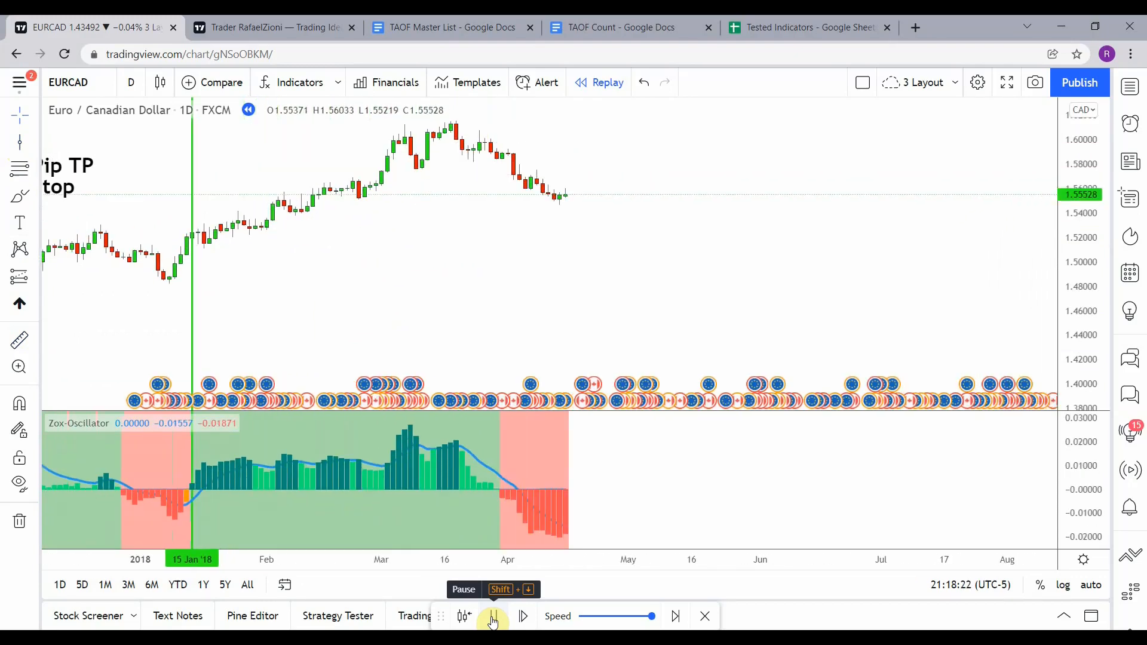
left_click(491, 615)
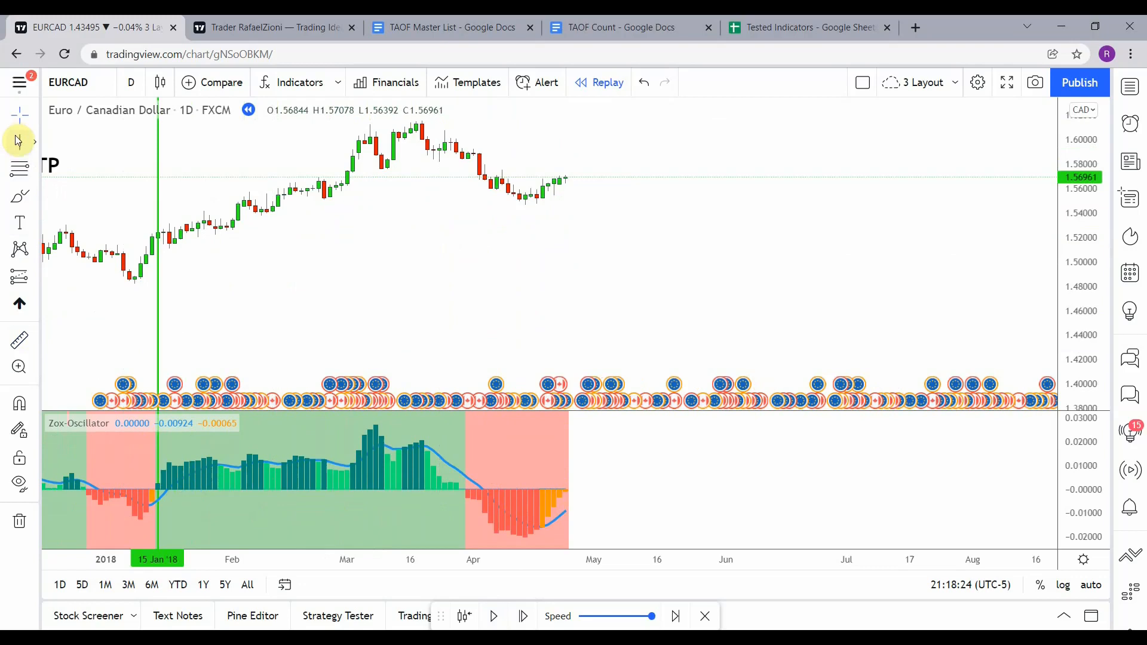
mouse_move(469, 298)
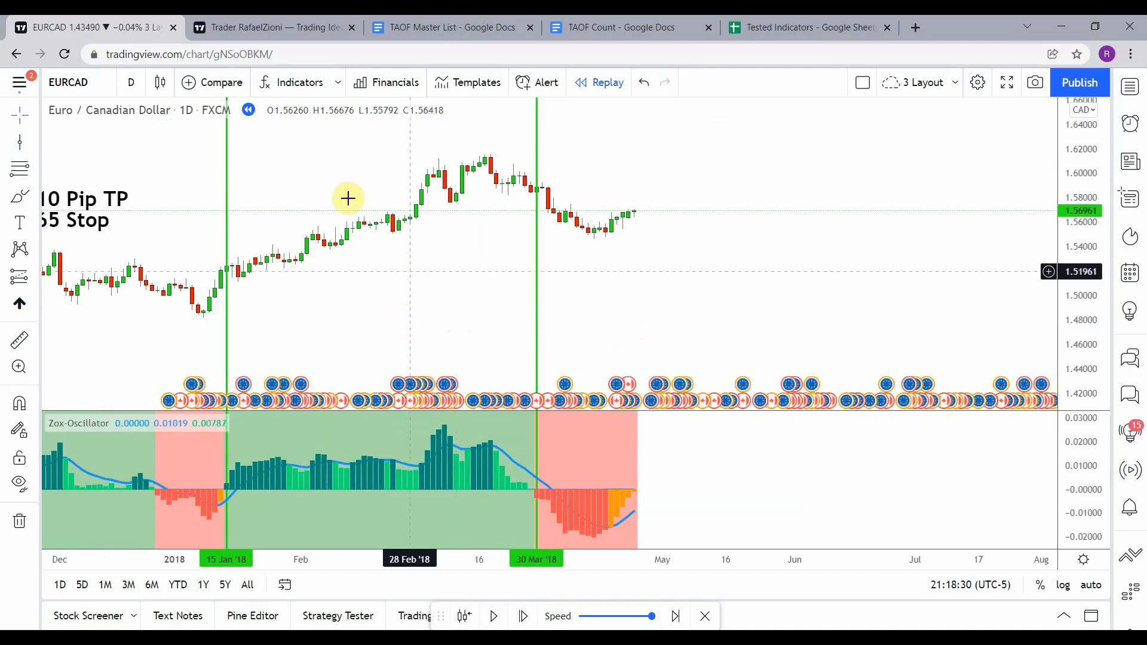
mouse_move(212, 273)
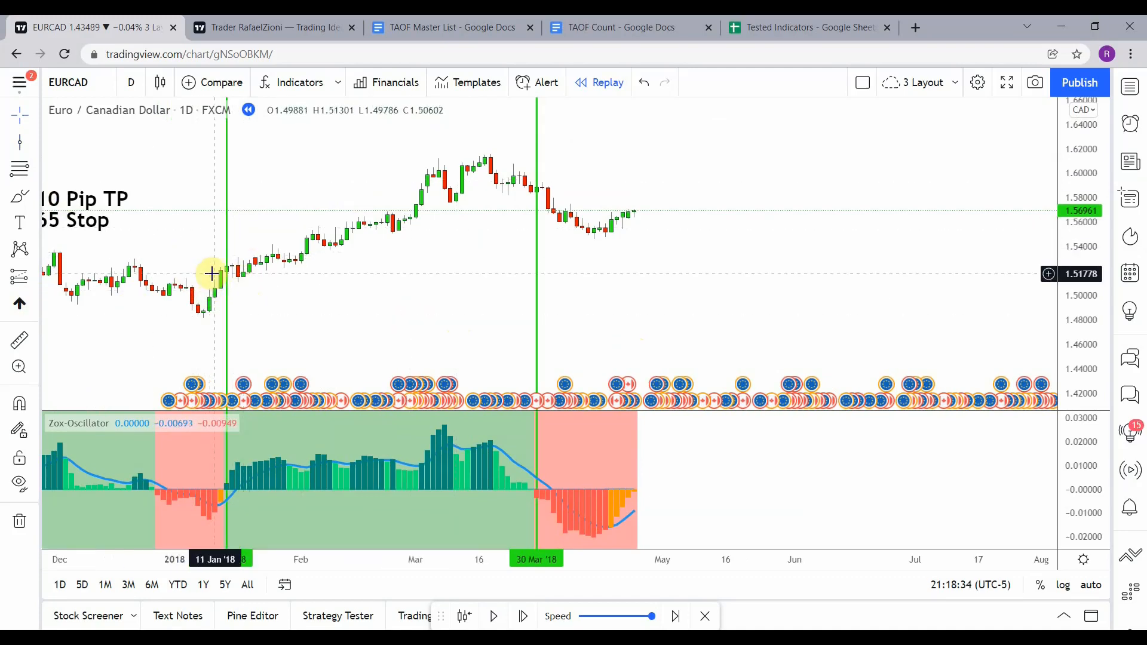
mouse_move(326, 264)
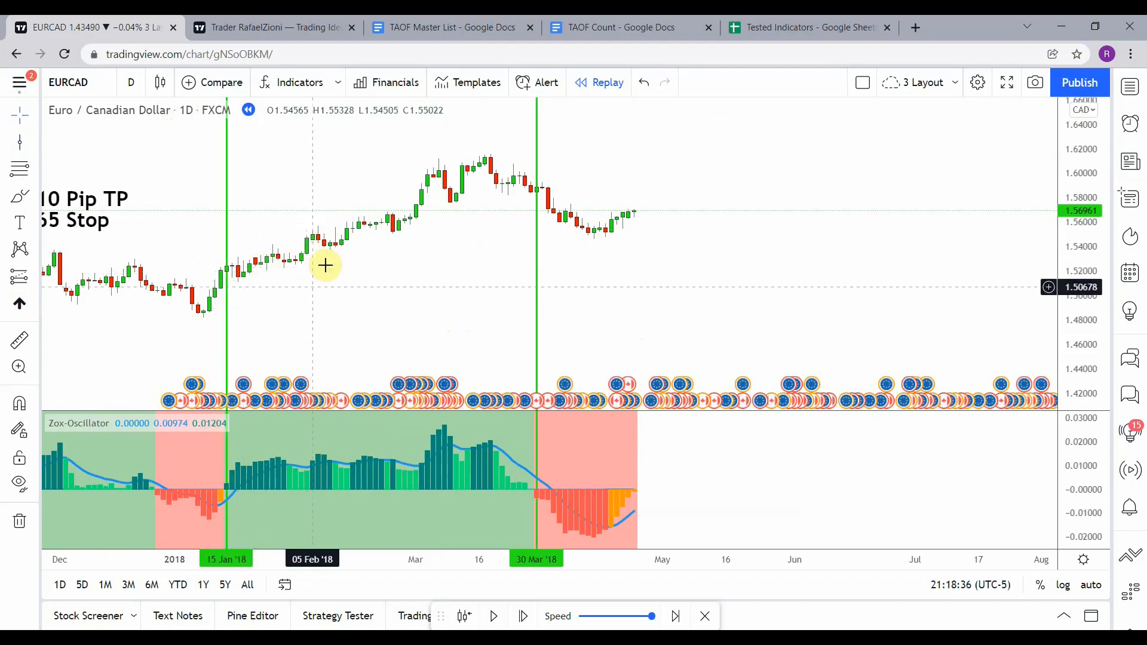
mouse_move(241, 281)
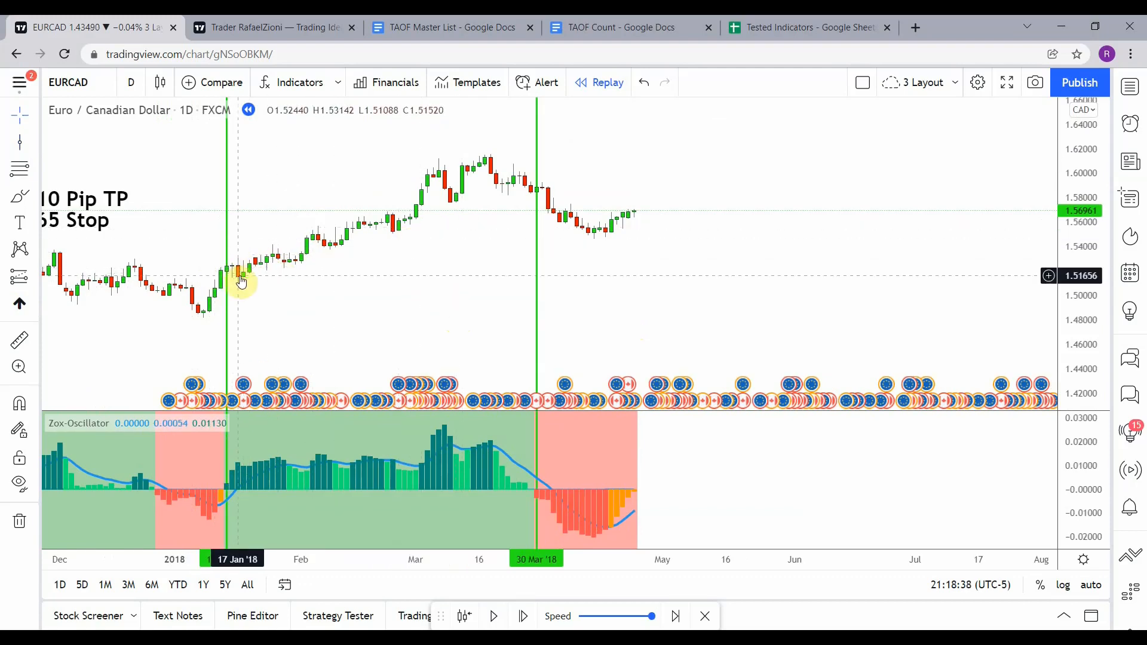
mouse_move(234, 274)
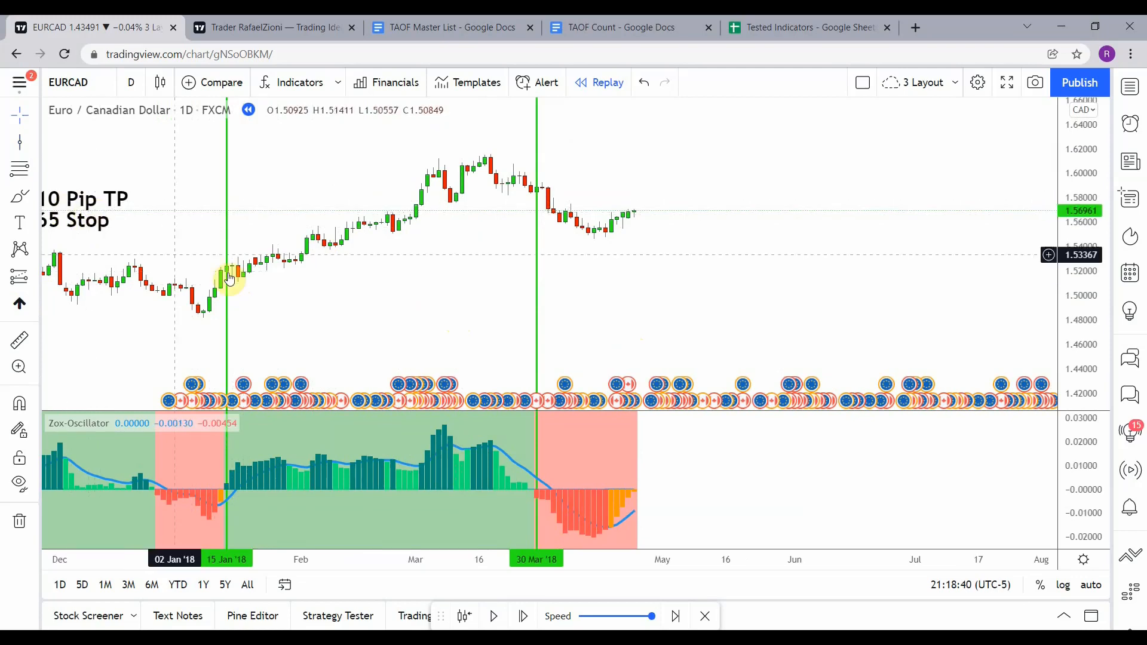
mouse_move(255, 290)
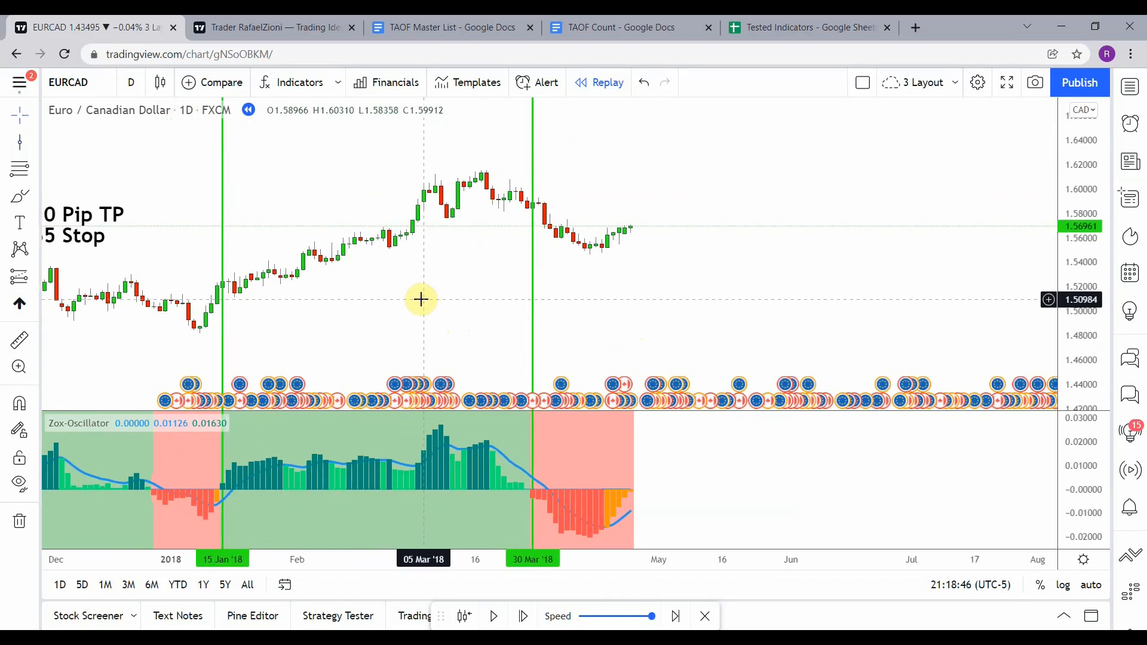
mouse_move(574, 229)
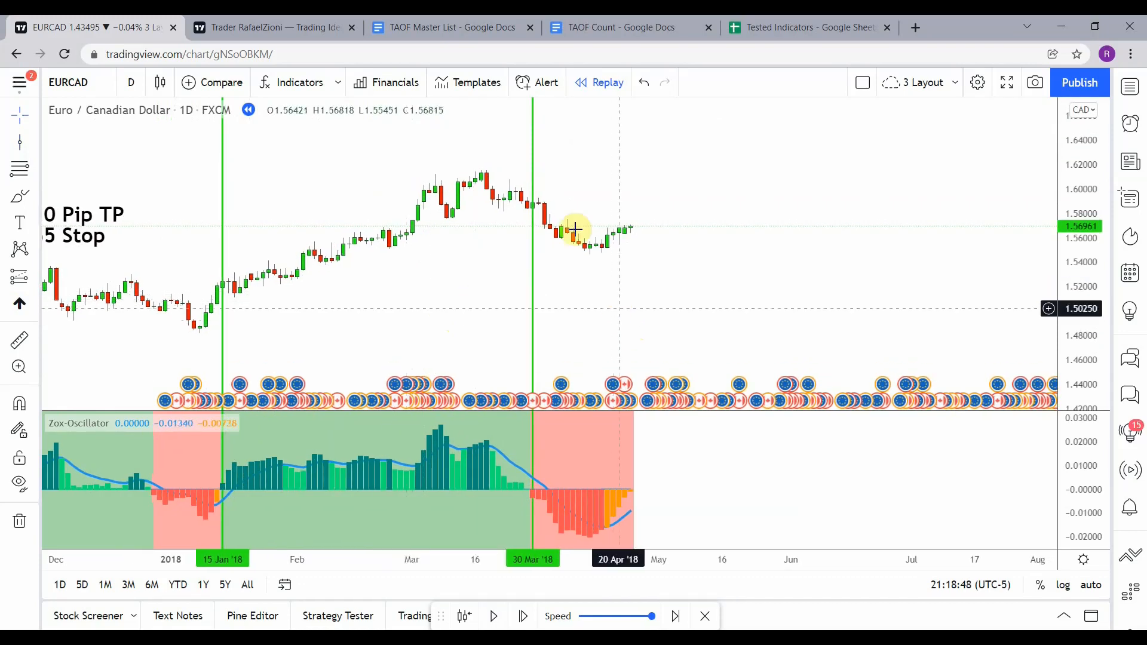
mouse_move(581, 261)
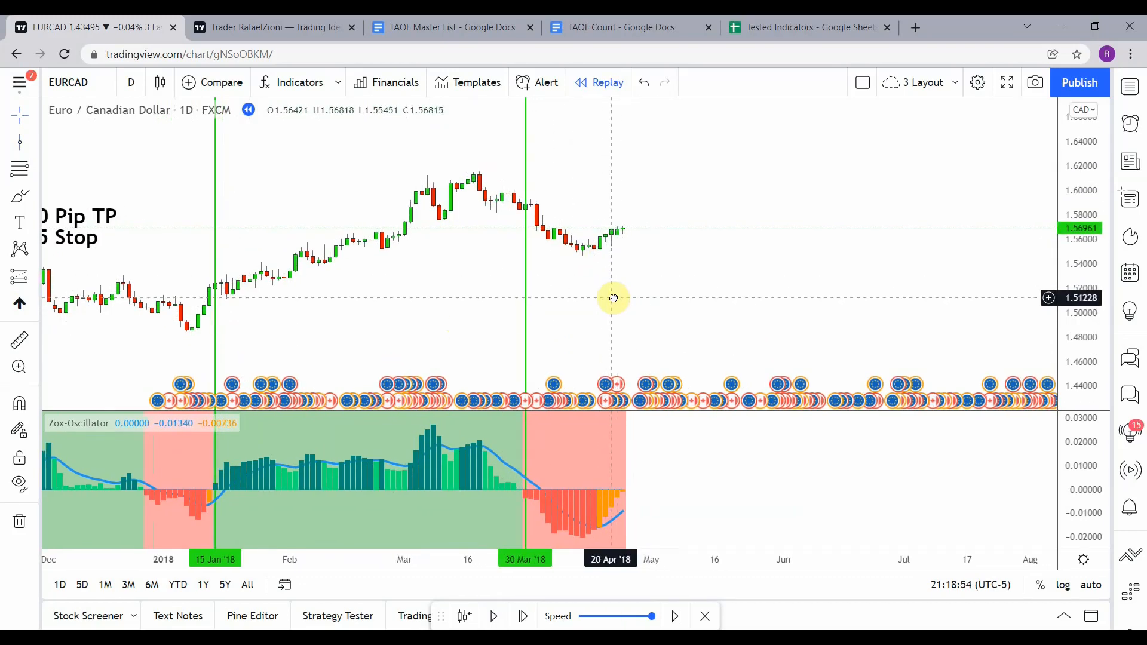
mouse_move(478, 586)
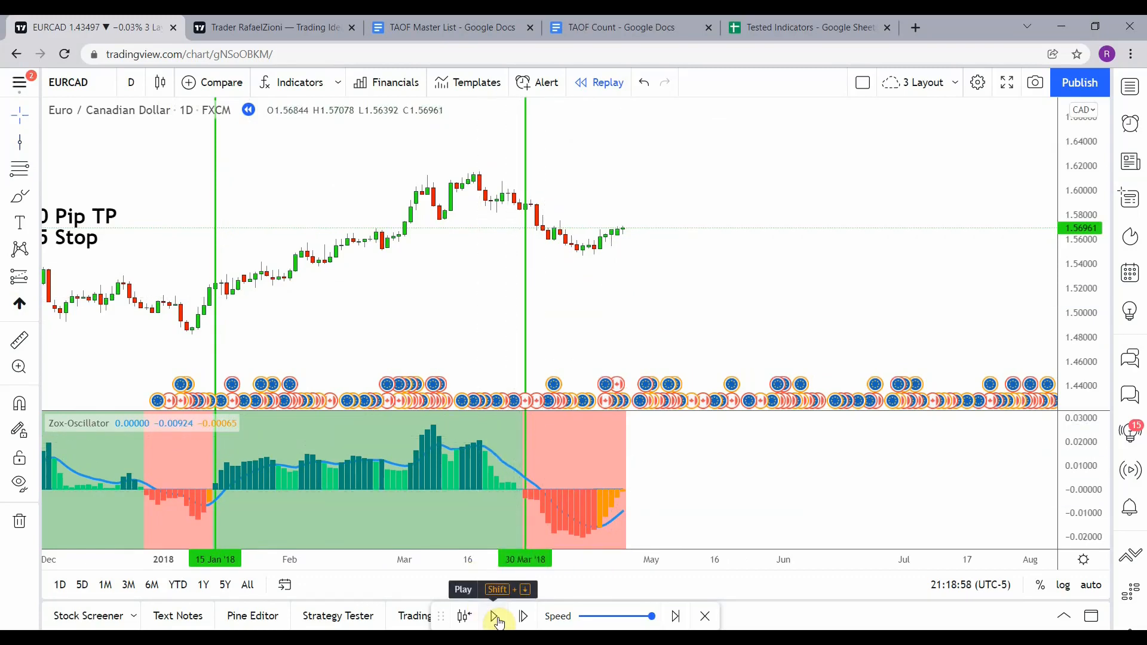
Play the replay past April to mid-May, then on to late June 2018.
left_click(495, 615)
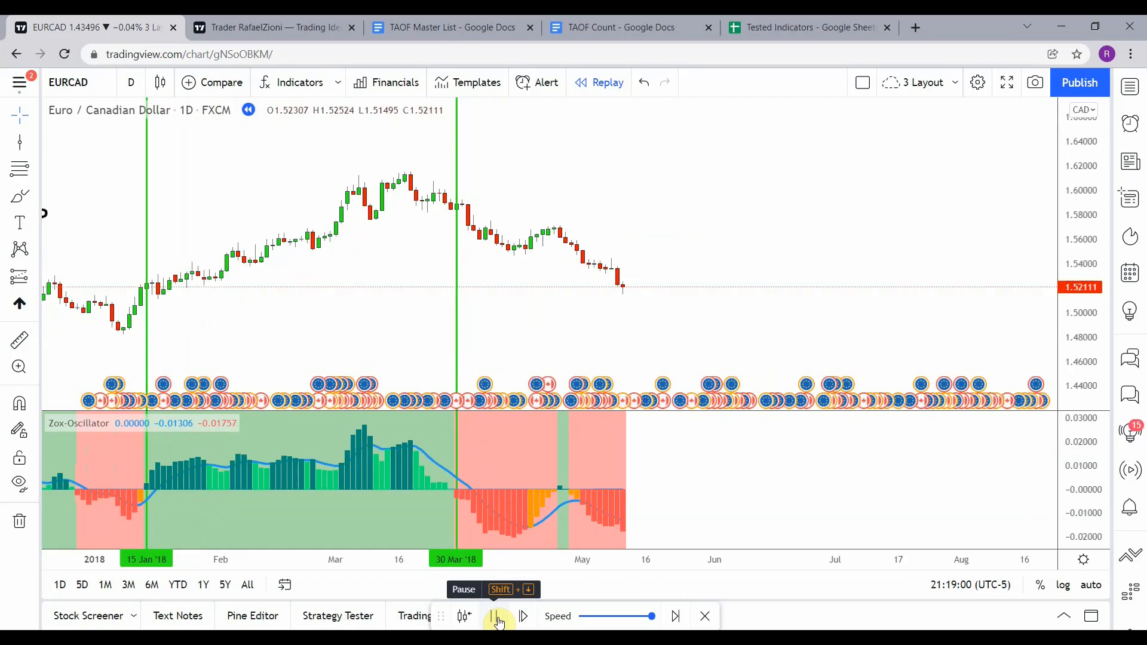
left_click(493, 616)
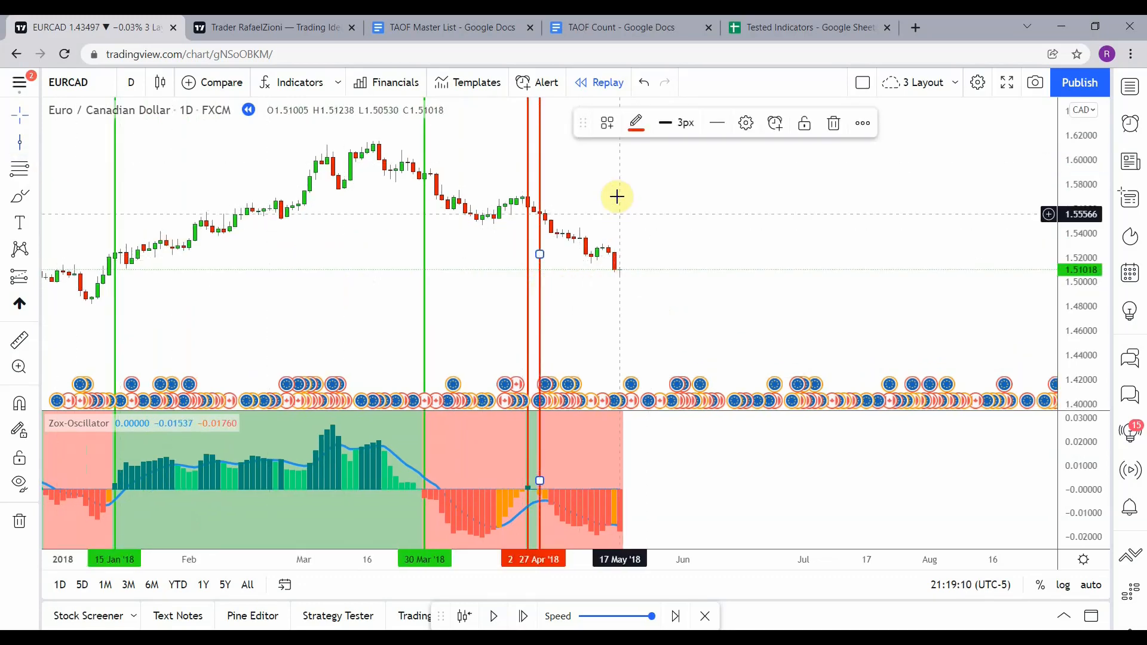
mouse_move(614, 313)
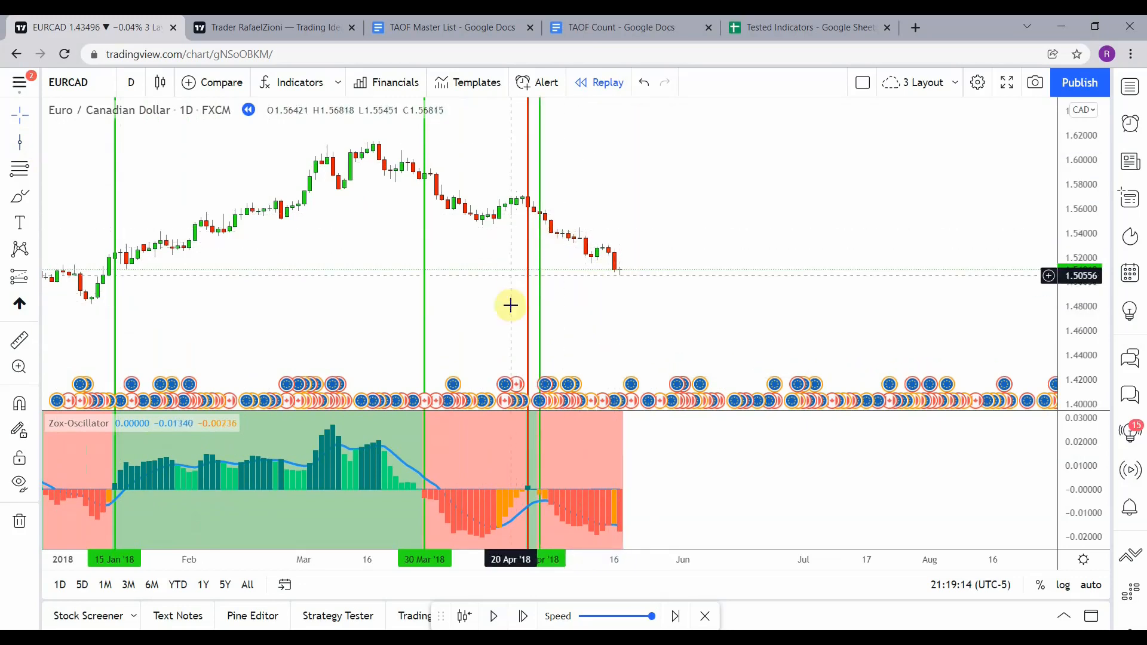
left_click(493, 615)
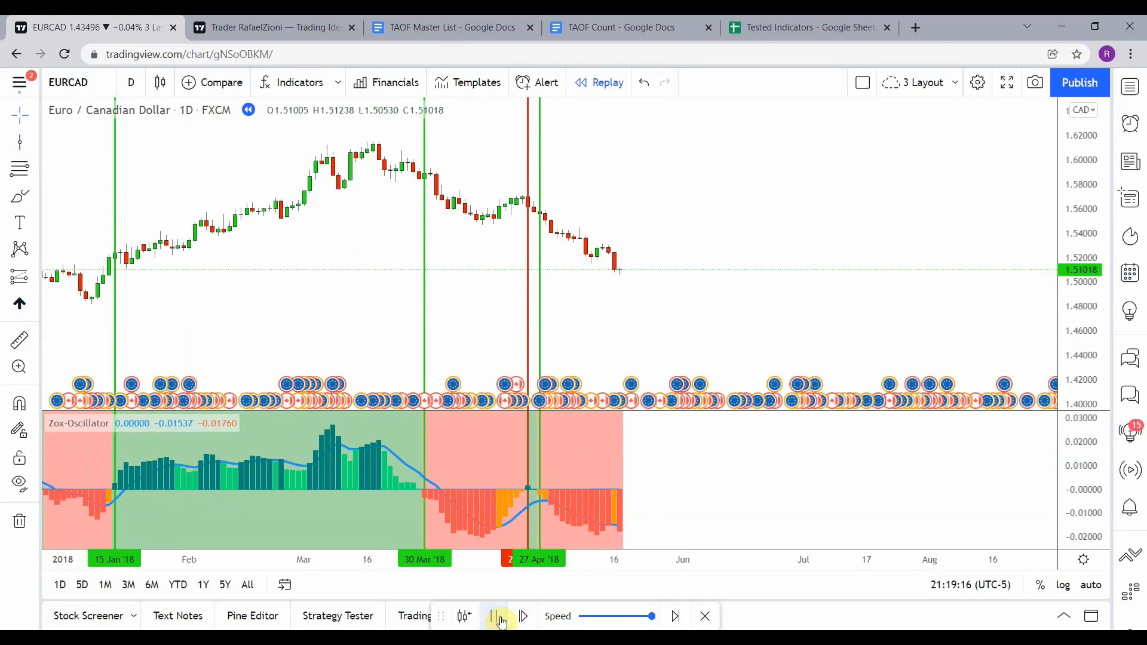
left_click(495, 616)
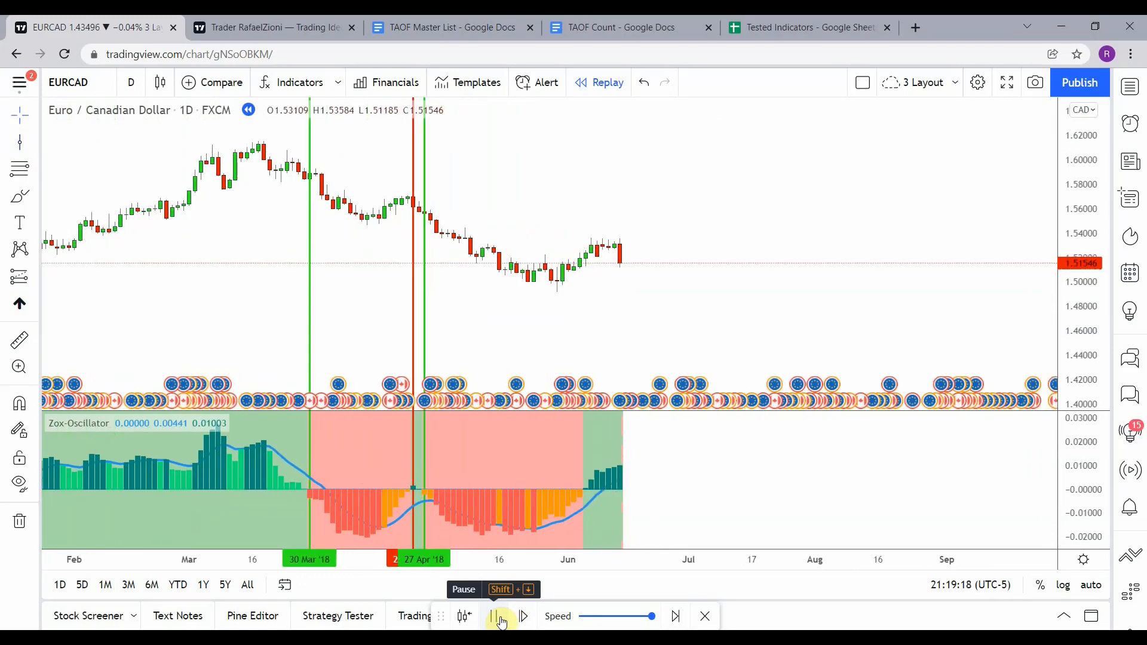
left_click(492, 615)
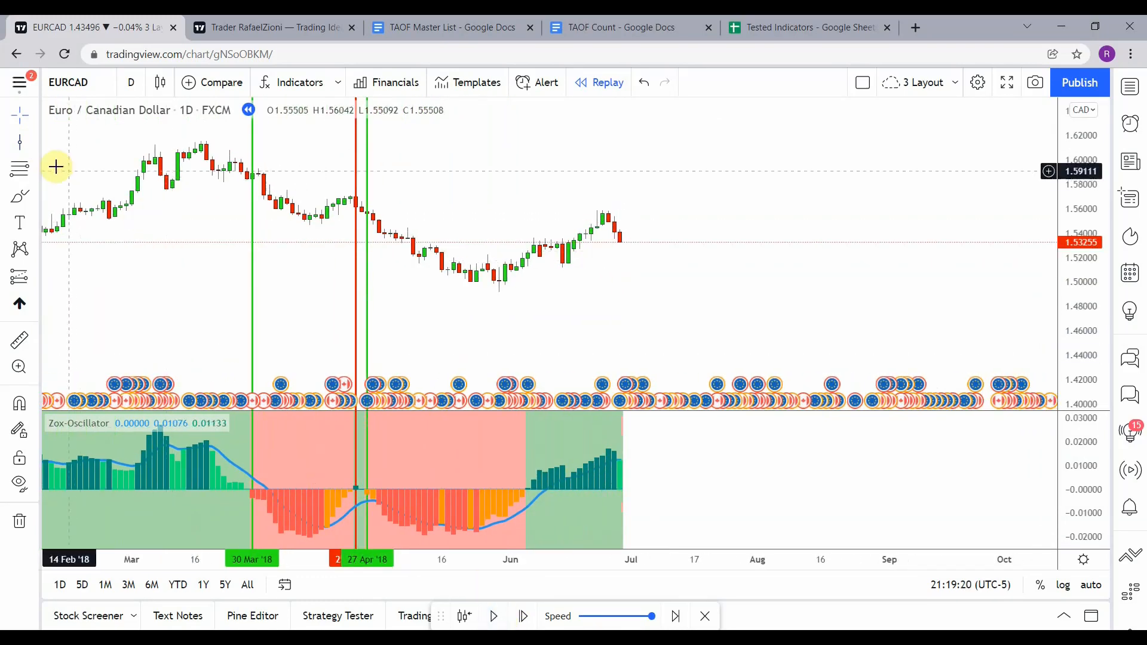
mouse_move(528, 288)
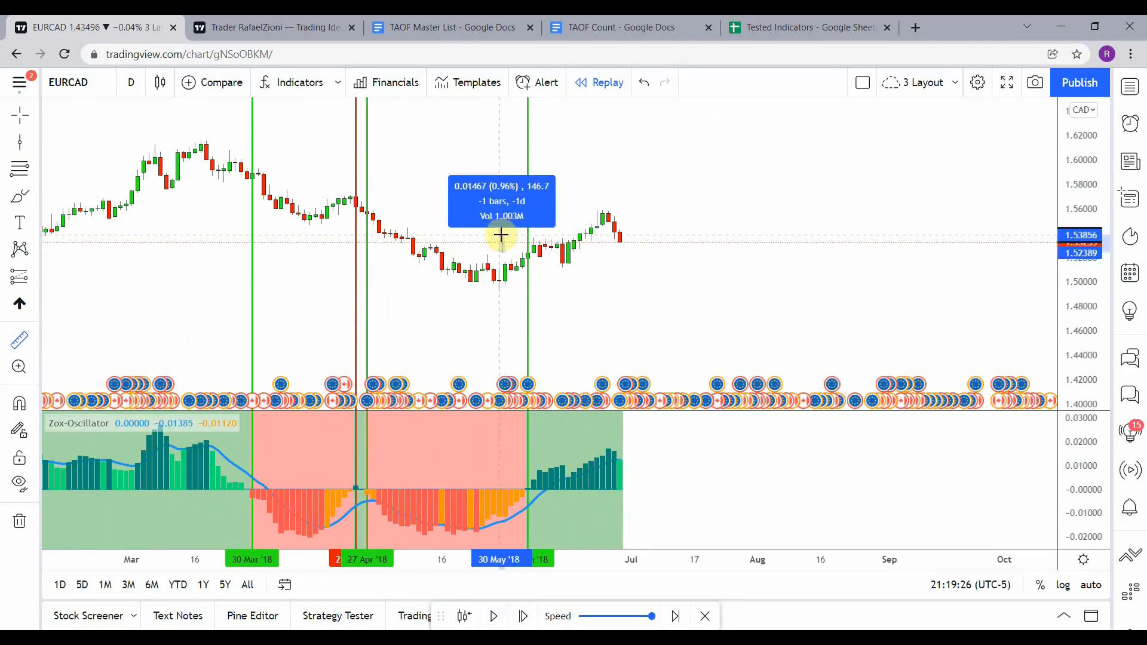
mouse_move(503, 275)
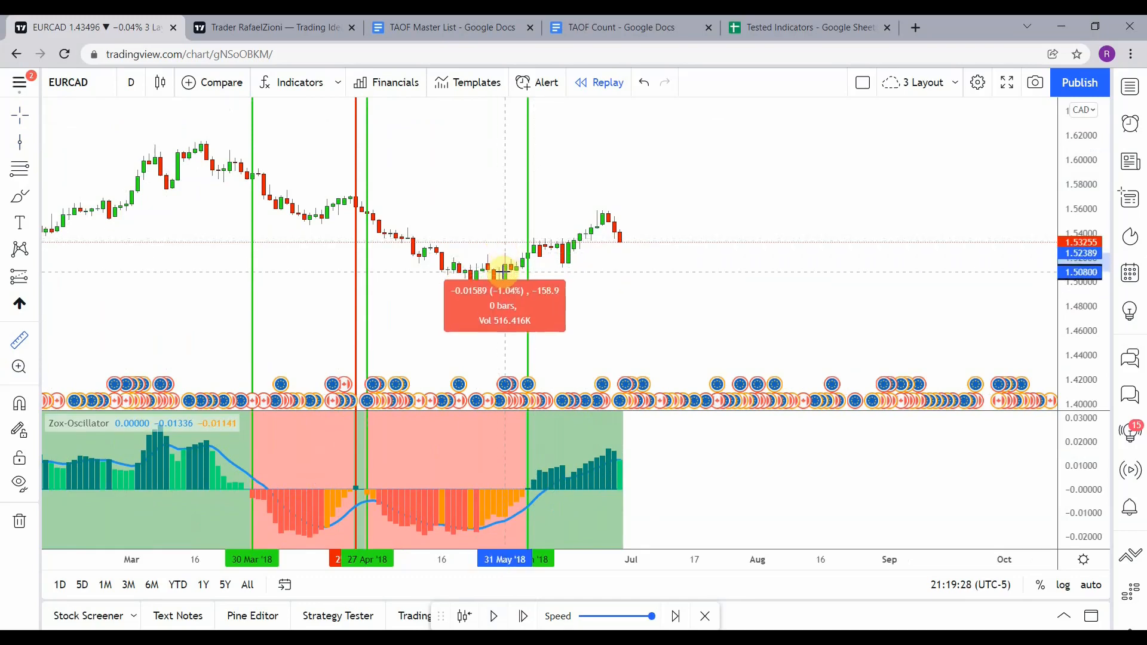
mouse_move(590, 283)
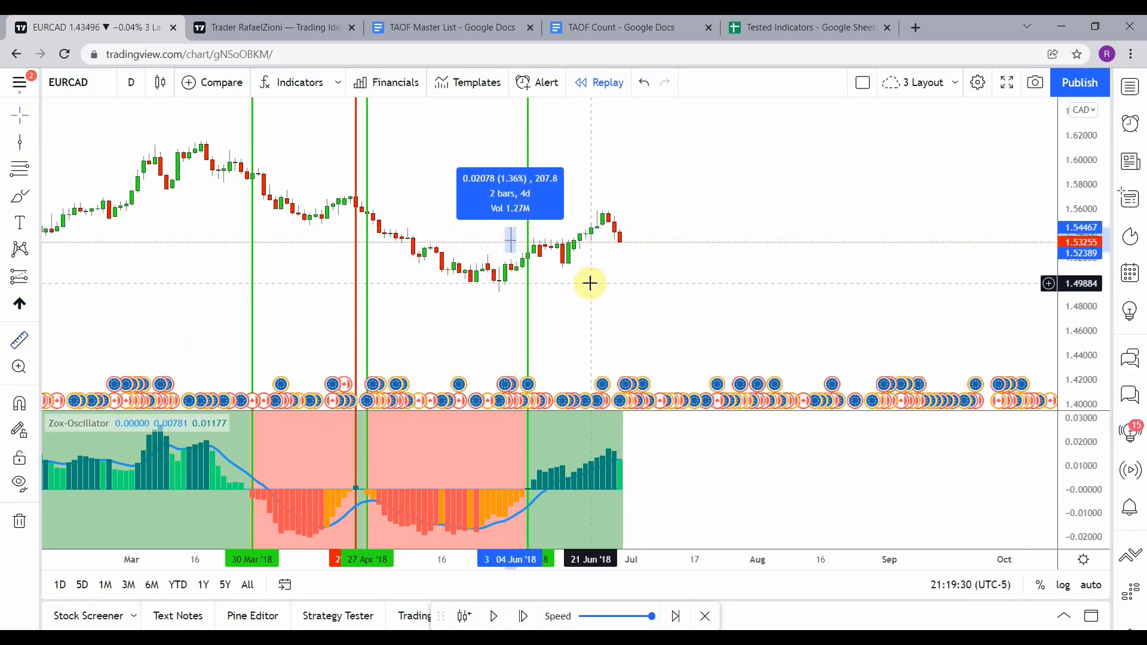
mouse_move(345, 259)
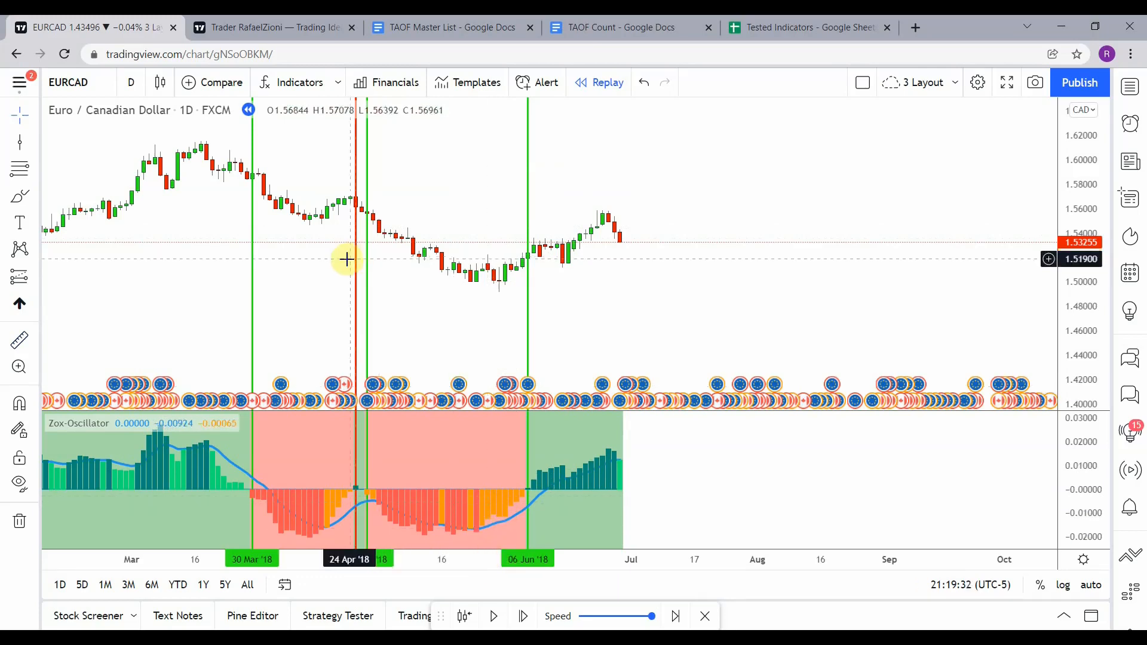
mouse_move(355, 205)
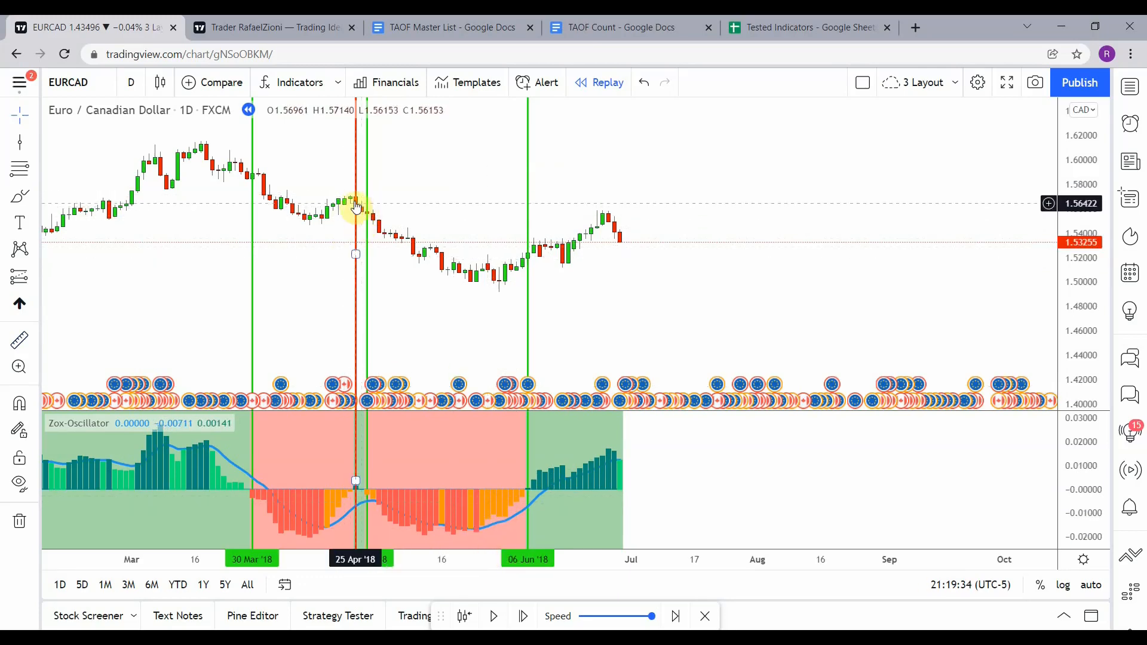
mouse_move(358, 198)
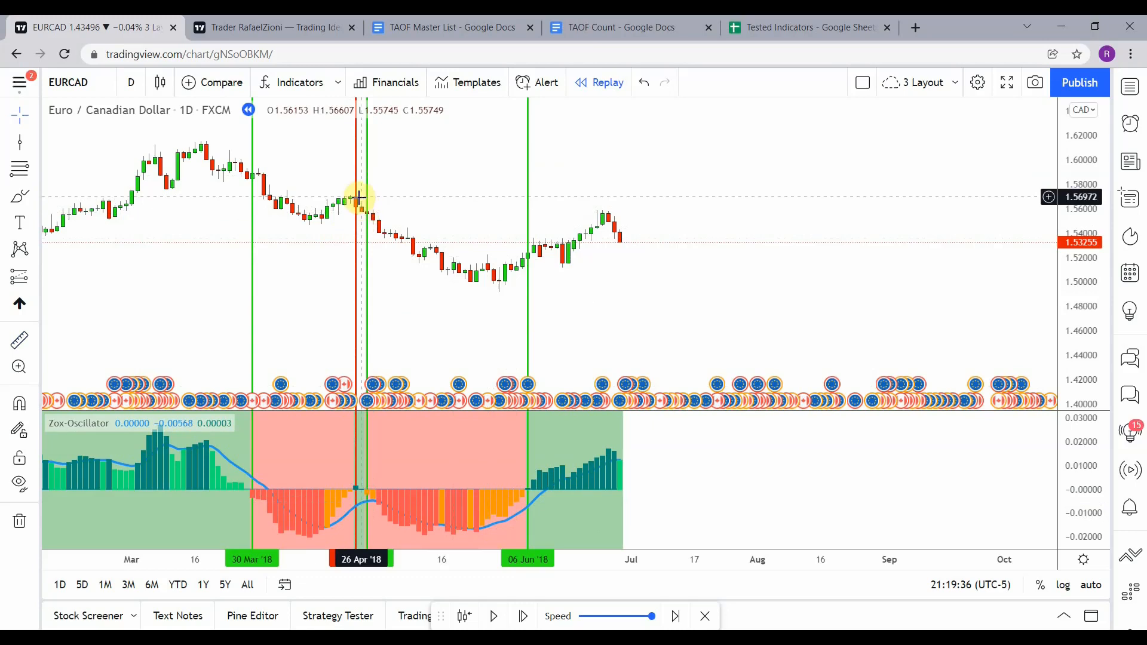
mouse_move(351, 497)
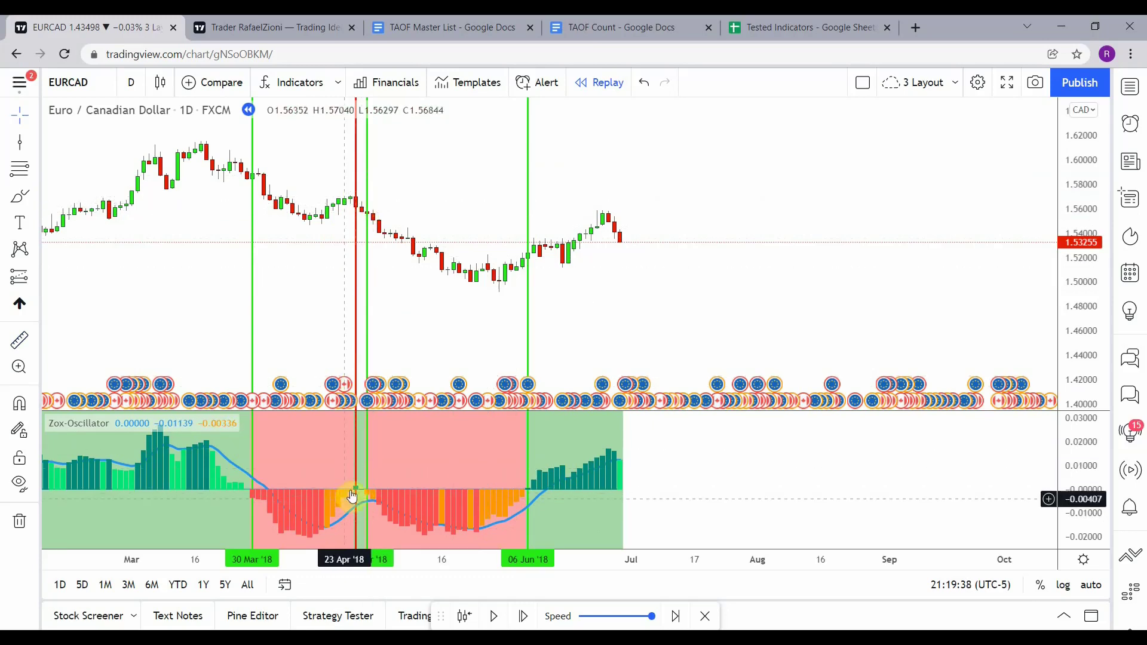
mouse_move(358, 205)
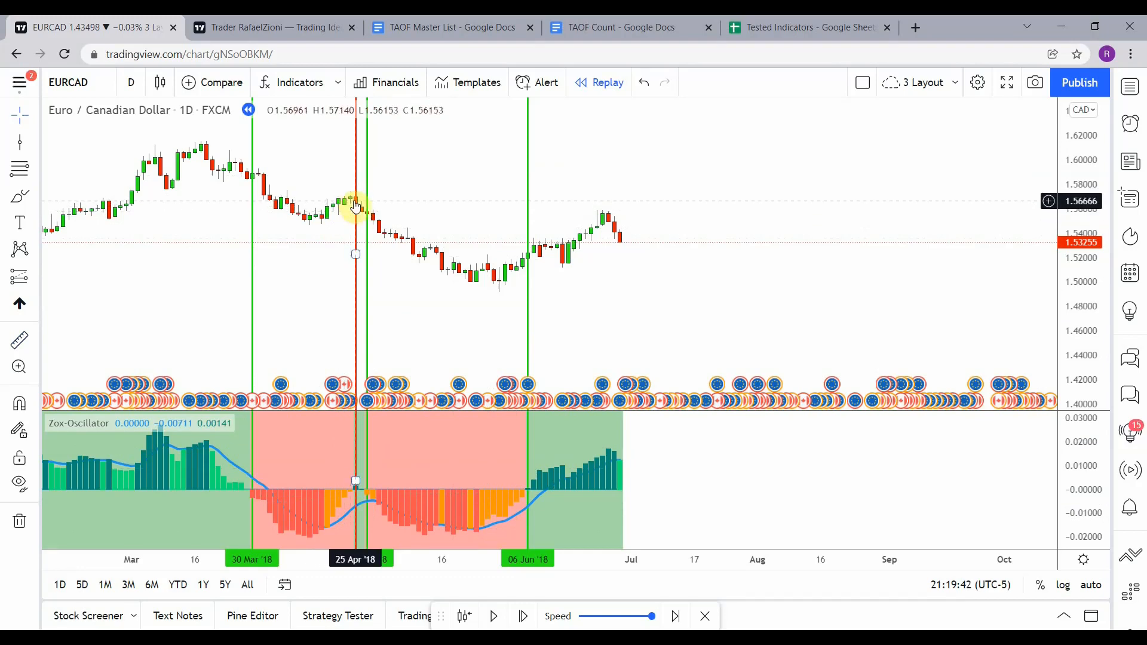
mouse_move(363, 219)
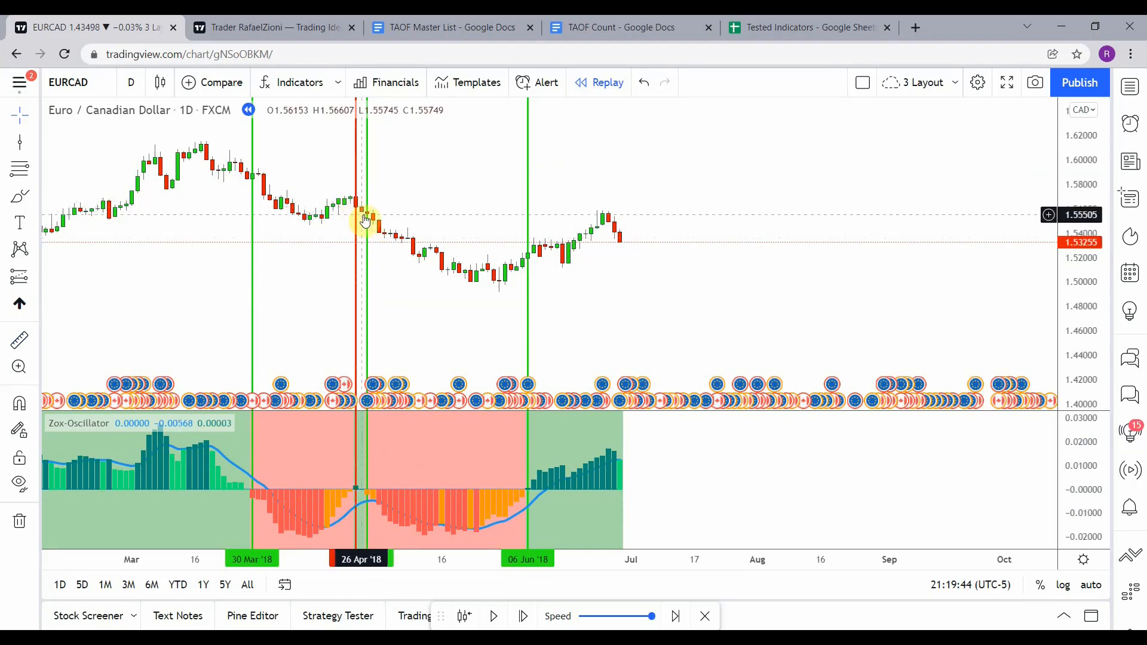
mouse_move(362, 210)
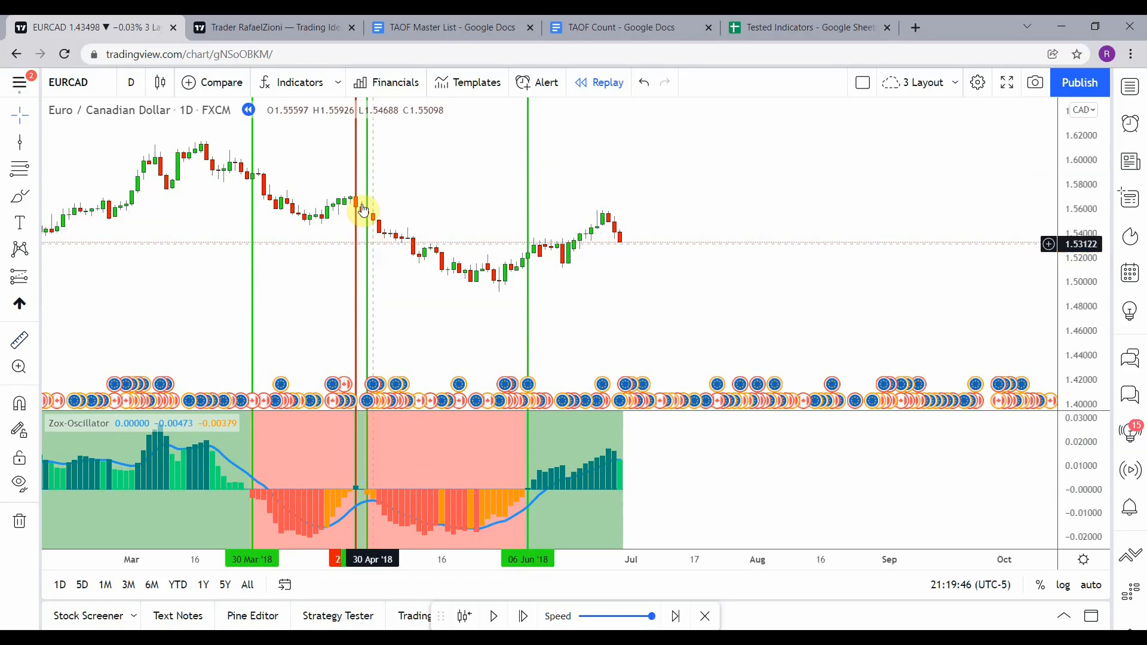
mouse_move(368, 216)
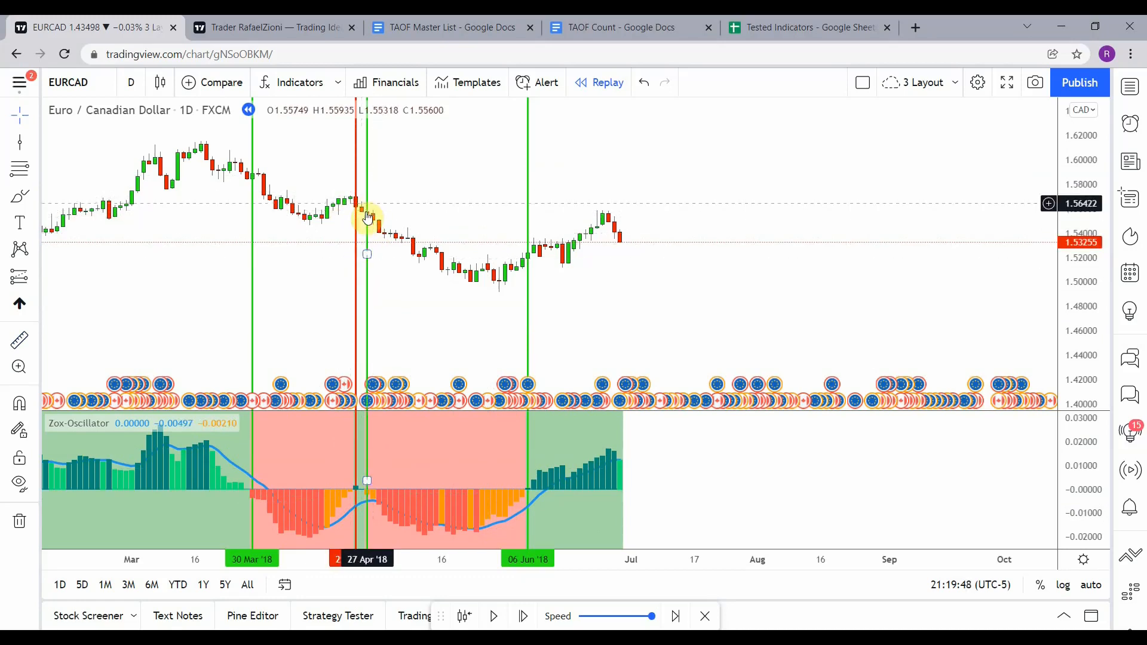
mouse_move(390, 238)
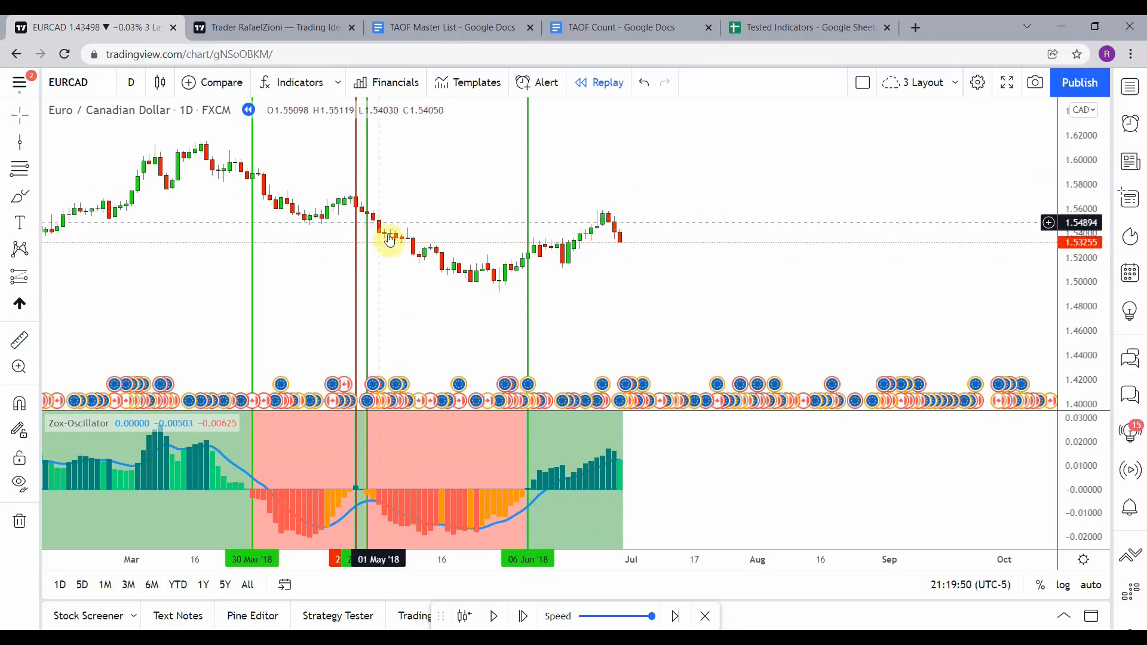
mouse_move(450, 336)
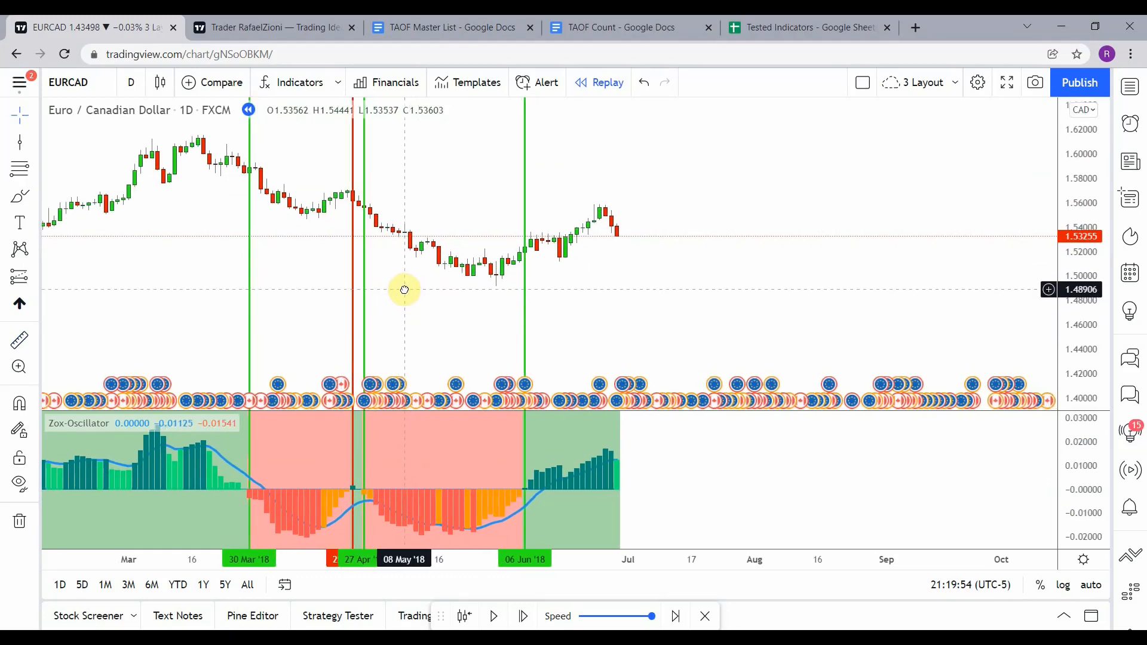
mouse_move(523, 252)
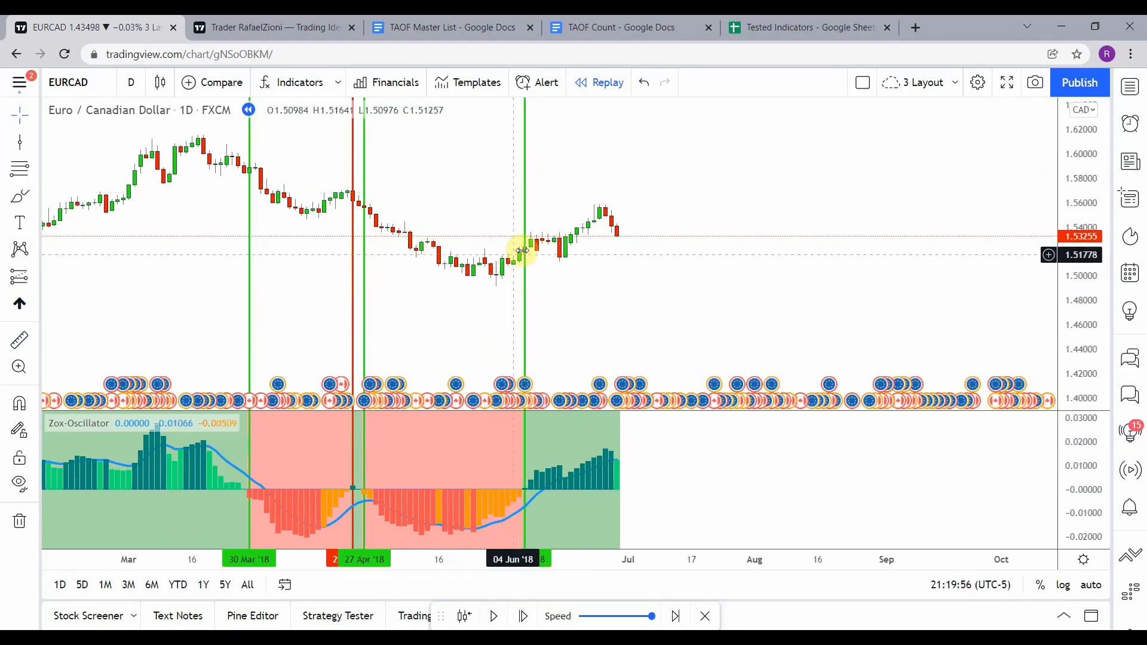
mouse_move(522, 250)
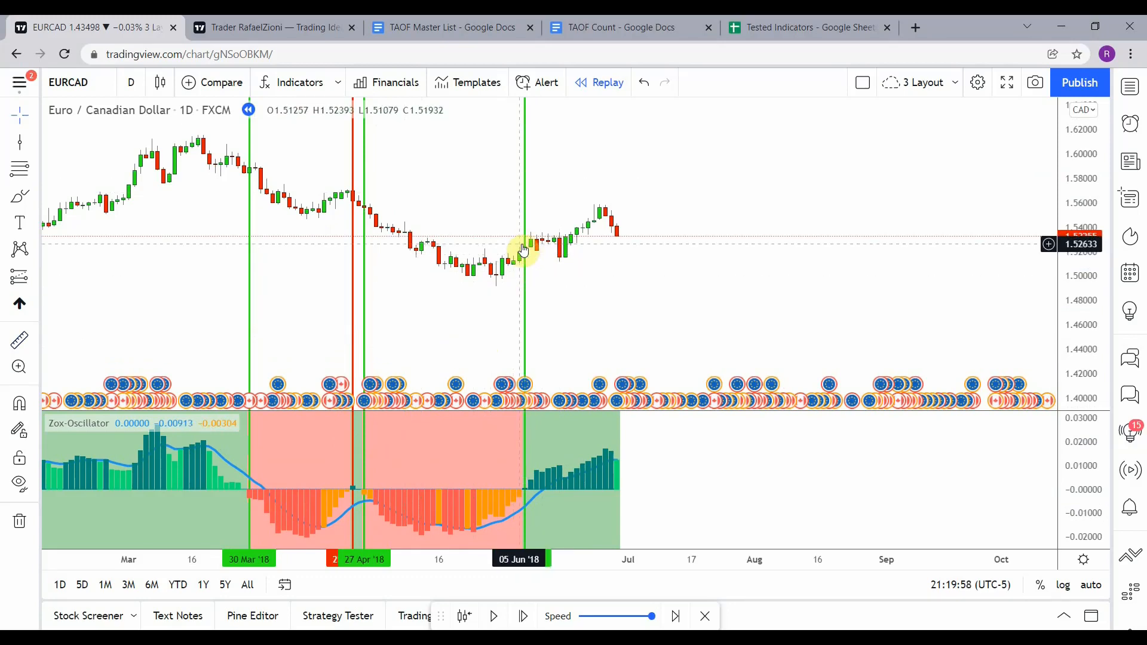
mouse_move(651, 300)
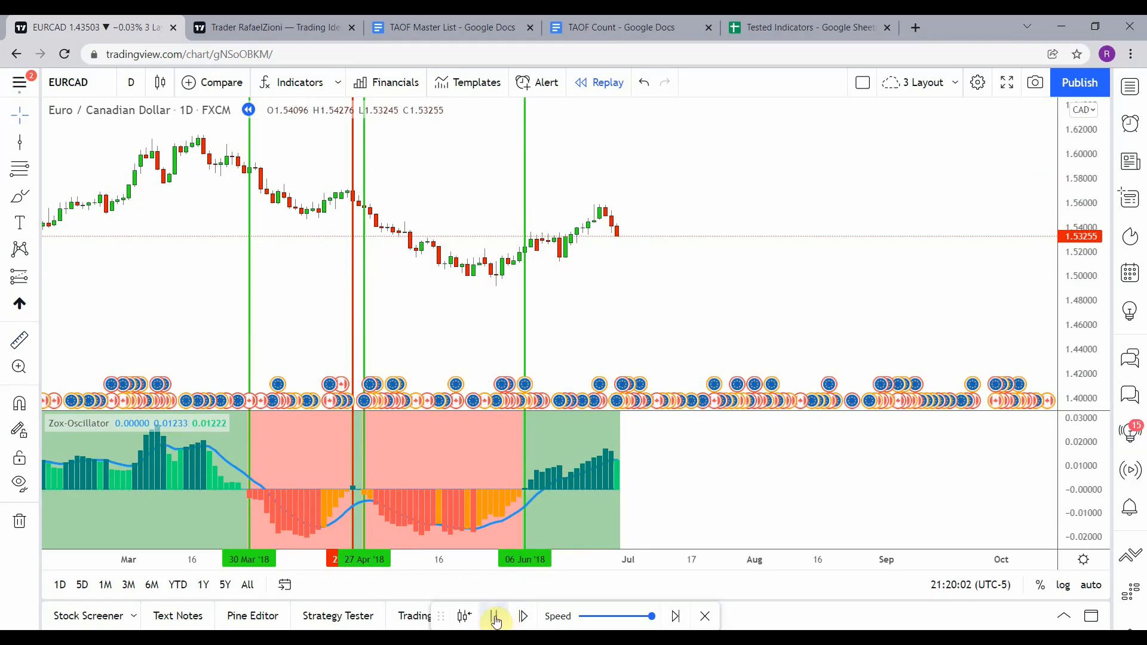
Replay into early August, marking signal lines at 04 Jul and 26 Jul.
left_click(494, 615)
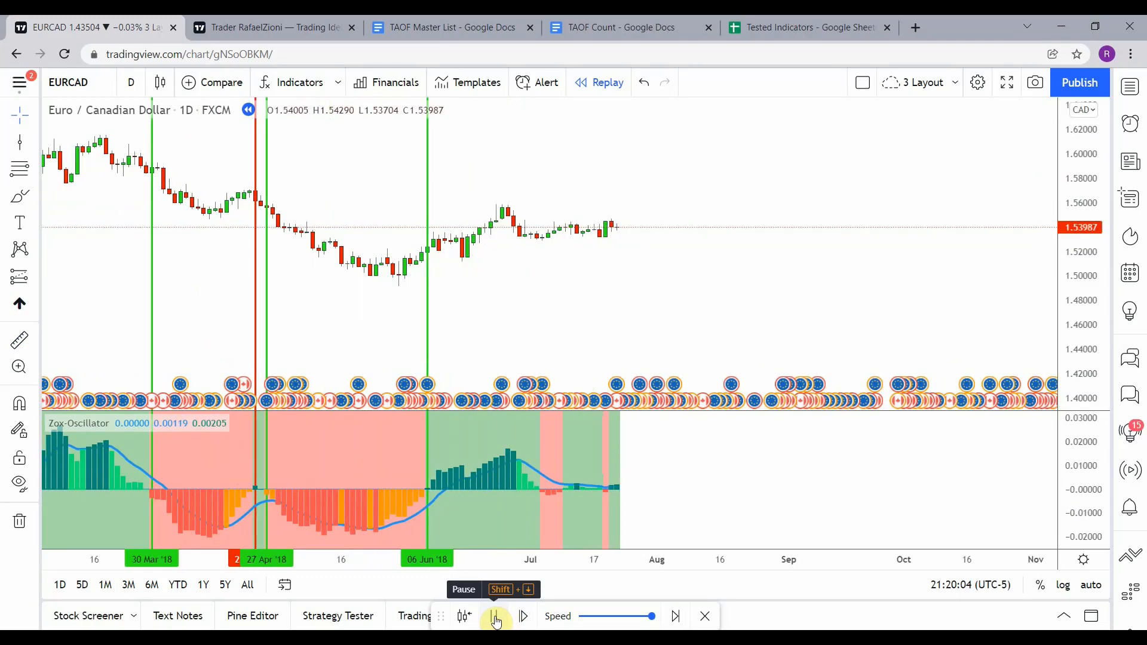
left_click(494, 616)
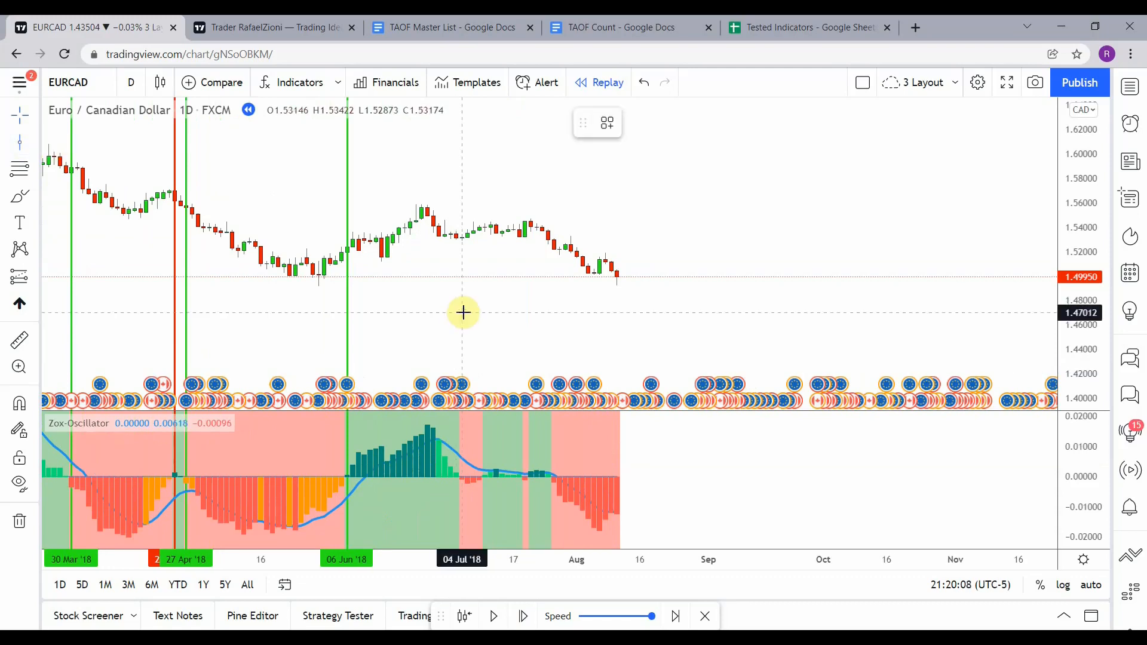
left_click(462, 313)
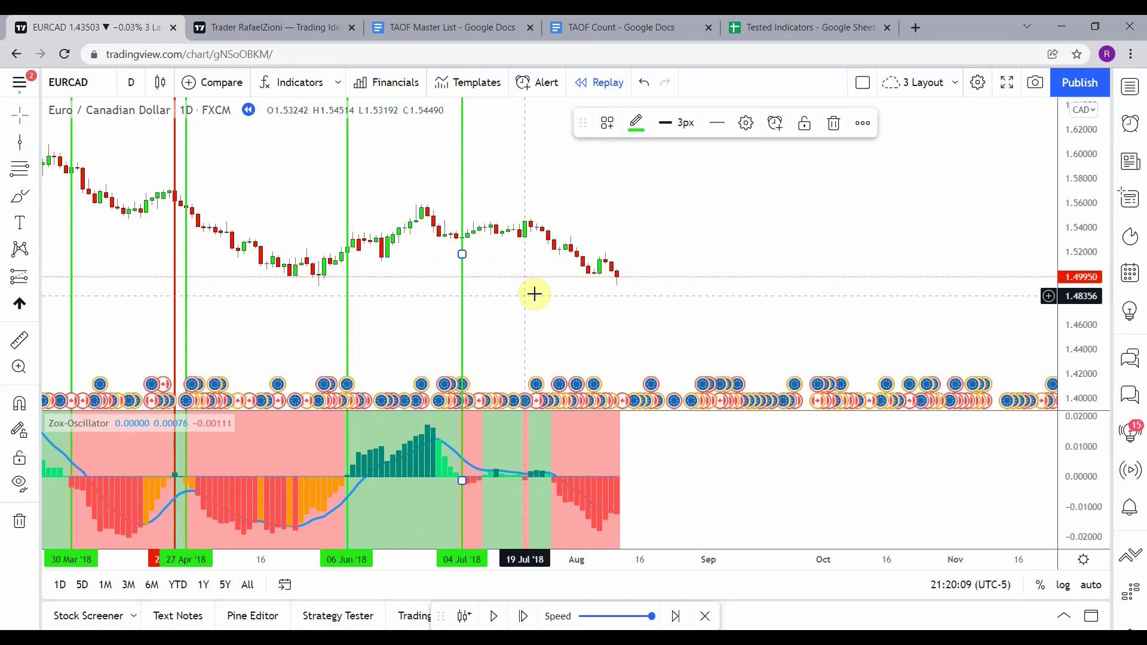
mouse_move(488, 323)
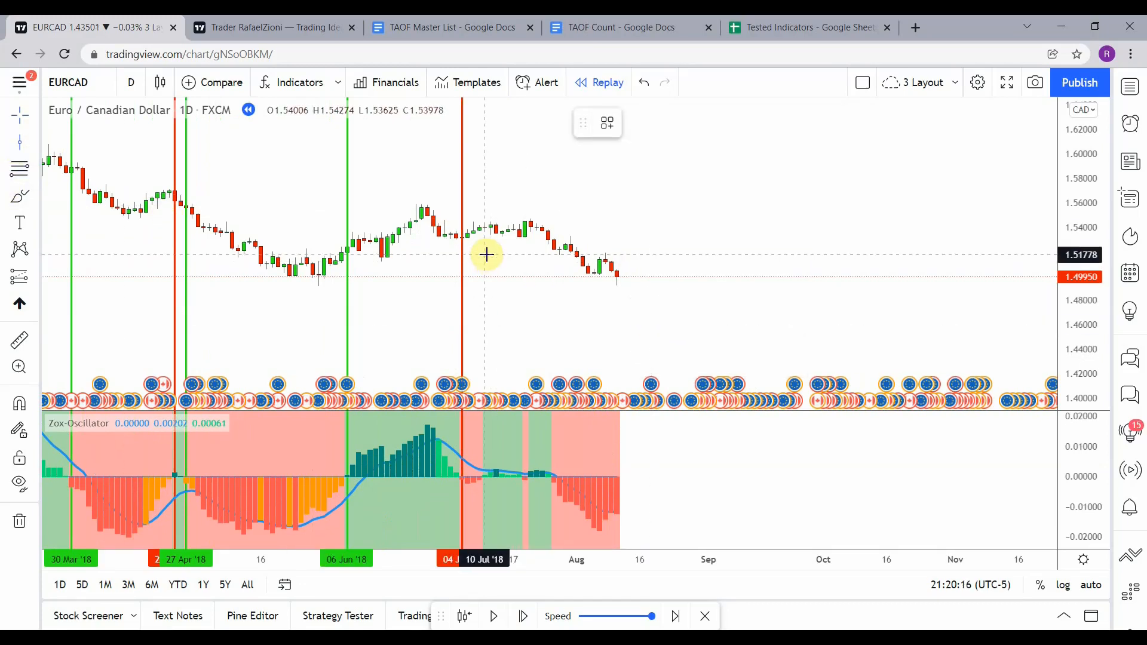
mouse_move(122, 217)
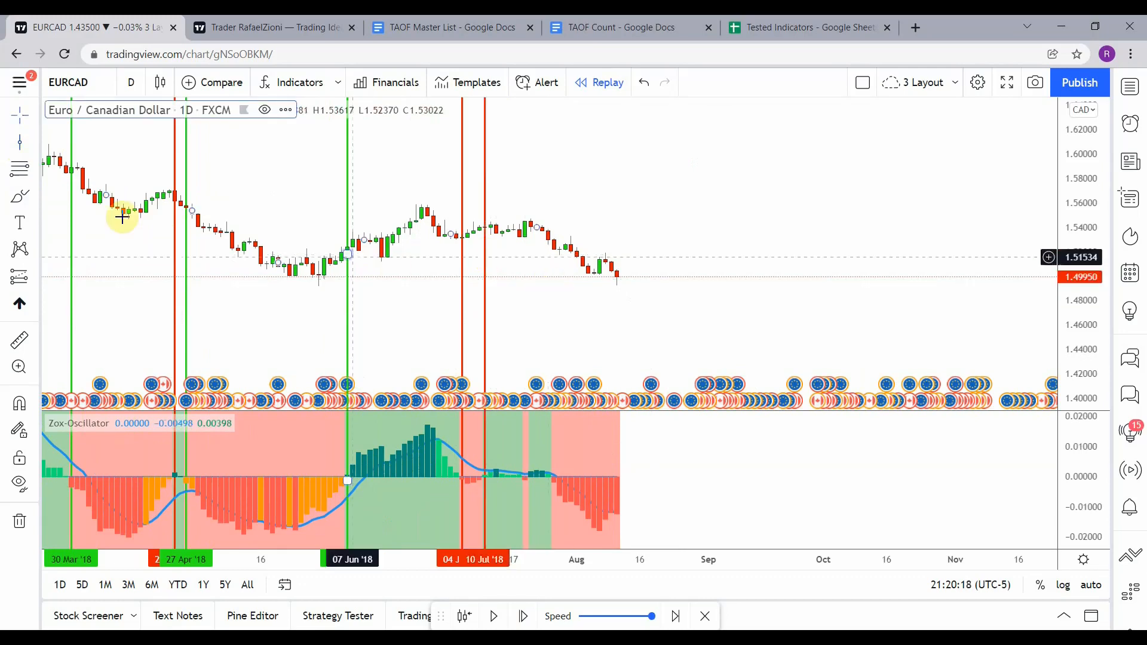
mouse_move(531, 292)
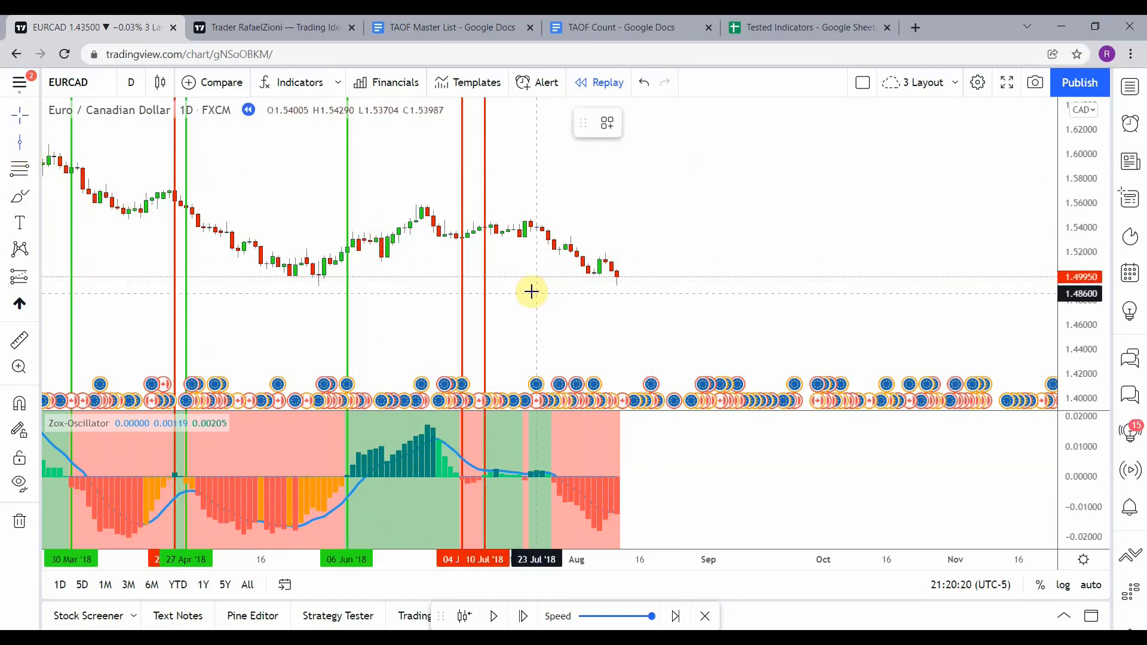
mouse_move(525, 291)
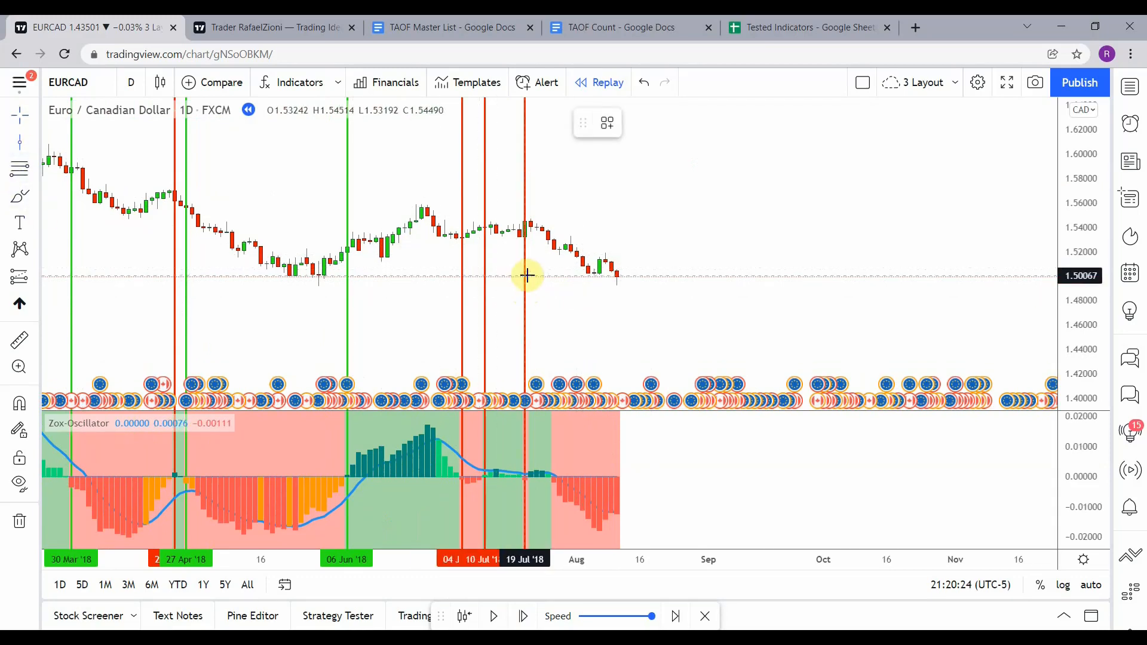
mouse_move(543, 303)
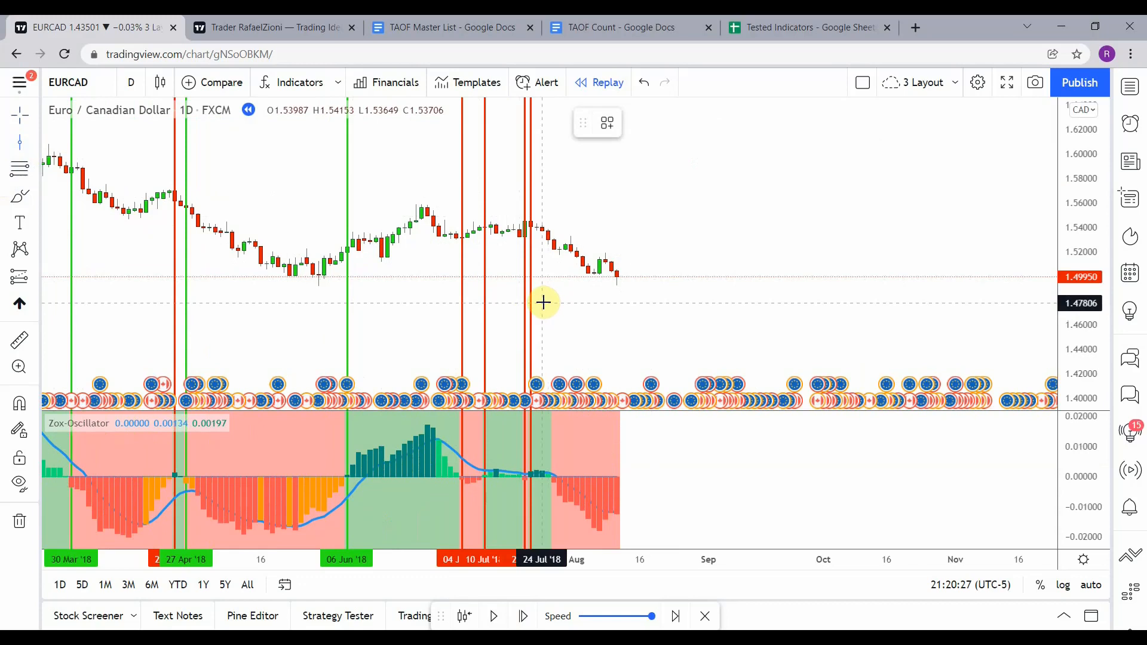
left_click(635, 122)
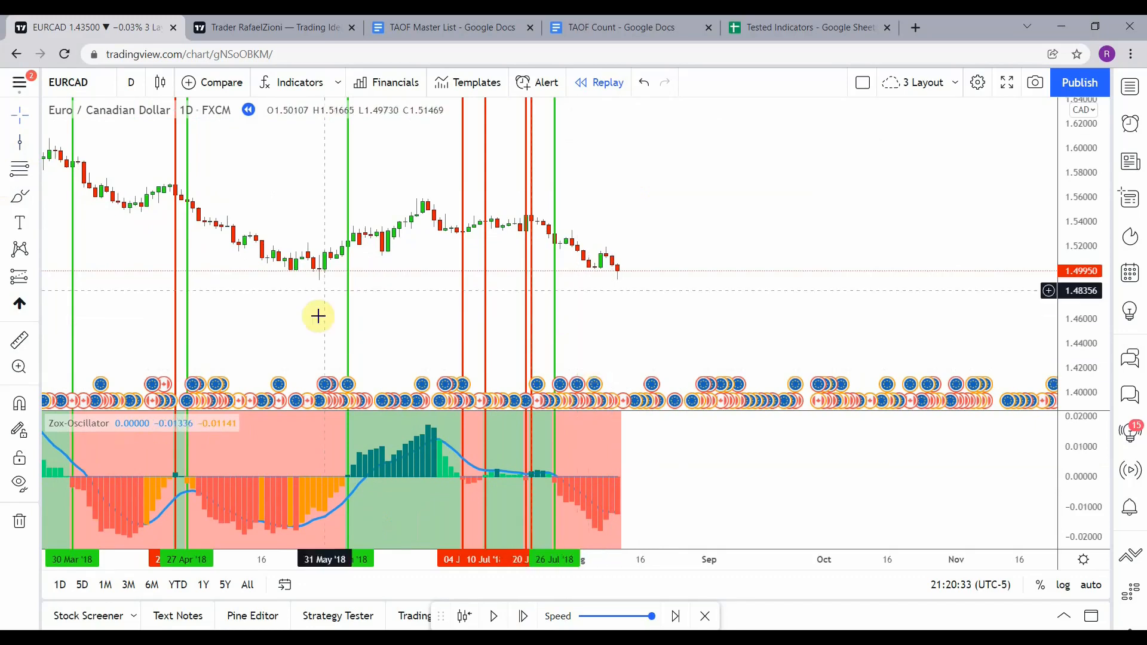
mouse_move(460, 219)
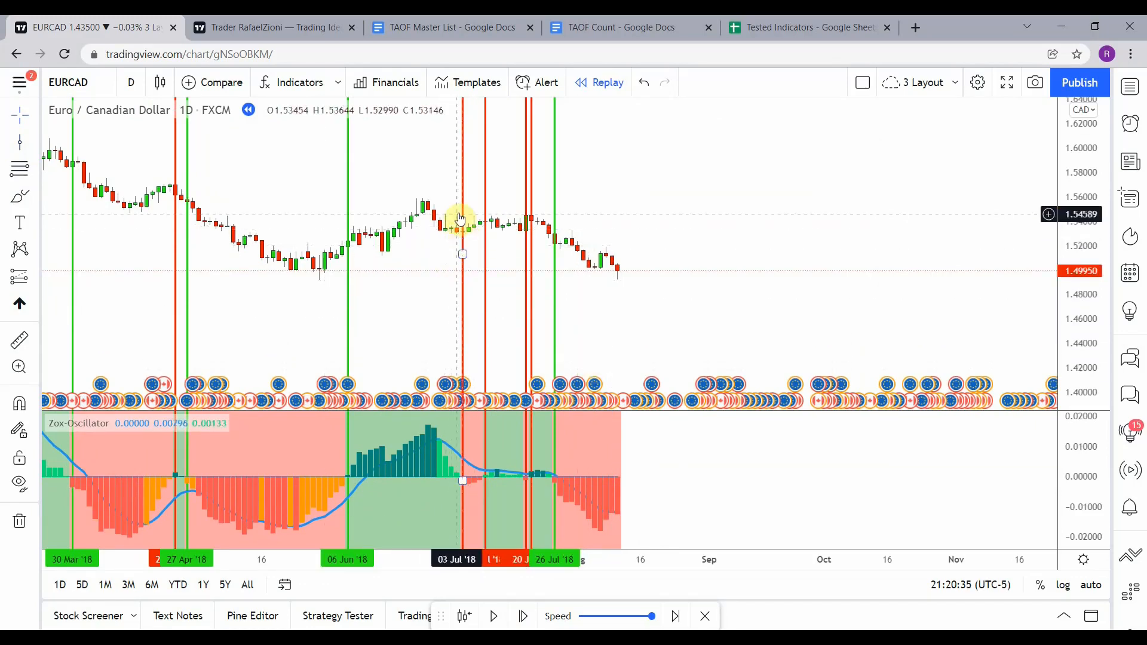
mouse_move(476, 300)
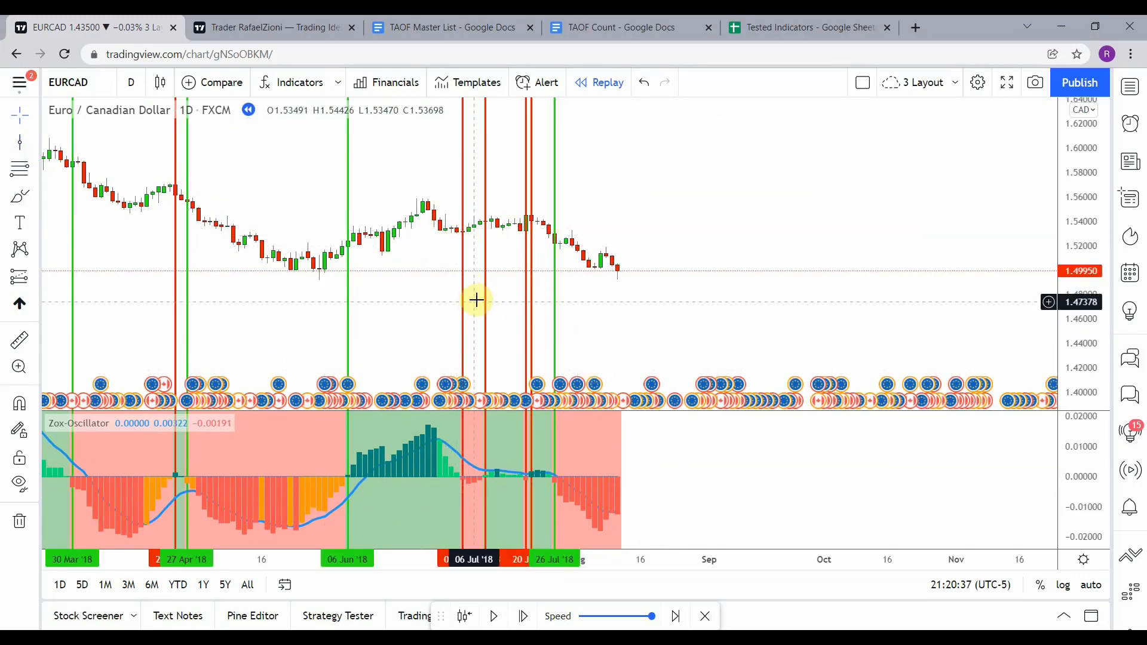
mouse_move(501, 223)
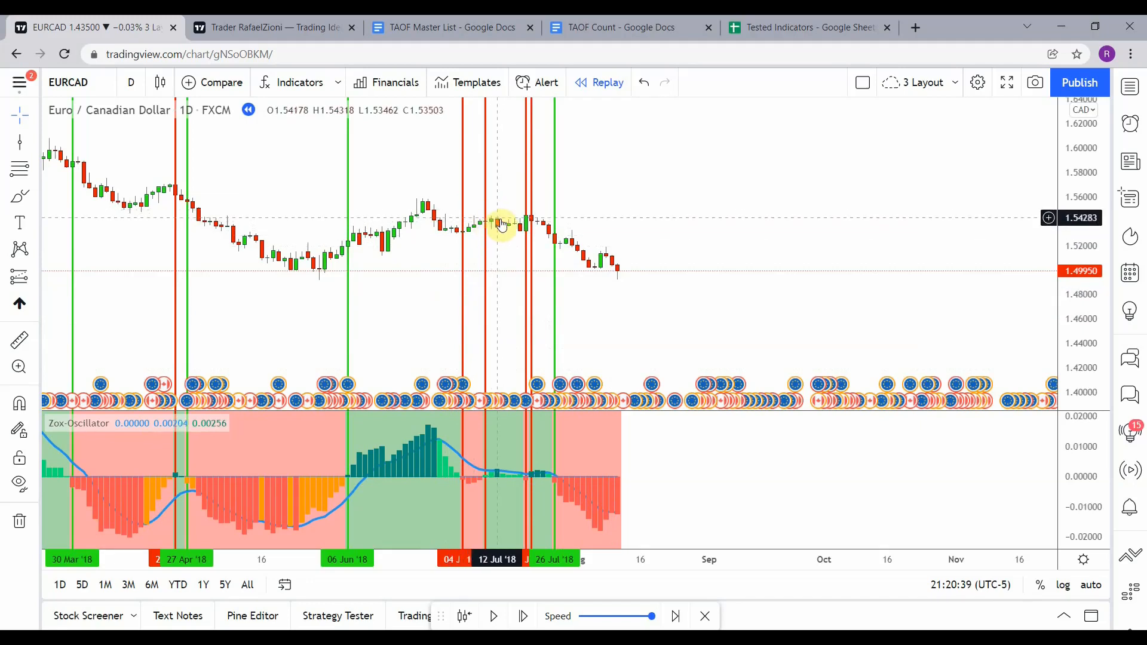
mouse_move(525, 216)
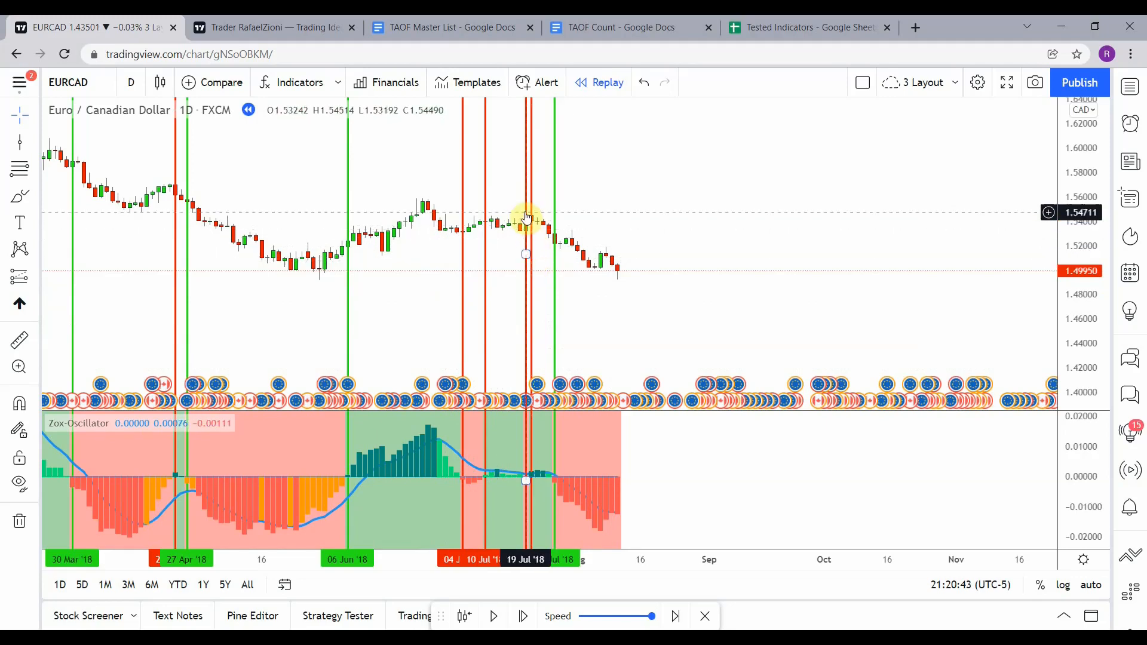
mouse_move(534, 203)
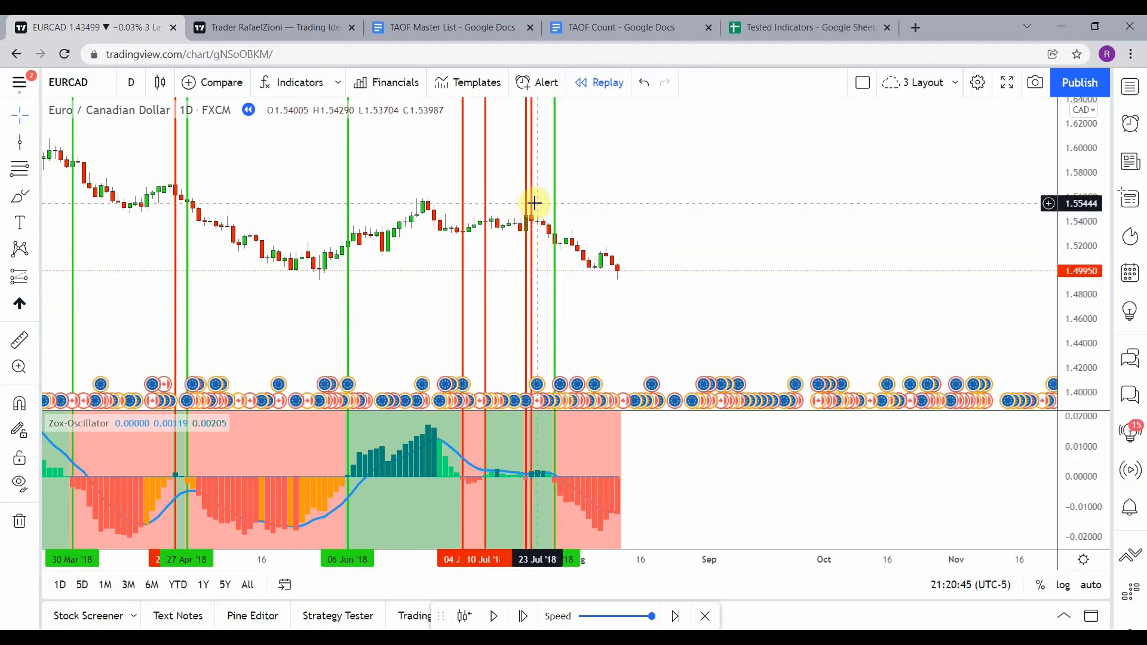
mouse_move(544, 241)
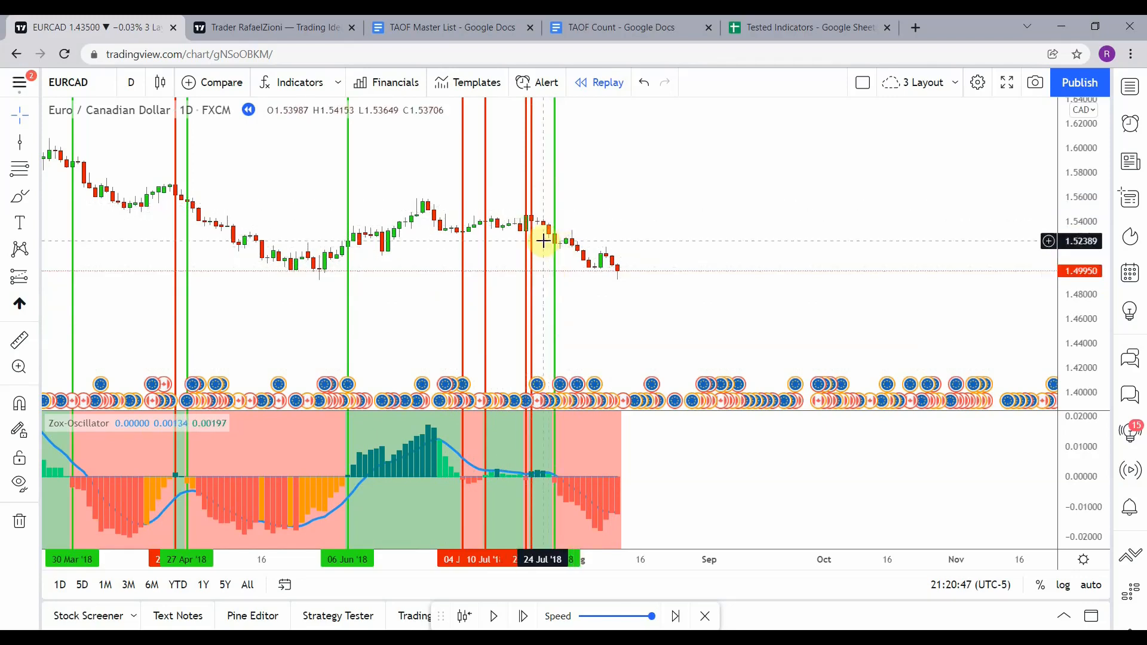
mouse_move(666, 295)
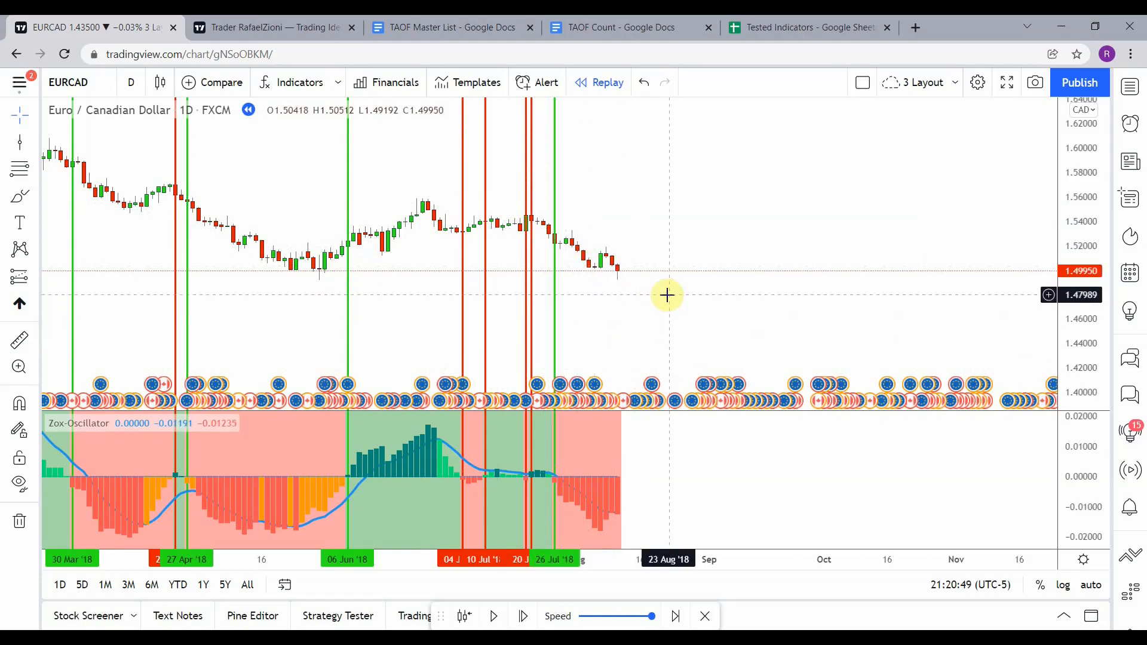
mouse_move(655, 458)
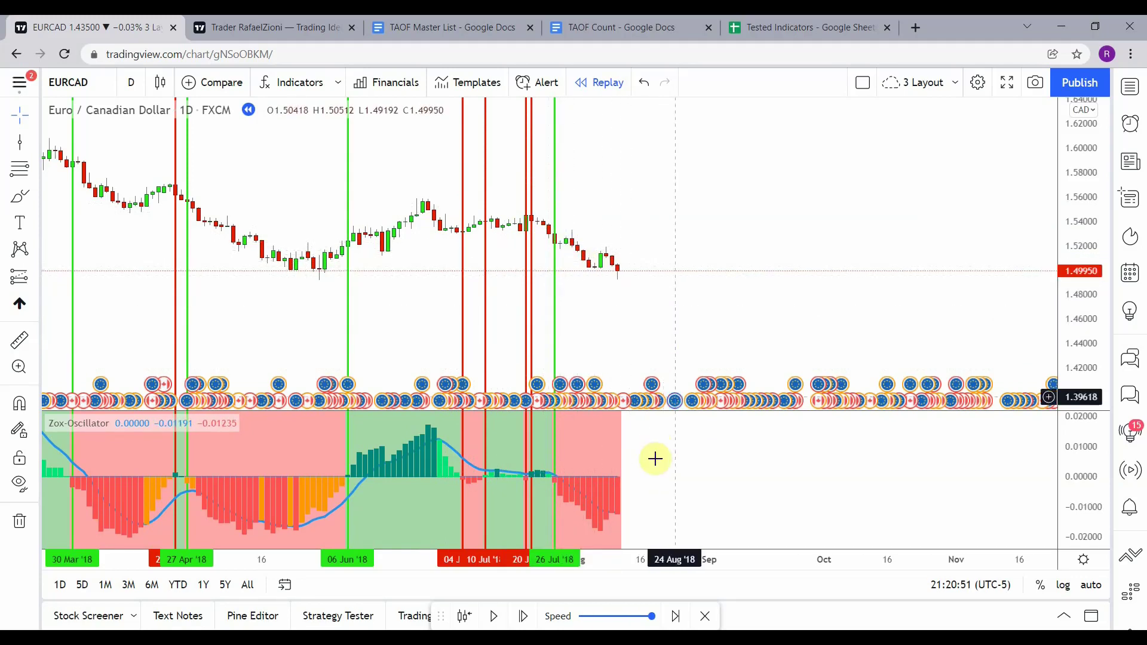
mouse_move(601, 574)
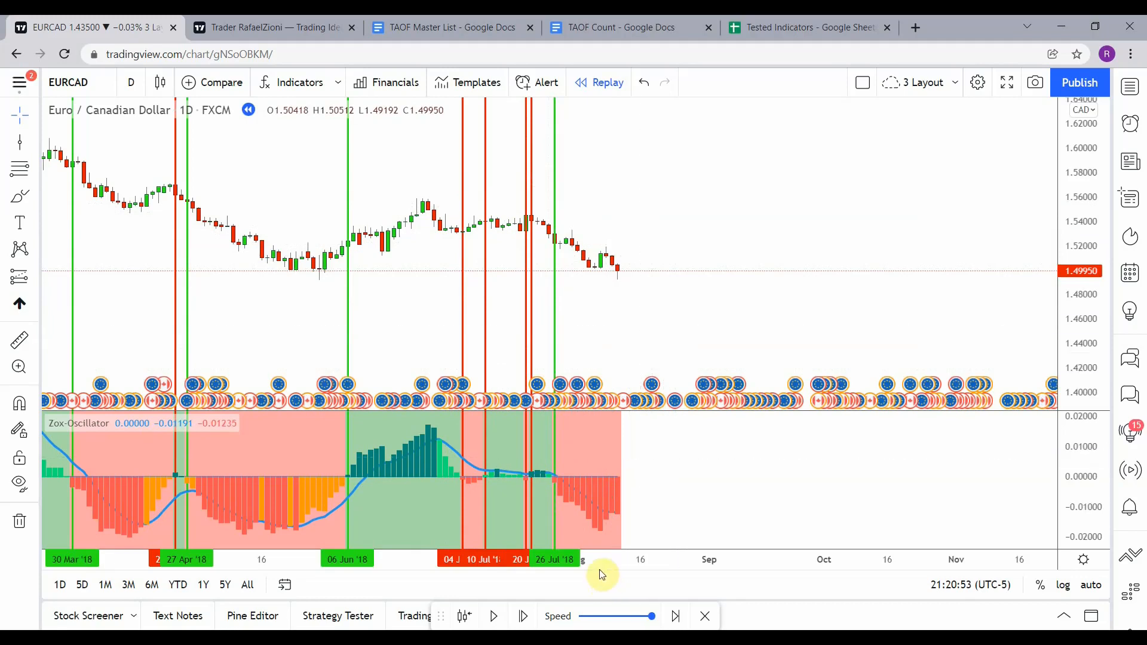
mouse_move(541, 503)
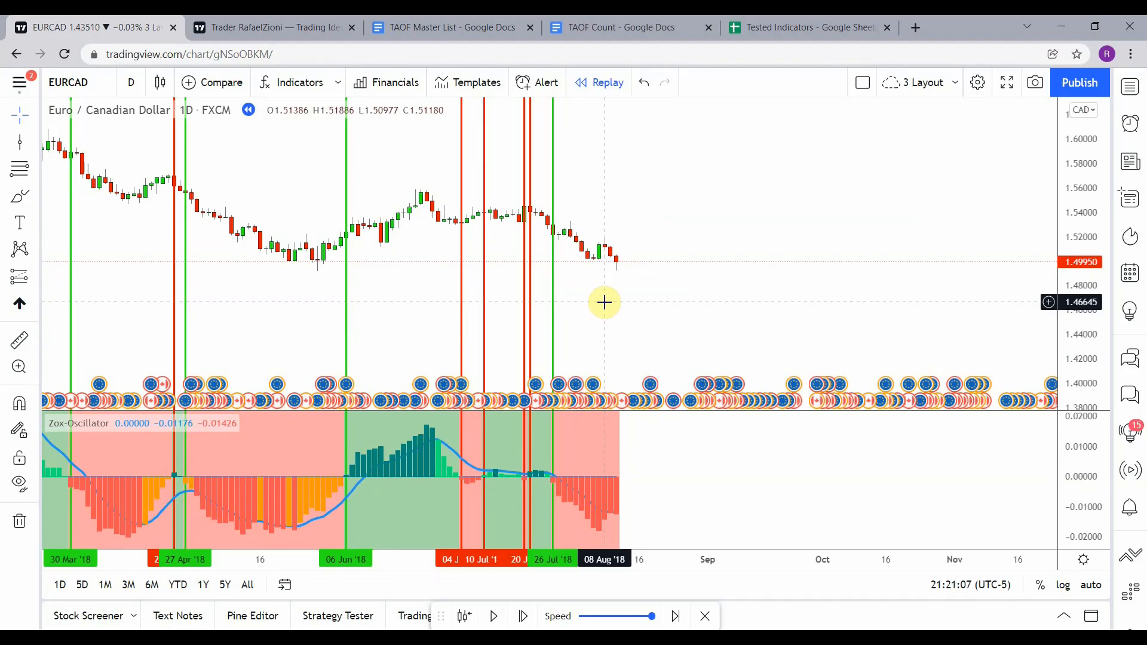
Resume the bar replay into the autumn of 2018.
left_click(493, 615)
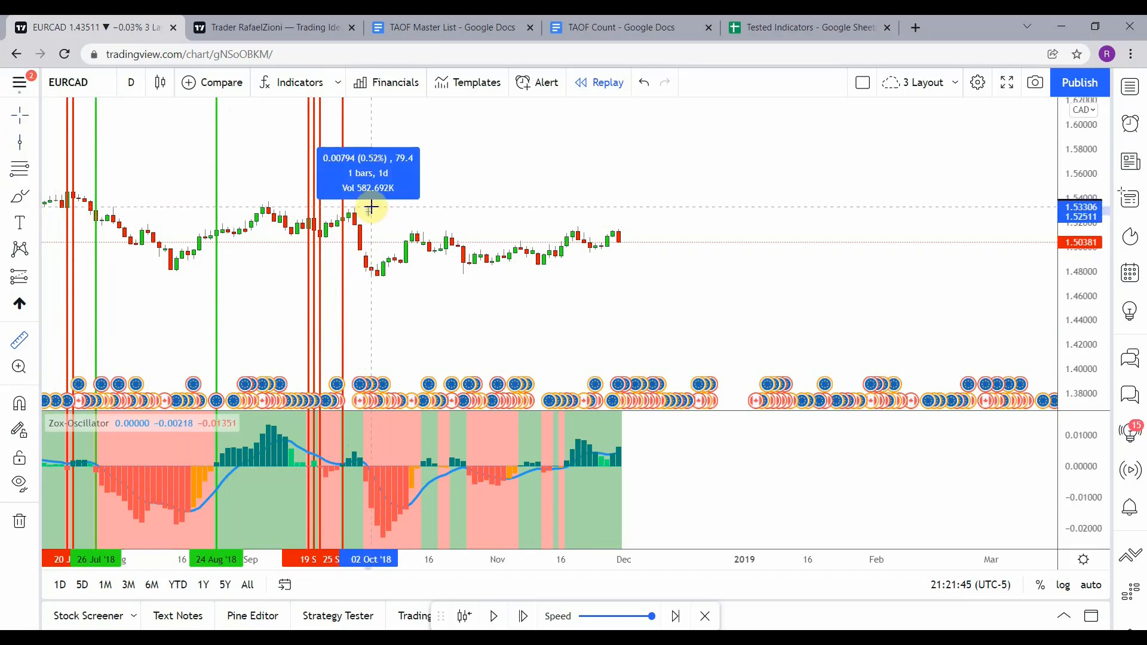
mouse_move(446, 326)
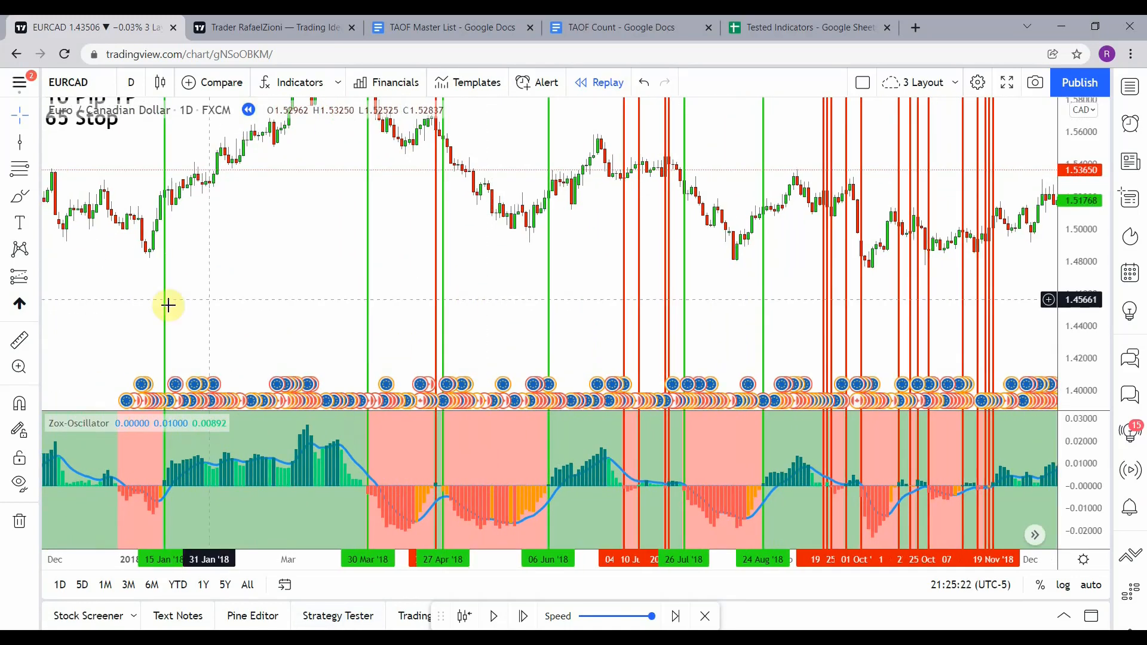
mouse_move(443, 287)
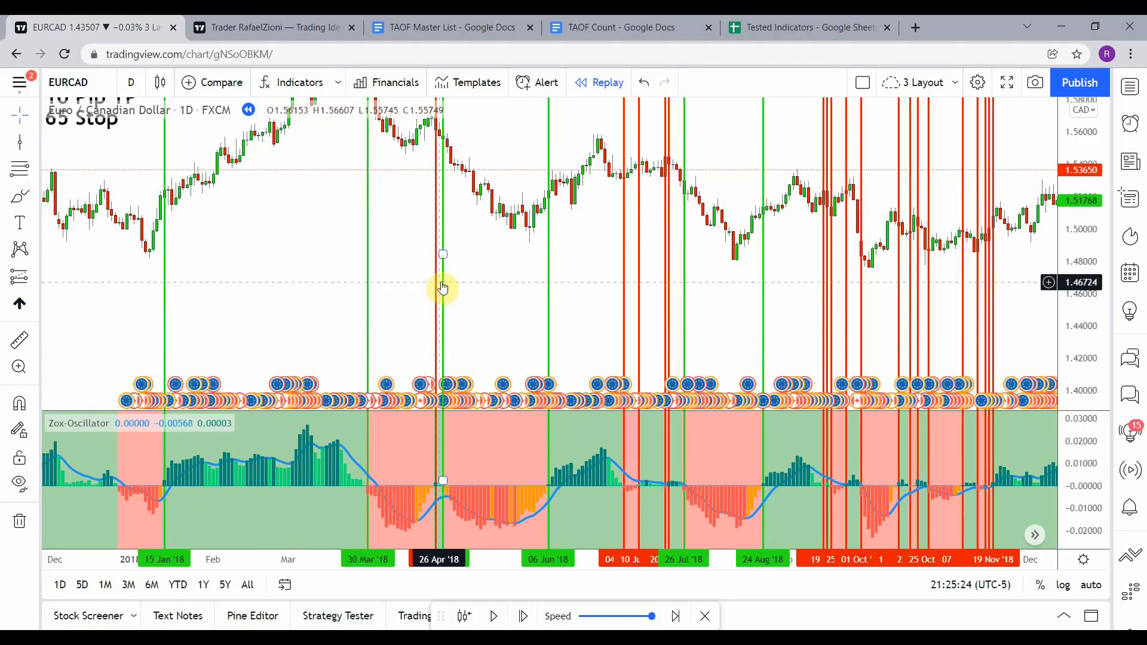
mouse_move(644, 290)
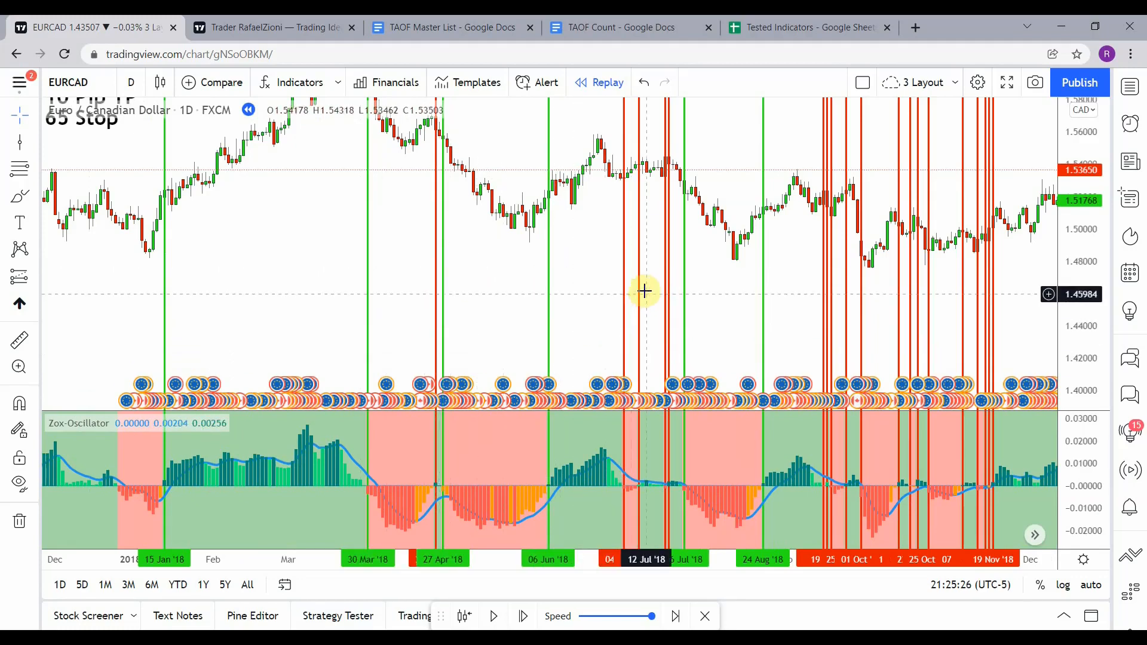
mouse_move(747, 316)
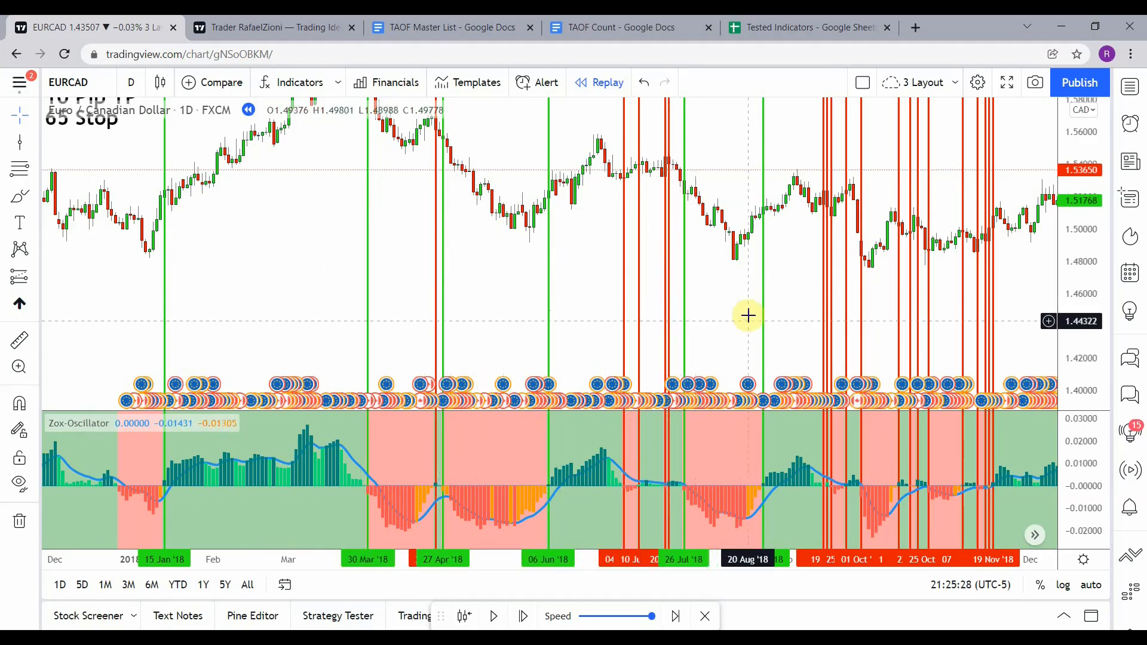
mouse_move(833, 322)
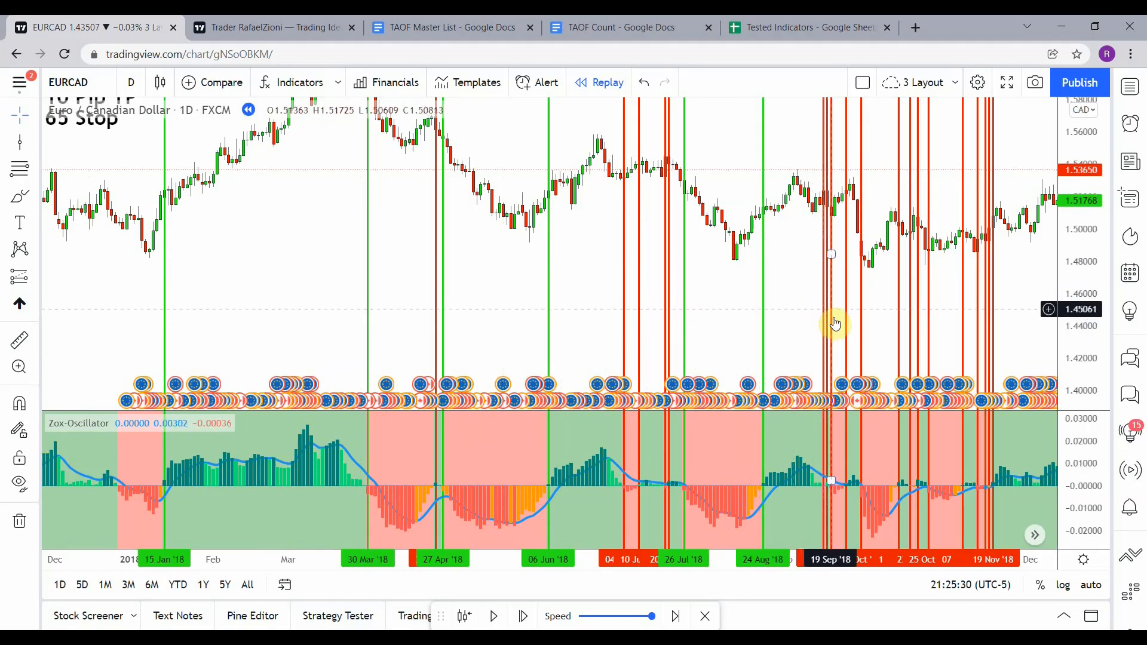
mouse_move(898, 299)
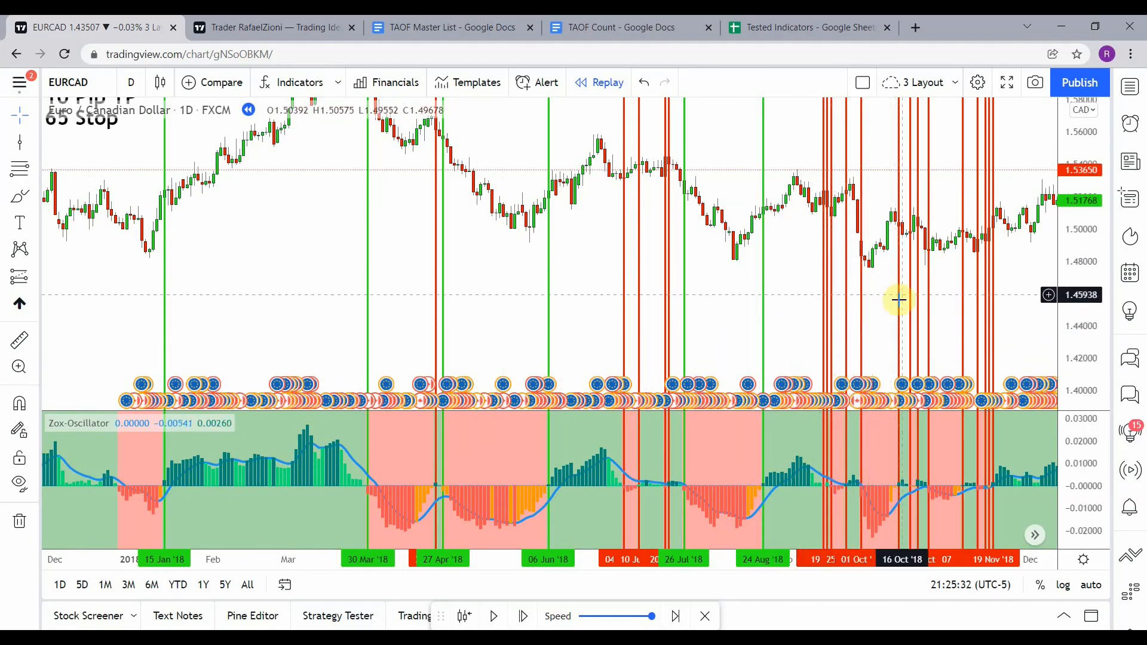
mouse_move(964, 296)
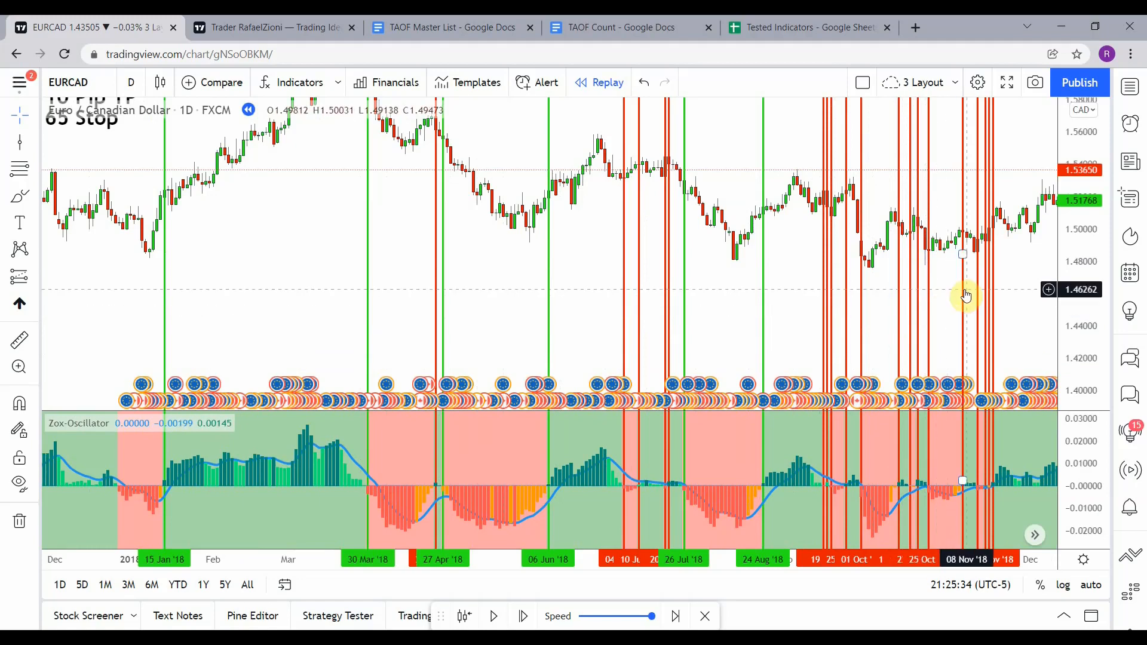
mouse_move(991, 315)
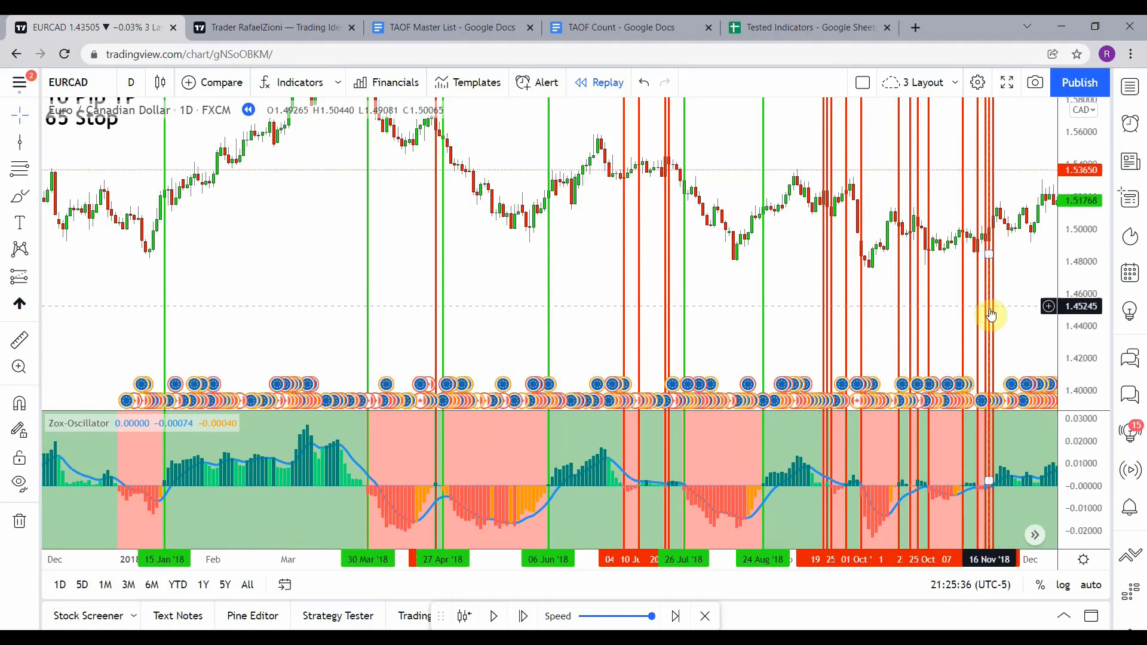
mouse_move(482, 278)
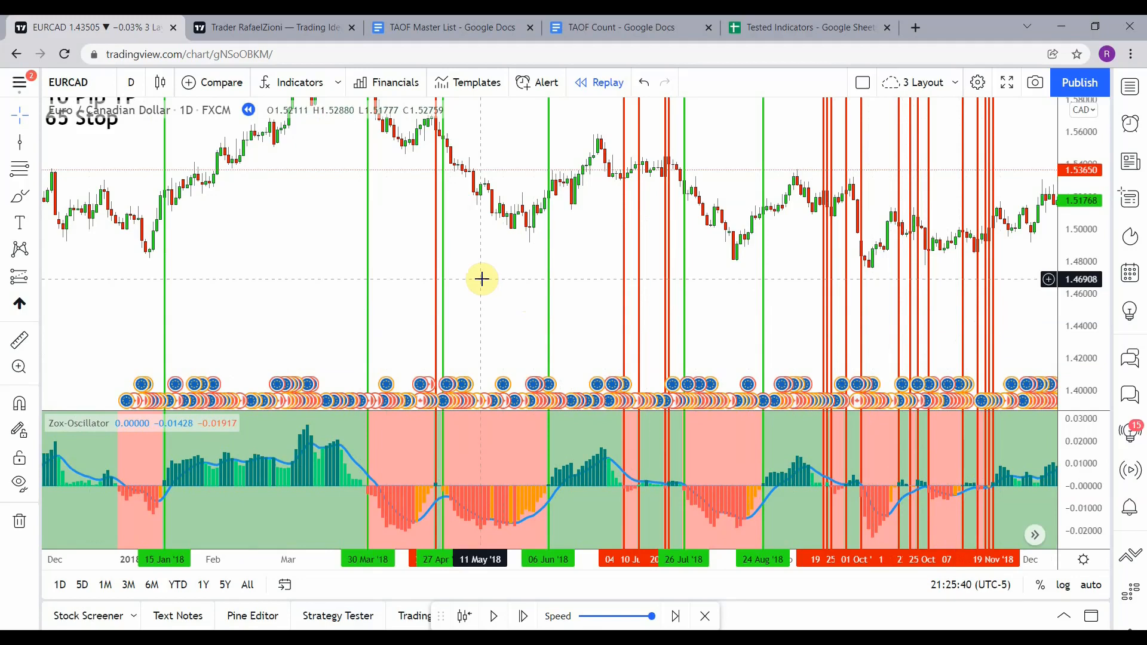
mouse_move(463, 325)
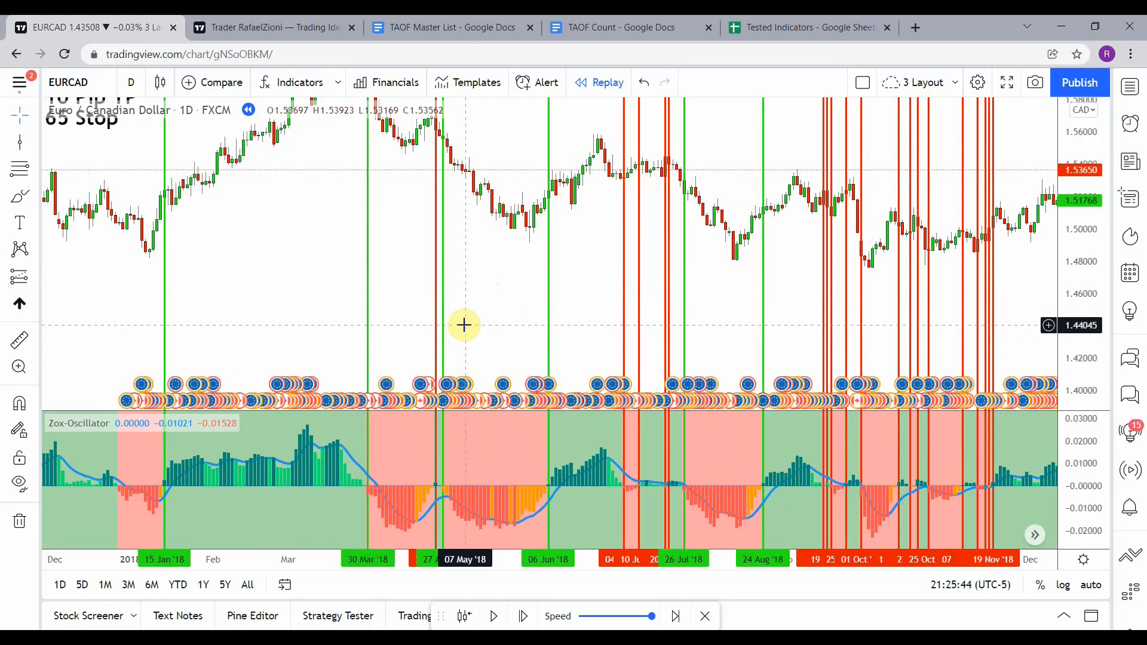
mouse_move(165, 327)
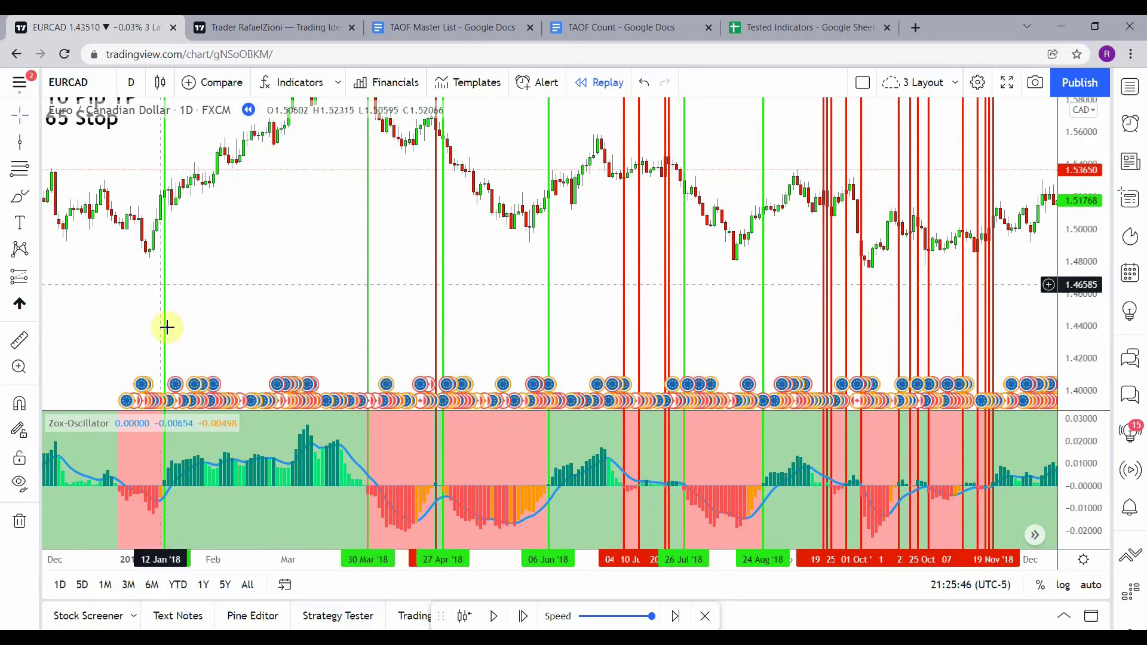
mouse_move(473, 337)
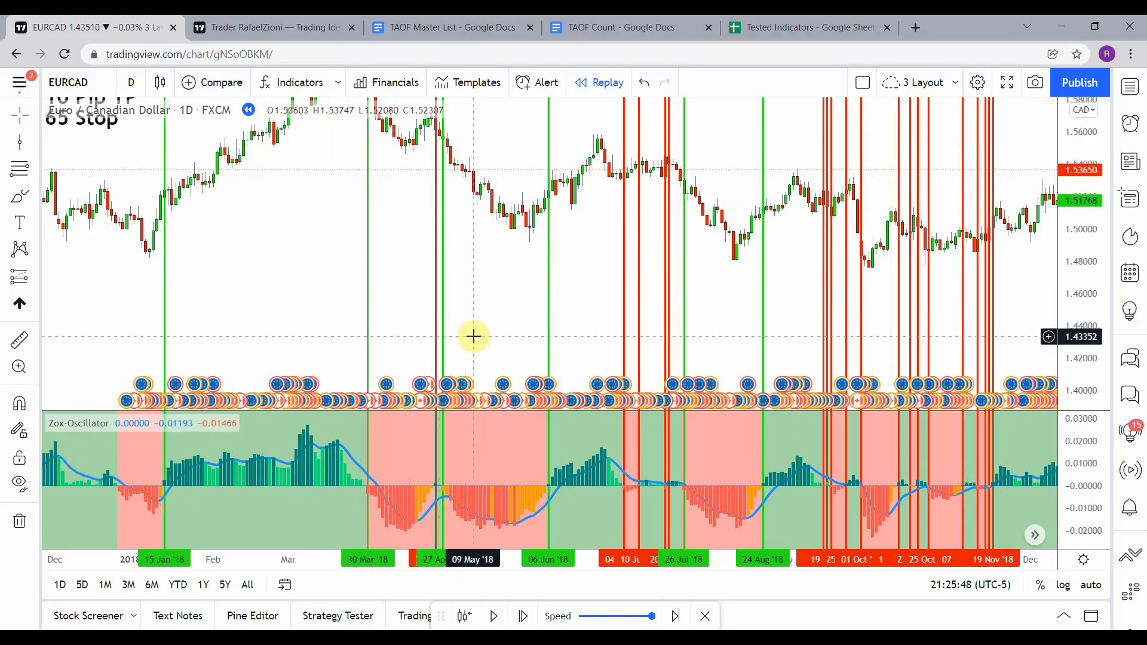
mouse_move(762, 273)
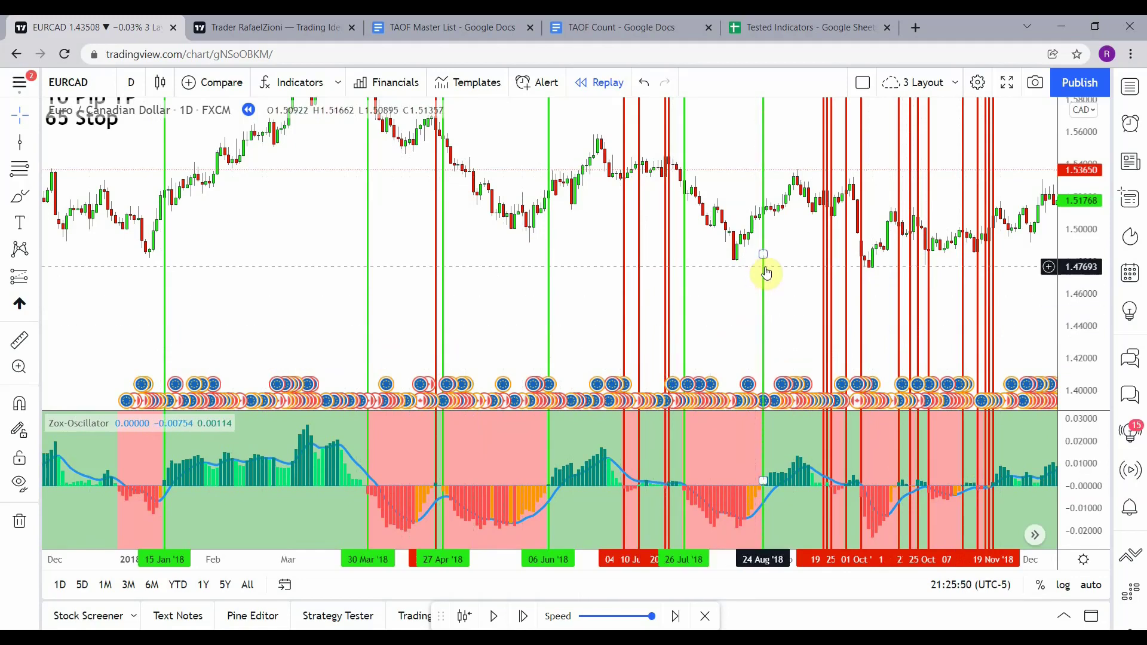
mouse_move(471, 305)
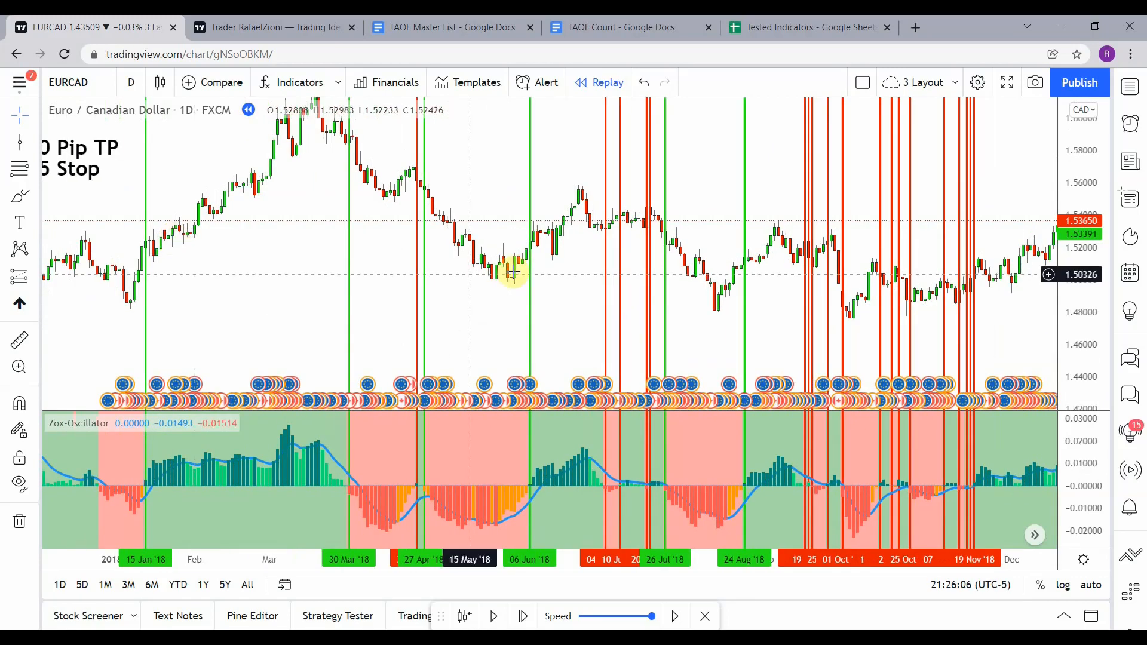
mouse_move(626, 245)
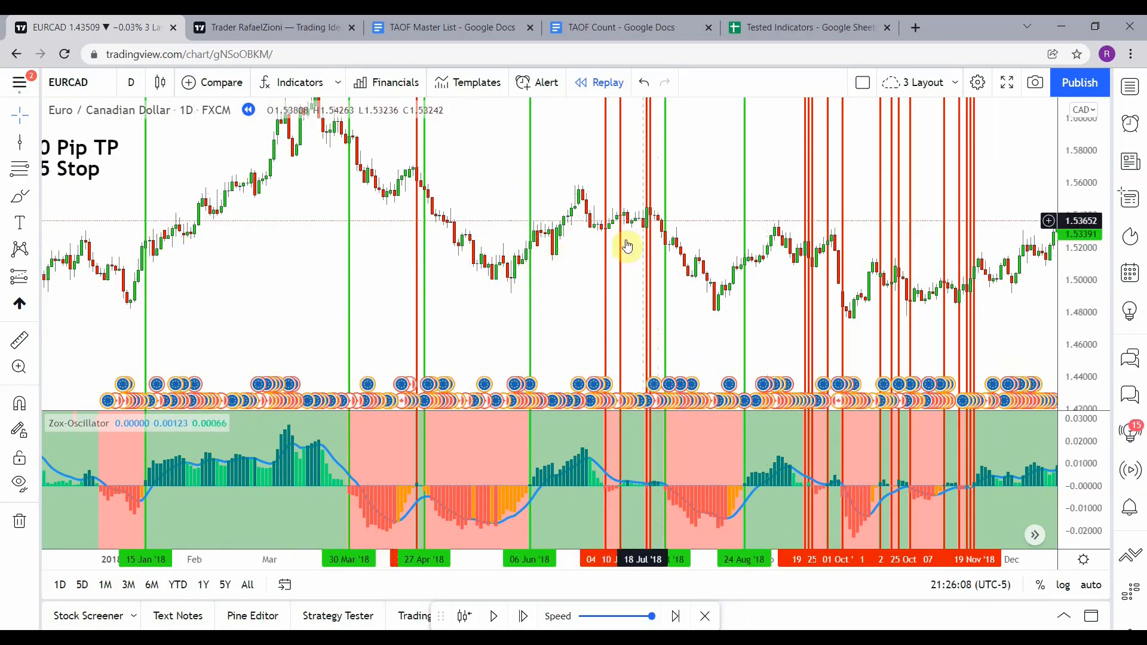
mouse_move(631, 236)
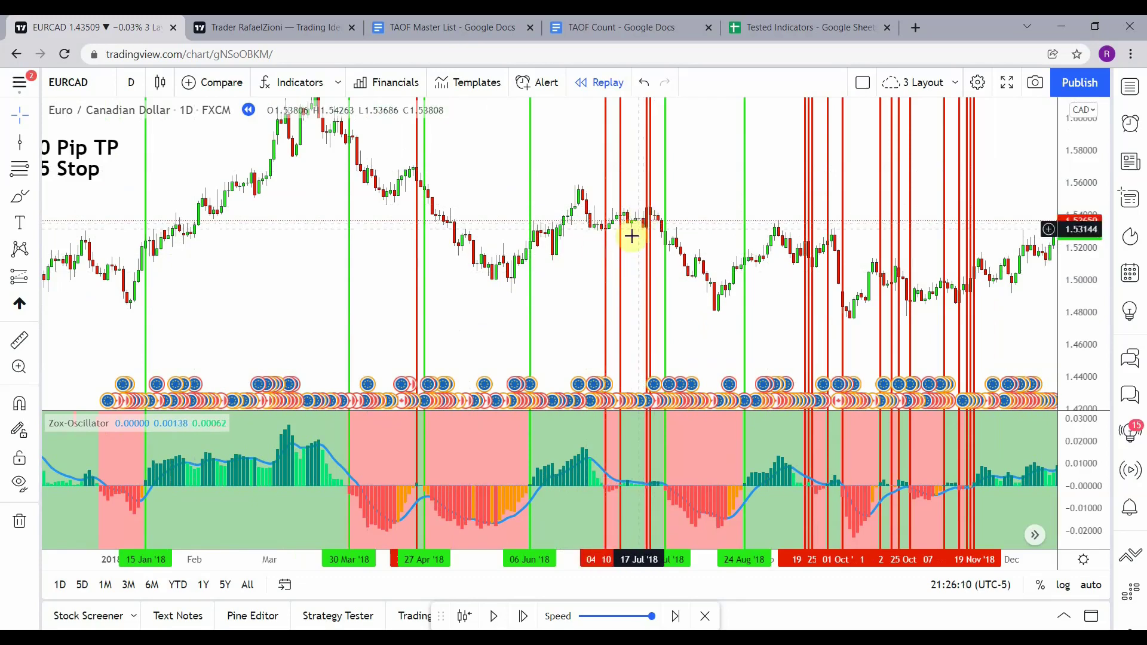
mouse_move(610, 236)
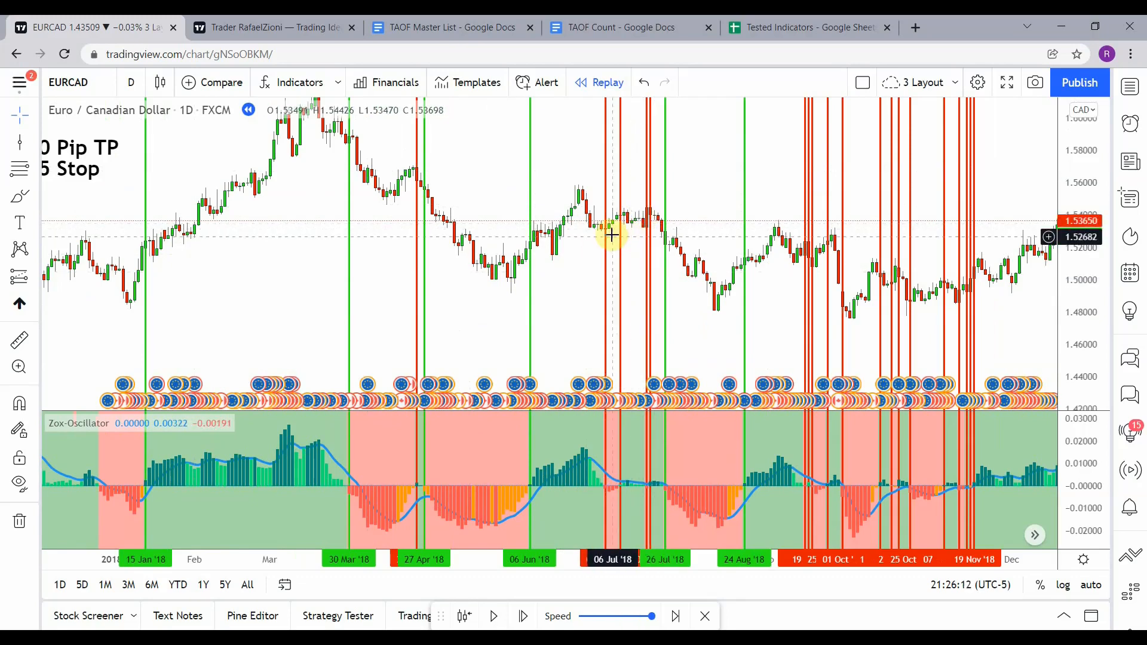
mouse_move(631, 236)
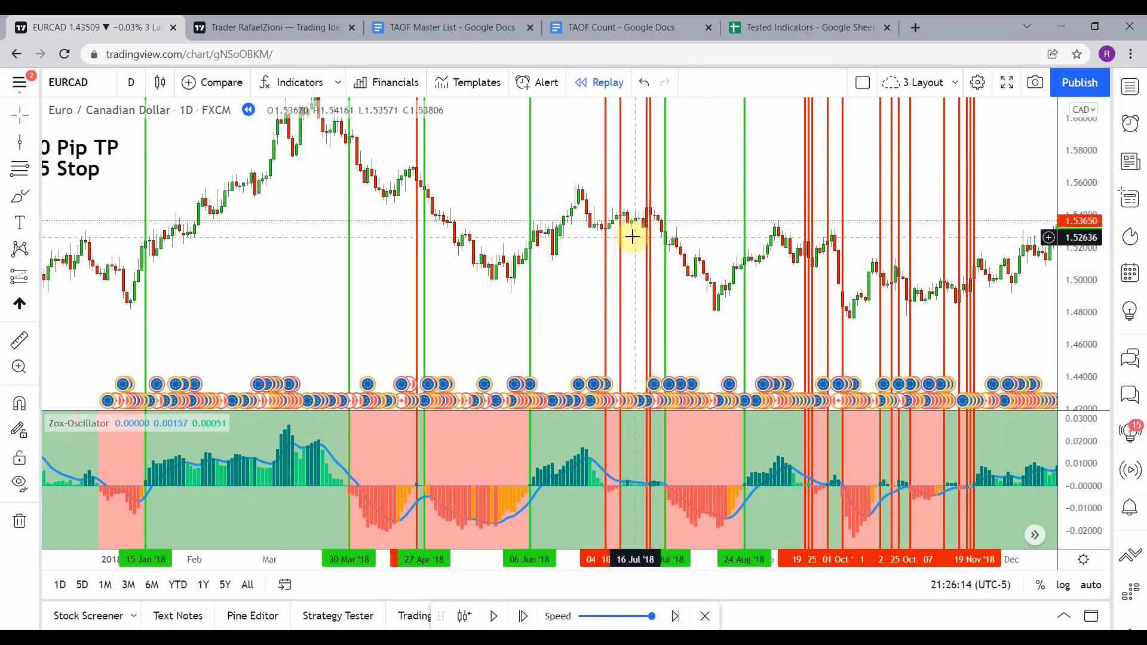
mouse_move(658, 248)
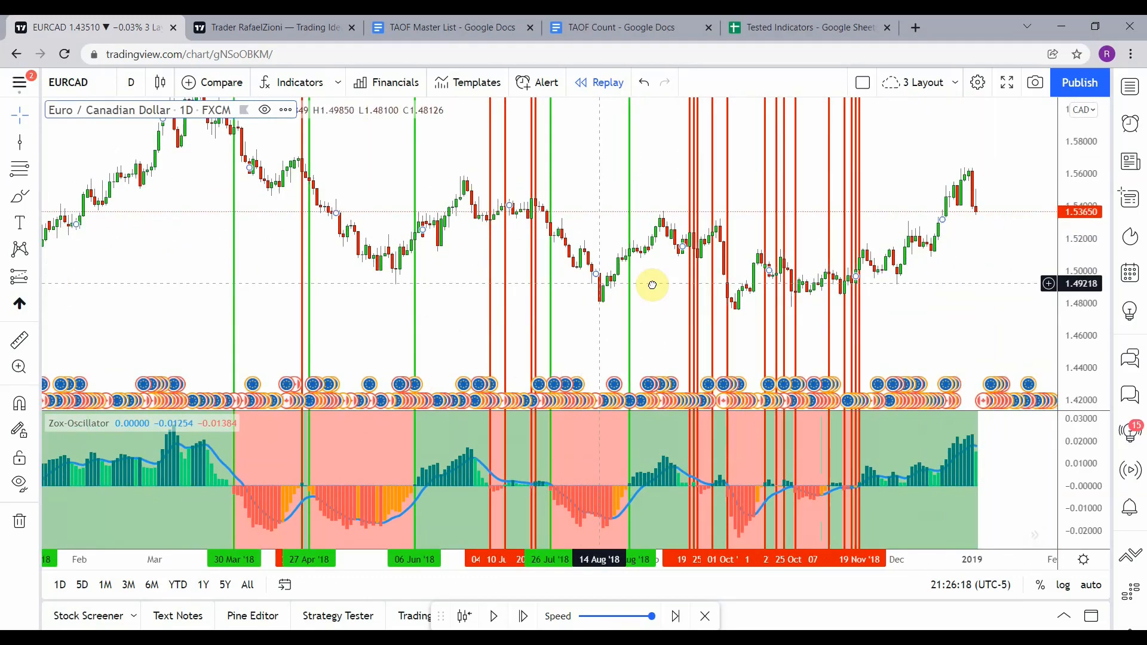
mouse_move(753, 276)
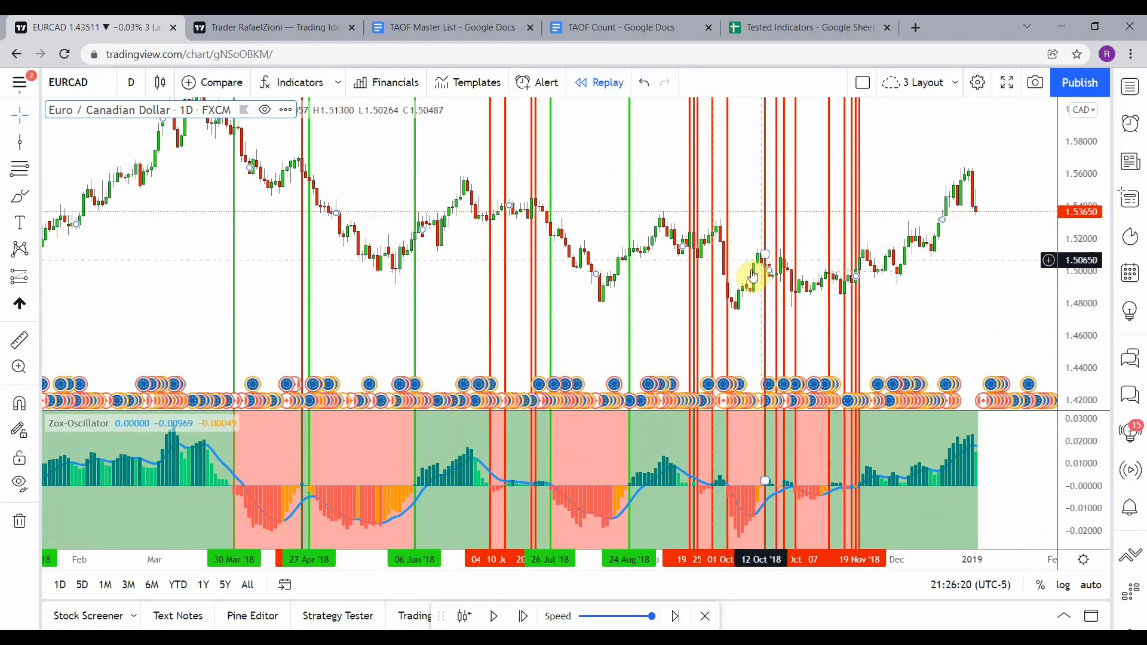
mouse_move(844, 289)
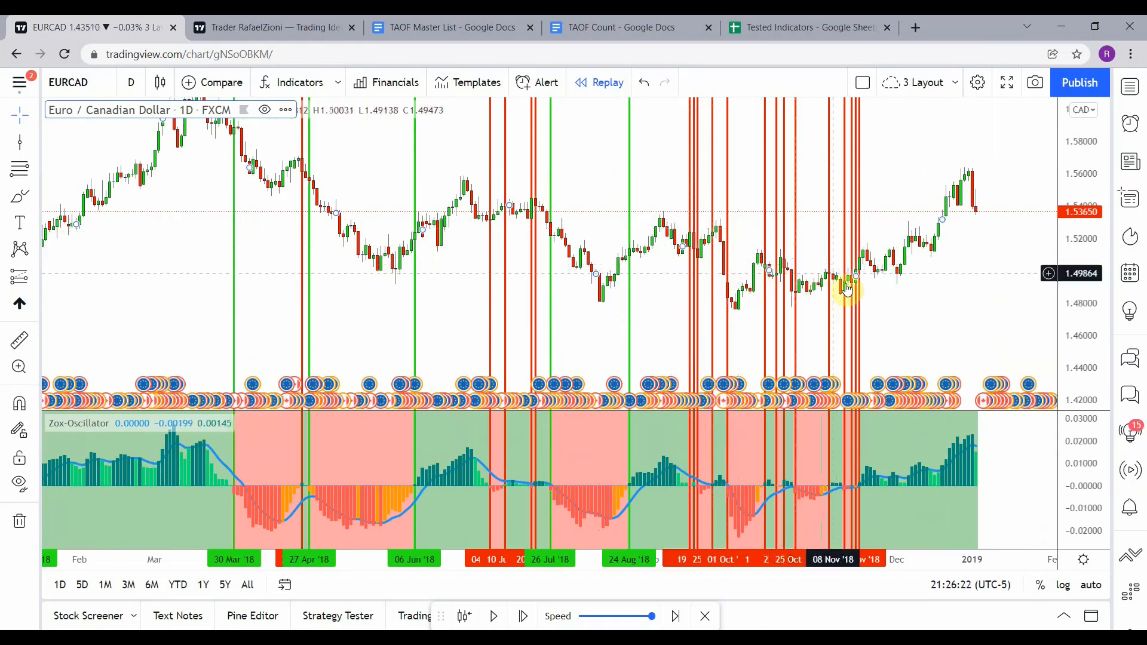
mouse_move(530, 324)
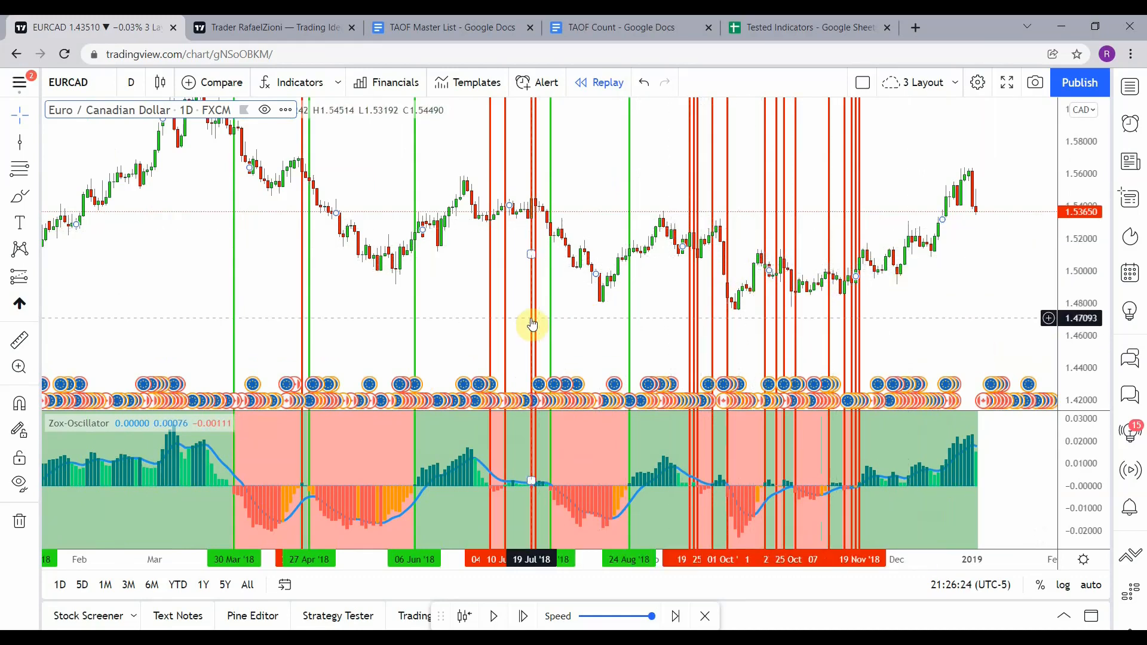
mouse_move(543, 300)
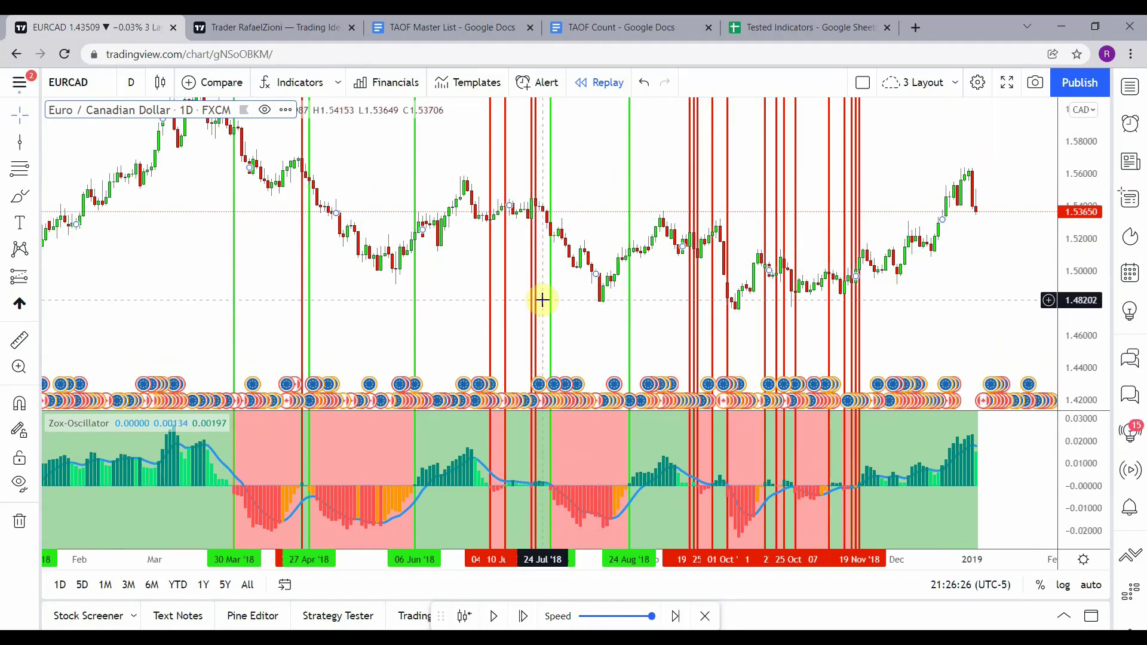
mouse_move(825, 280)
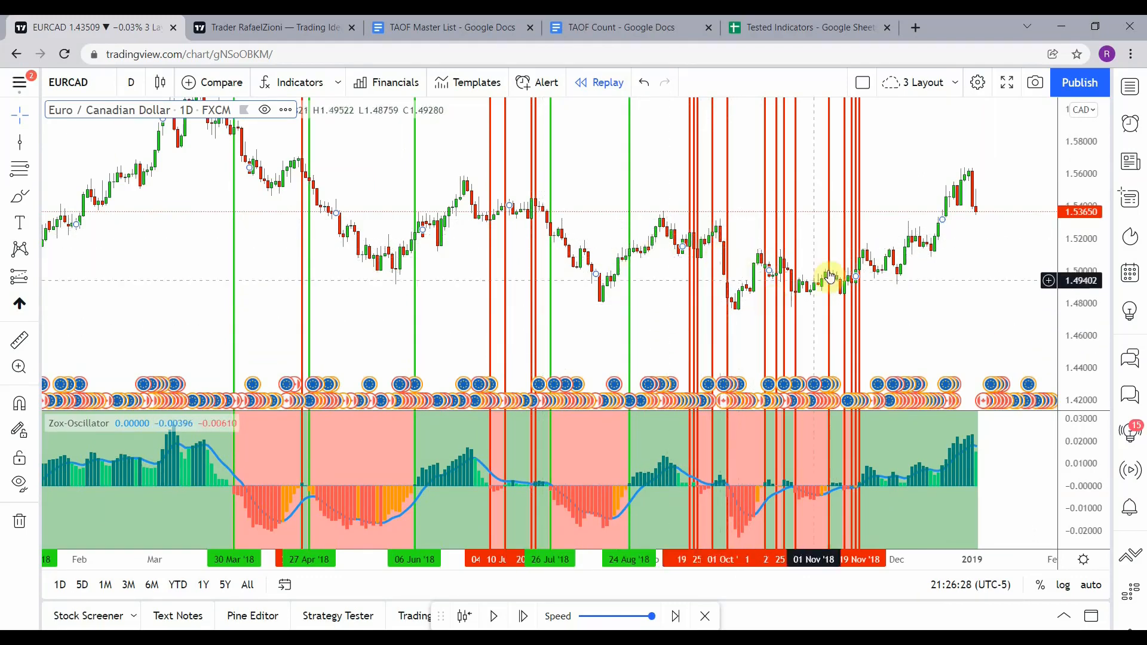
mouse_move(739, 307)
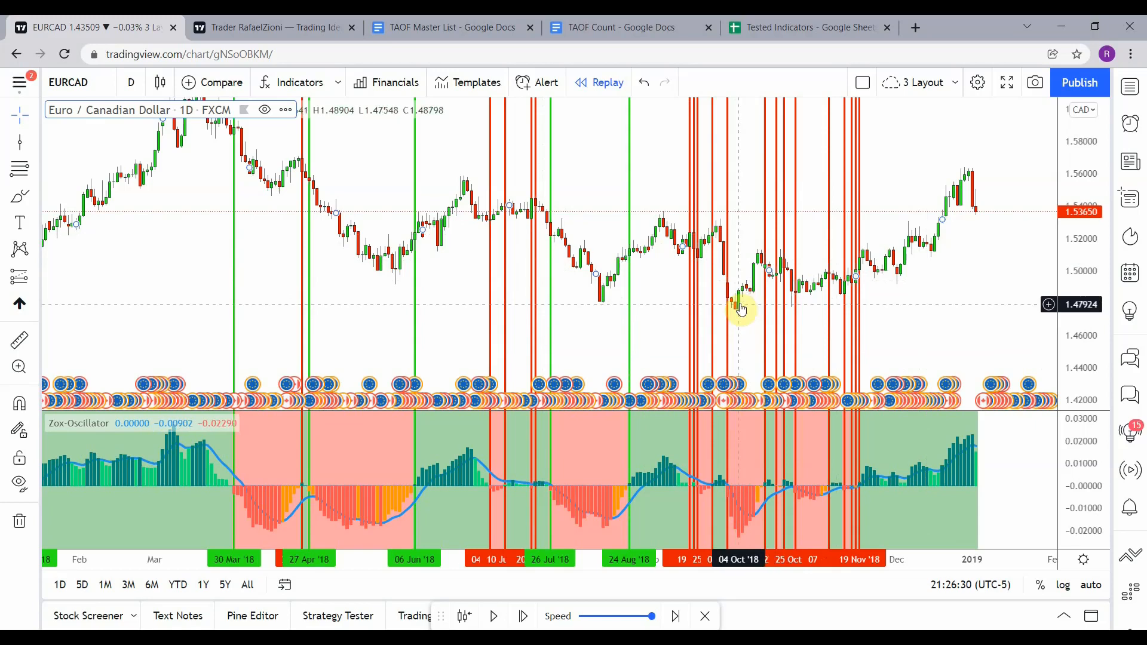
mouse_move(758, 291)
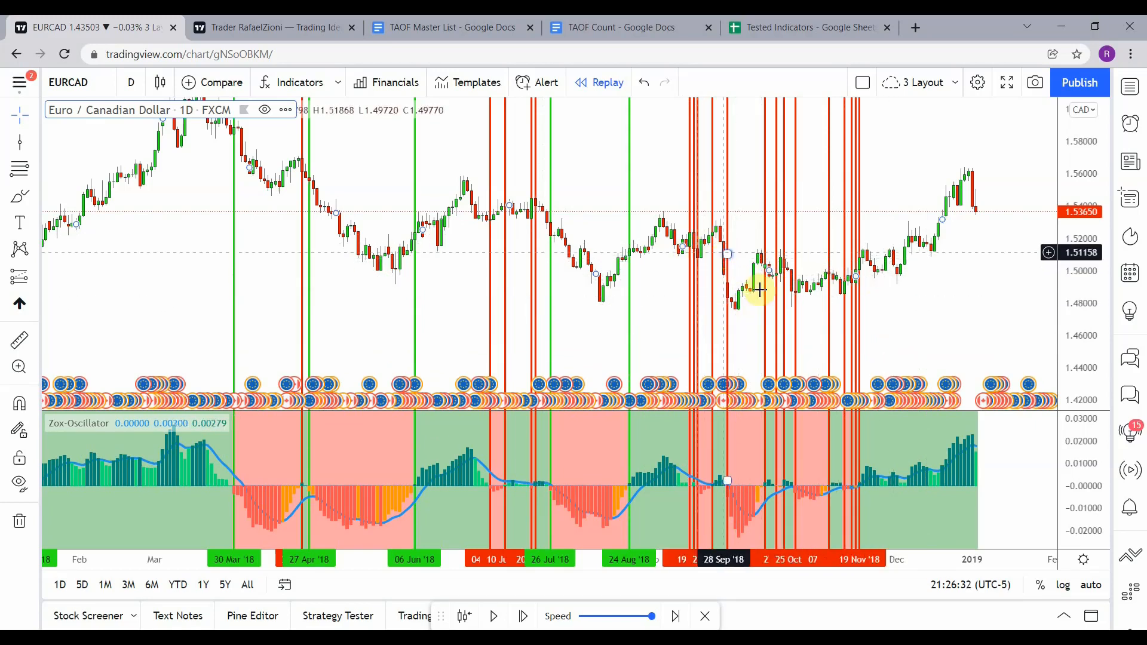
mouse_move(811, 305)
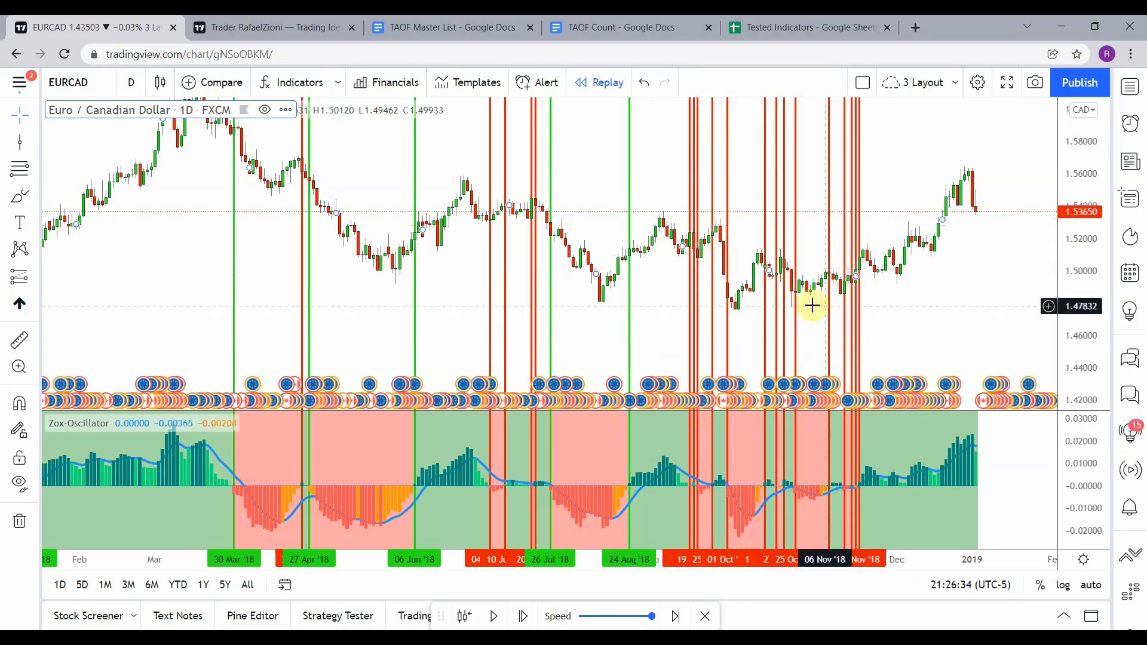
mouse_move(922, 286)
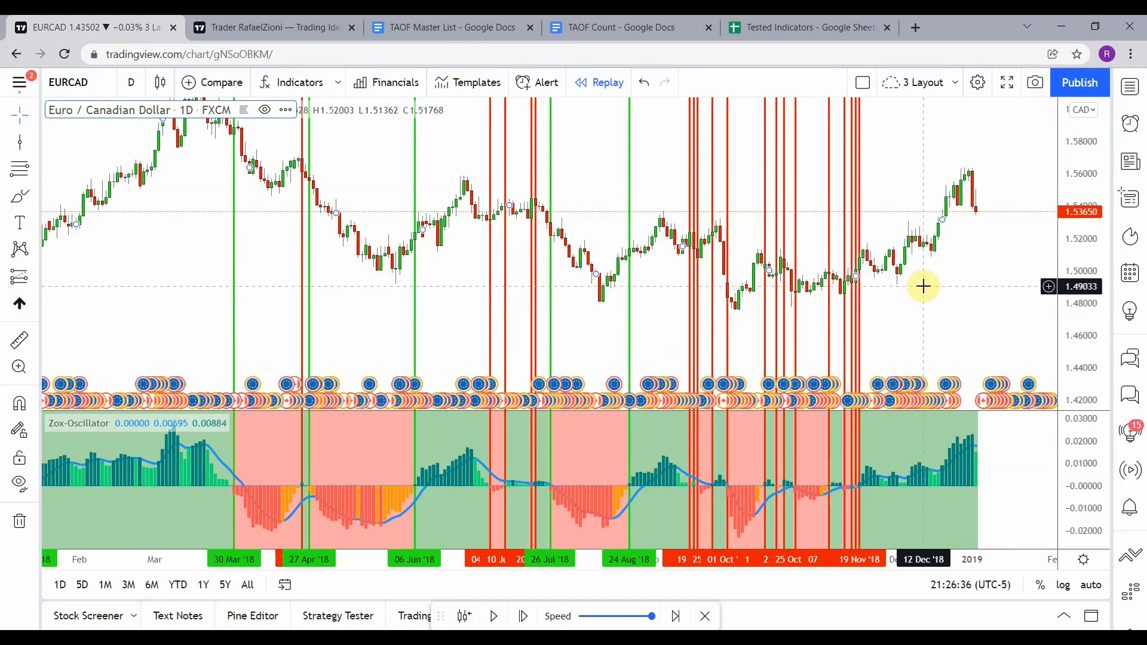